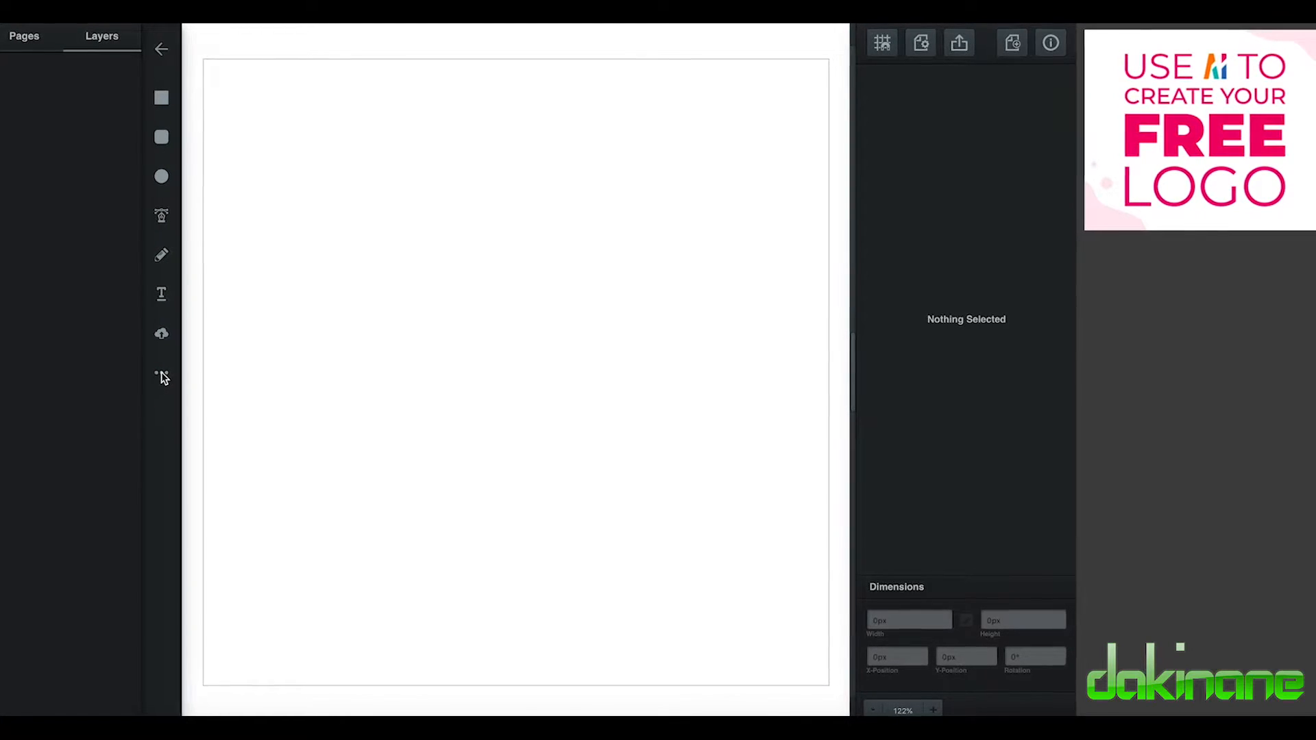
Step: Draw a dark triangle on the blank page with the shape tool
{"action": "left_click", "coordinate": [159, 374]}
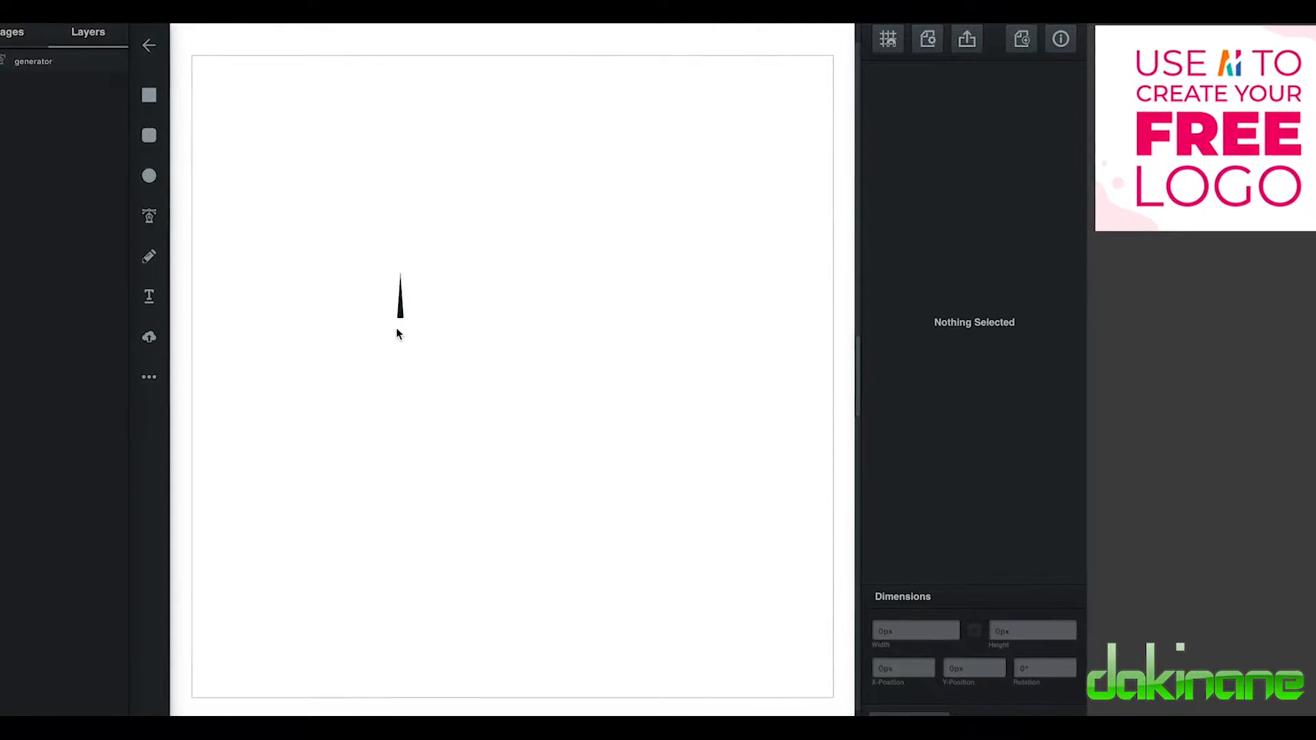
{"action": "left_click_drag", "start_coordinate": [400, 272], "coordinate": [488, 369]}
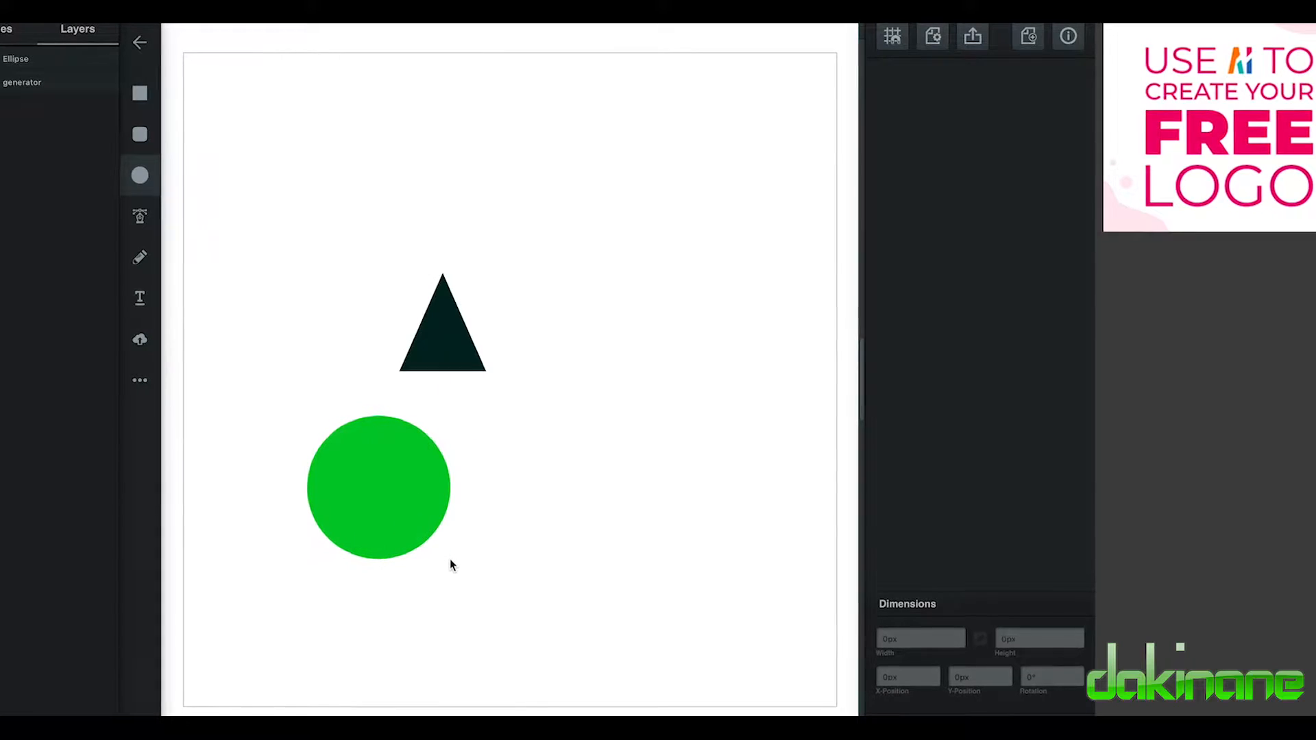
Step: Move the circle below, rotate the triangle 180°, shrink it and set it on the circle's top edge
{"action": "left_click_drag", "start_coordinate": [378, 487], "coordinate": [521, 517]}
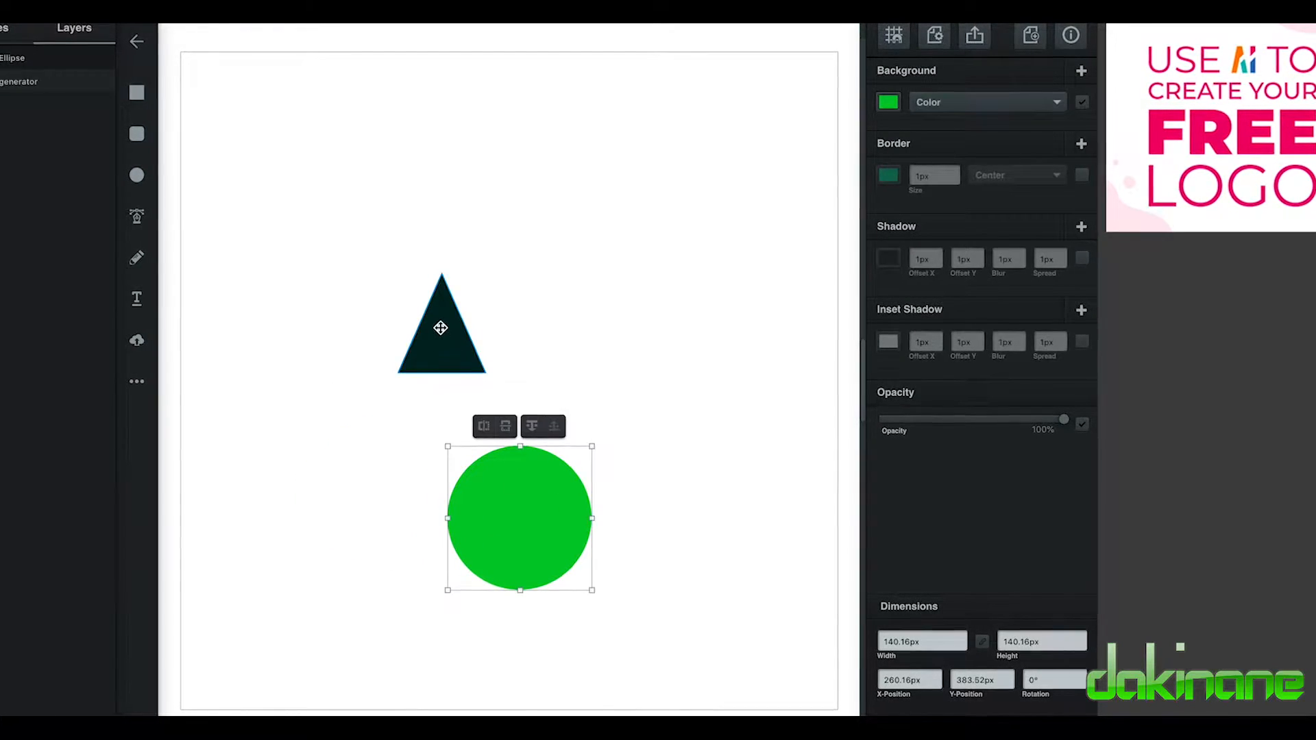
{"action": "left_click_drag", "start_coordinate": [519, 519], "coordinate": [420, 351]}
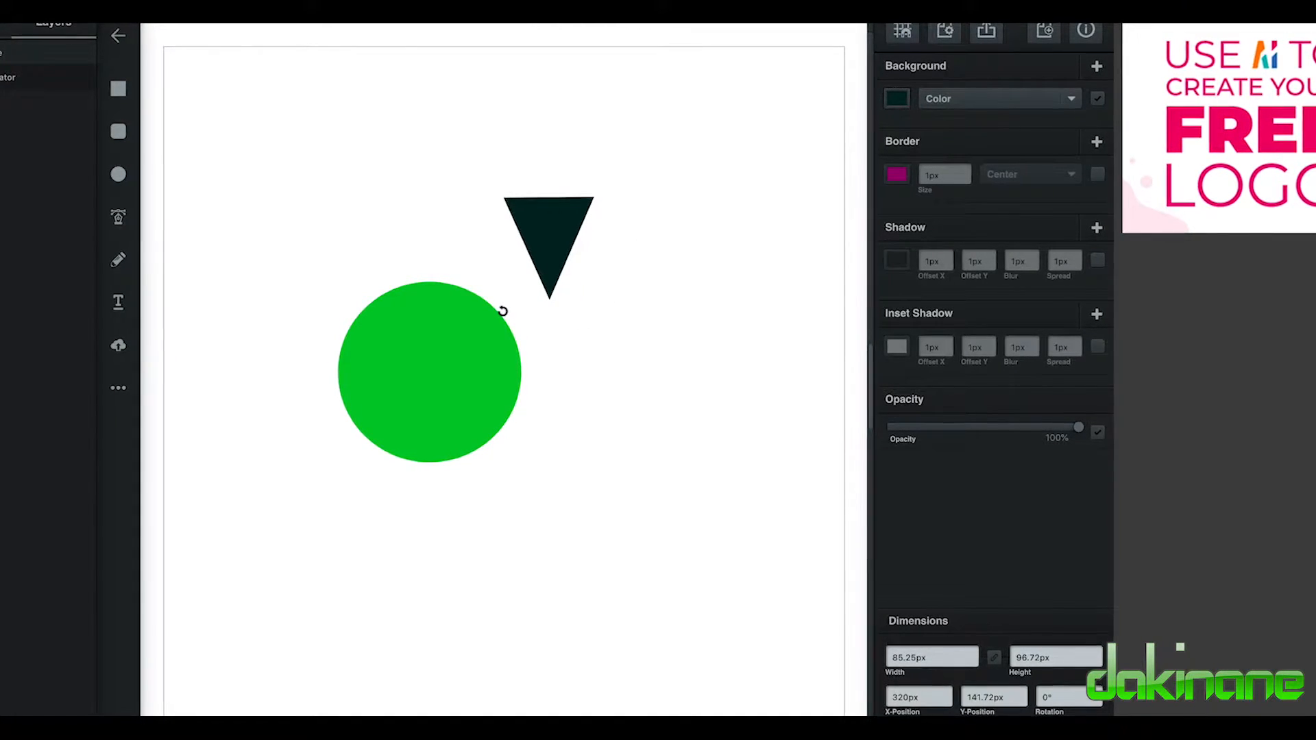
{"action": "left_click_drag", "start_coordinate": [502, 312], "coordinate": [567, 250]}
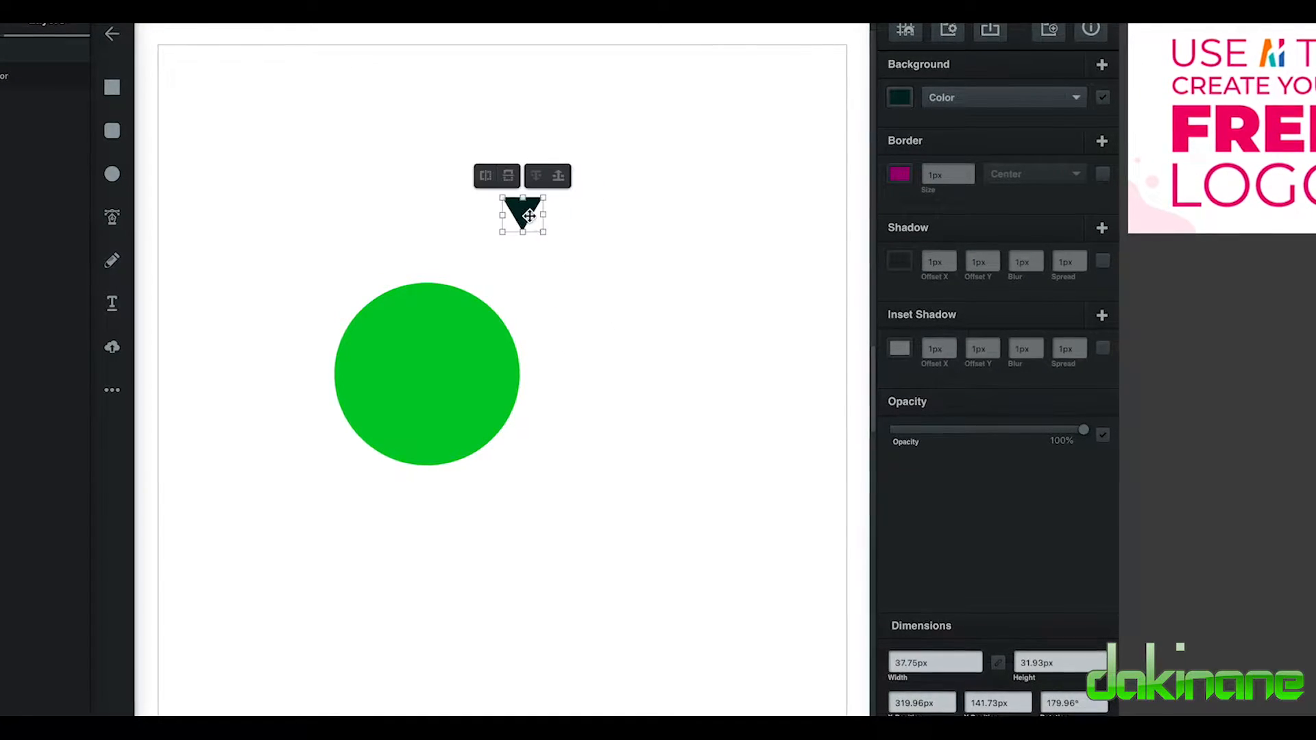
{"action": "left_click_drag", "start_coordinate": [522, 215], "coordinate": [427, 277]}
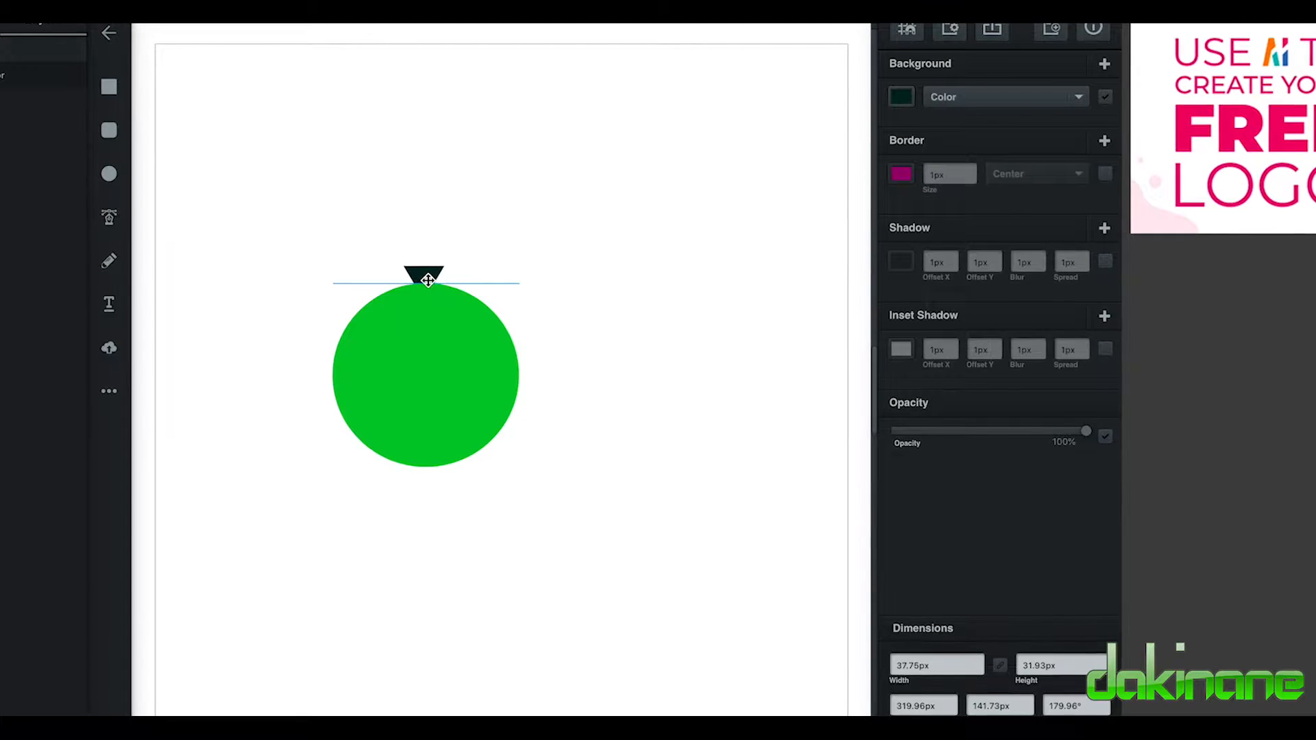
Step: Enlarge the inverted triangle so it cuts a wedge into the top of the circle
{"action": "left_click", "coordinate": [425, 280]}
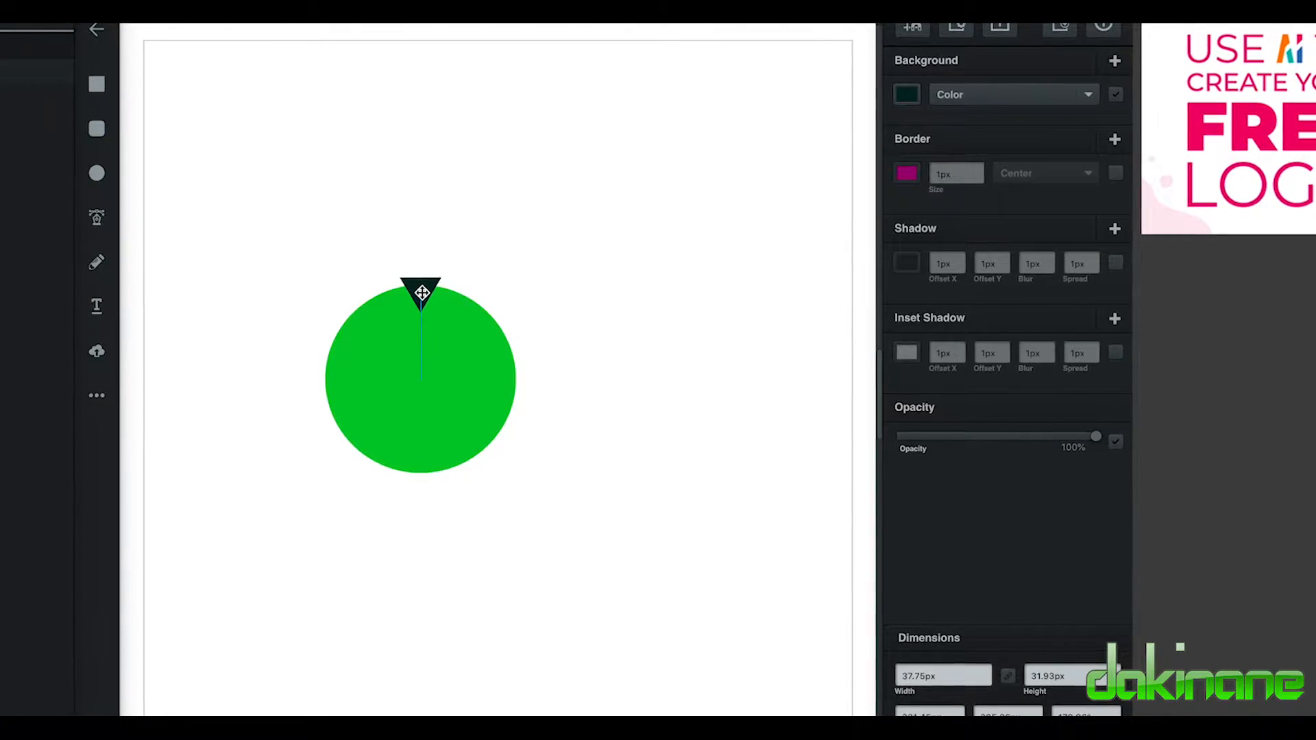
{"action": "left_click", "coordinate": [419, 298]}
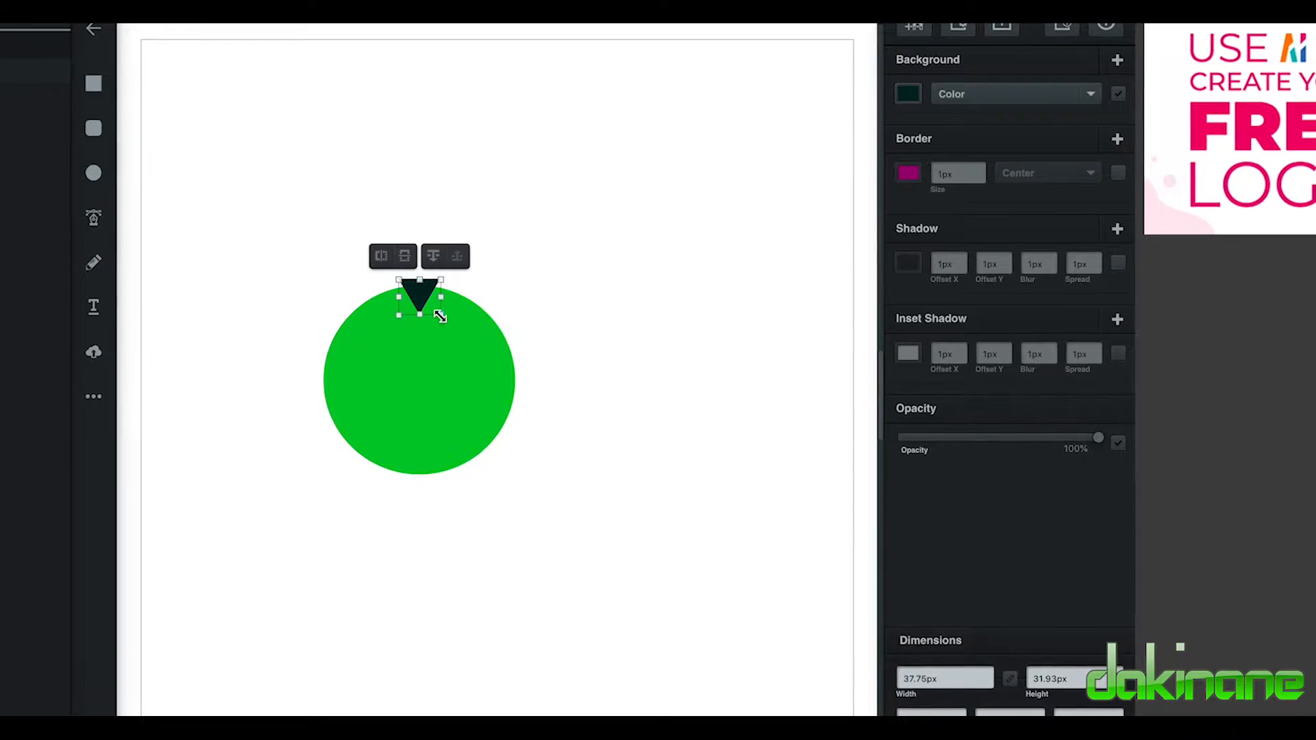
{"action": "left_click_drag", "start_coordinate": [443, 316], "coordinate": [491, 373]}
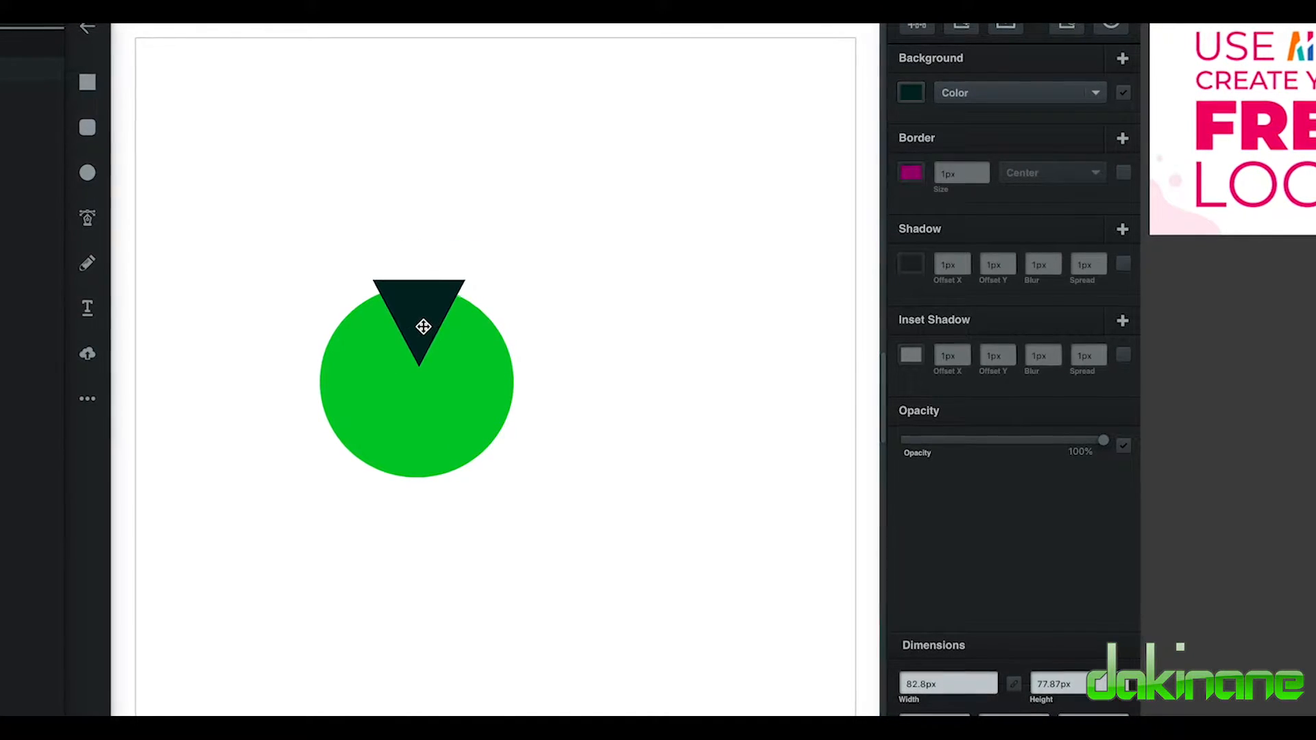
{"action": "left_click", "coordinate": [419, 326]}
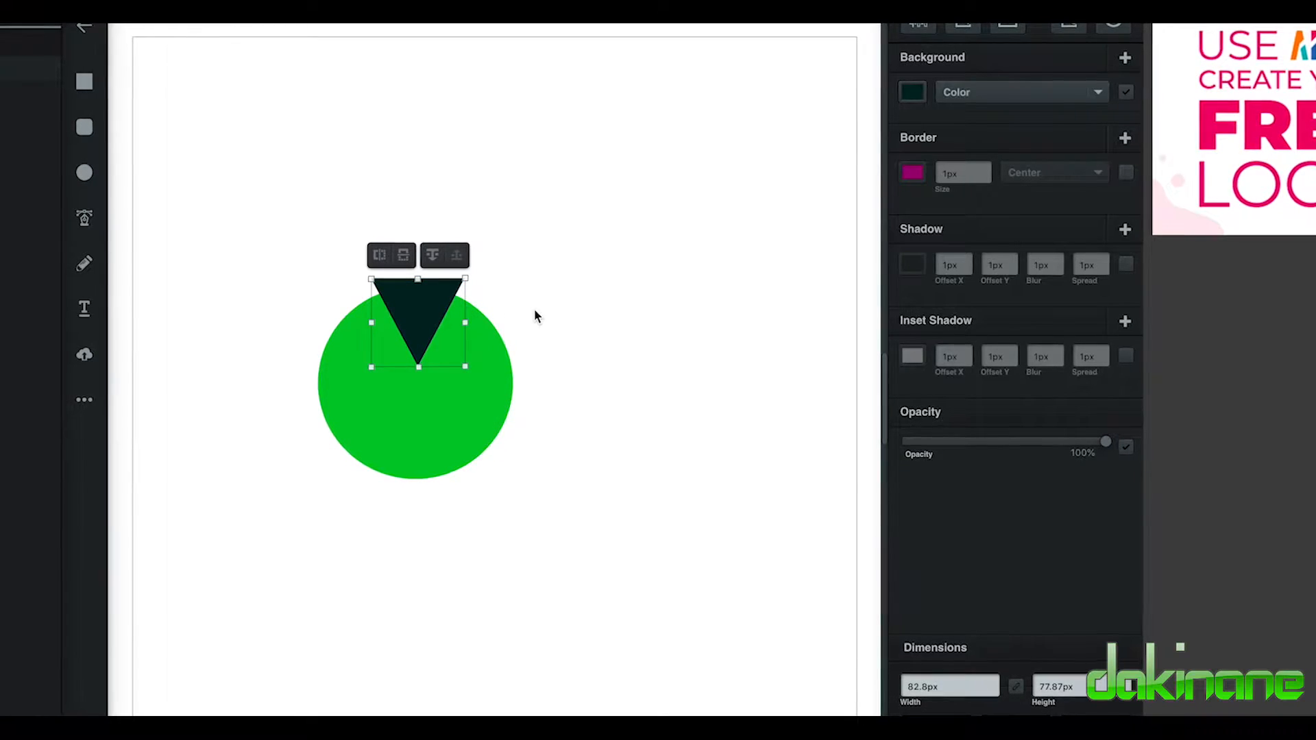
Step: Place a second upright triangle cutting into the circle's bottom, forming an hourglass, then select the shapes
{"action": "left_click_drag", "start_coordinate": [416, 328], "coordinate": [417, 495]}
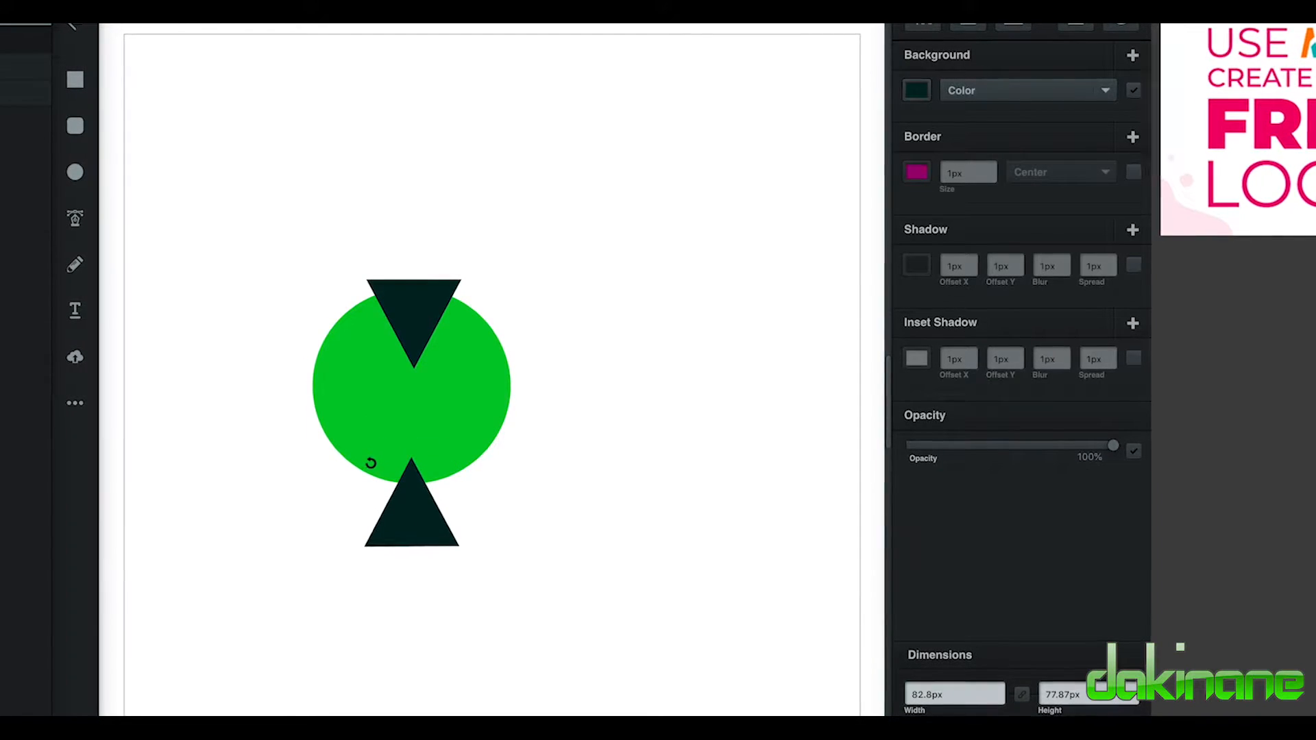
{"action": "left_click", "coordinate": [410, 512]}
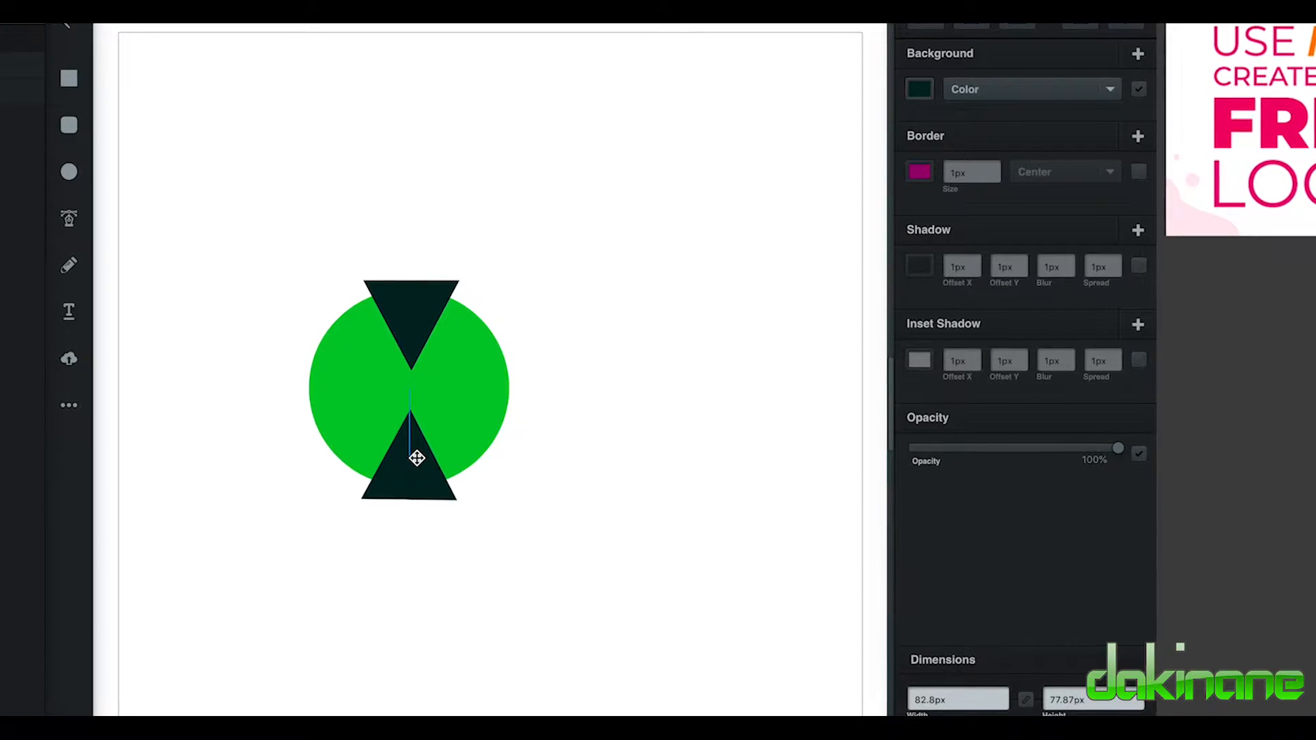
{"action": "left_click", "coordinate": [414, 459]}
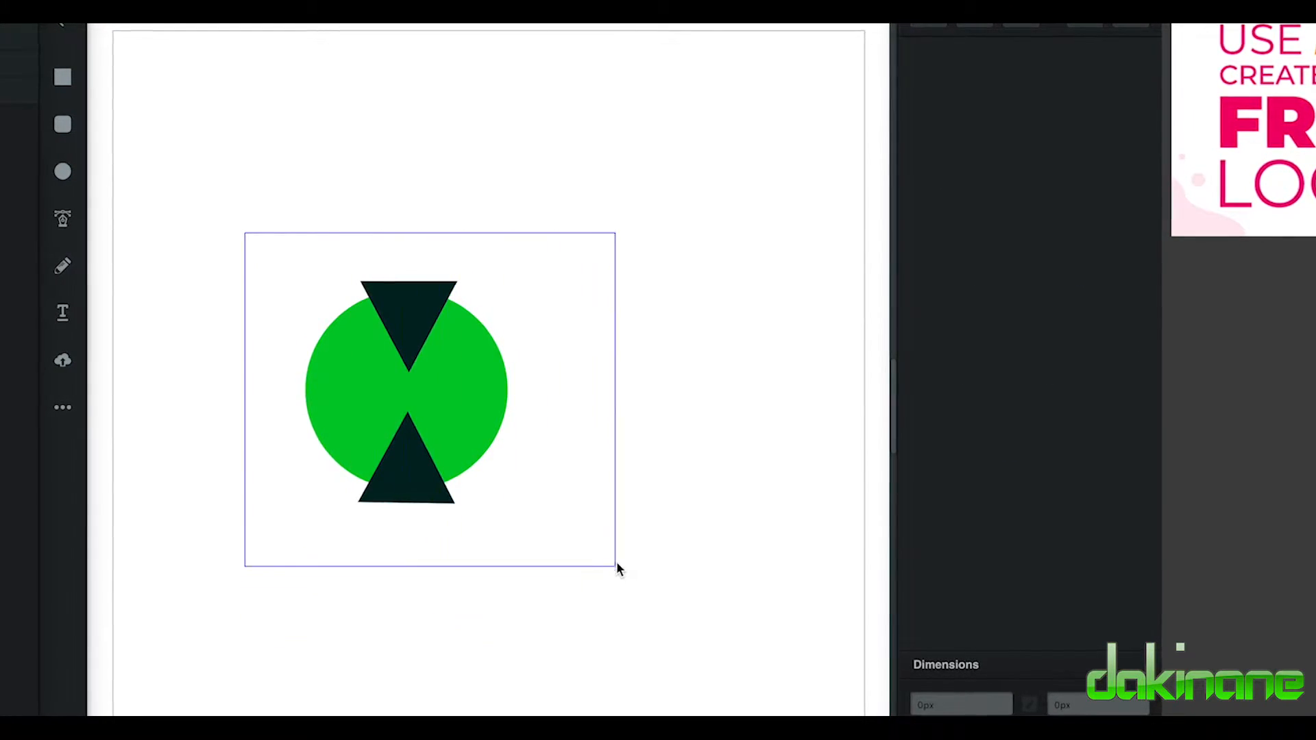
{"action": "left_click", "coordinate": [365, 258]}
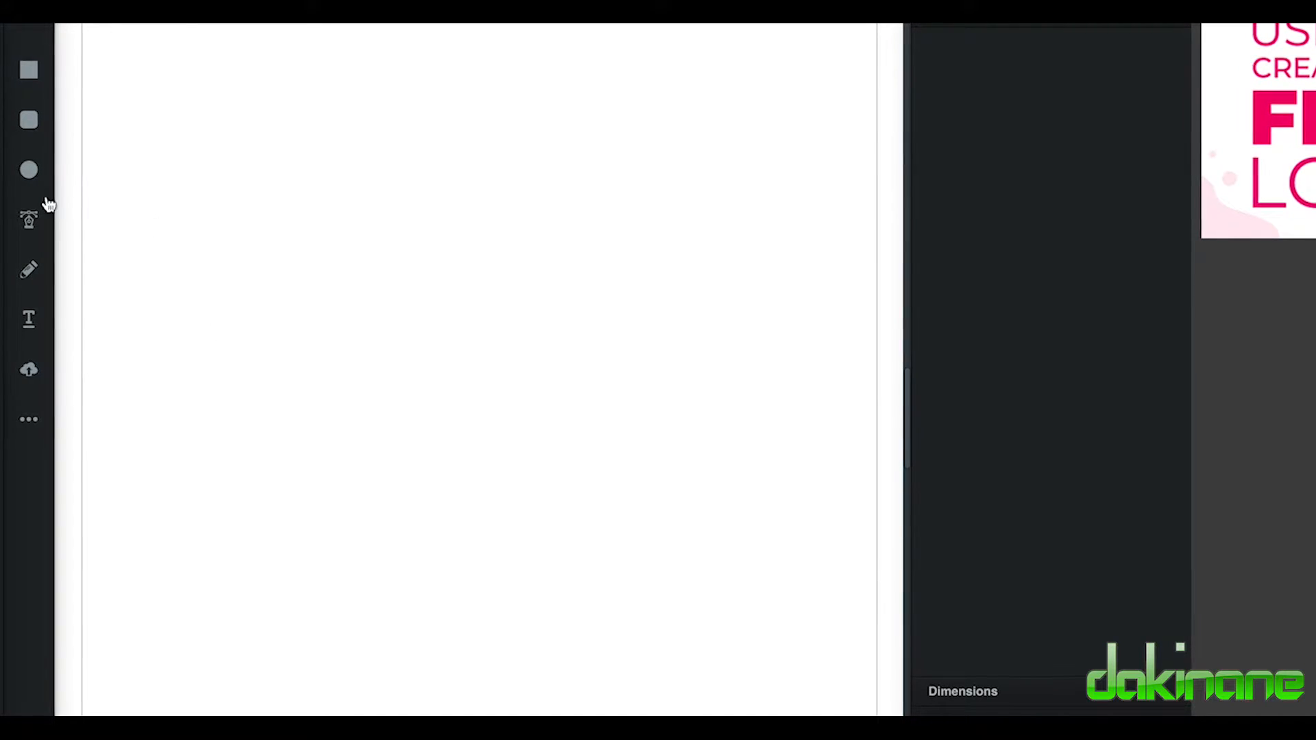
{"action": "mouse_move", "coordinate": [26, 218]}
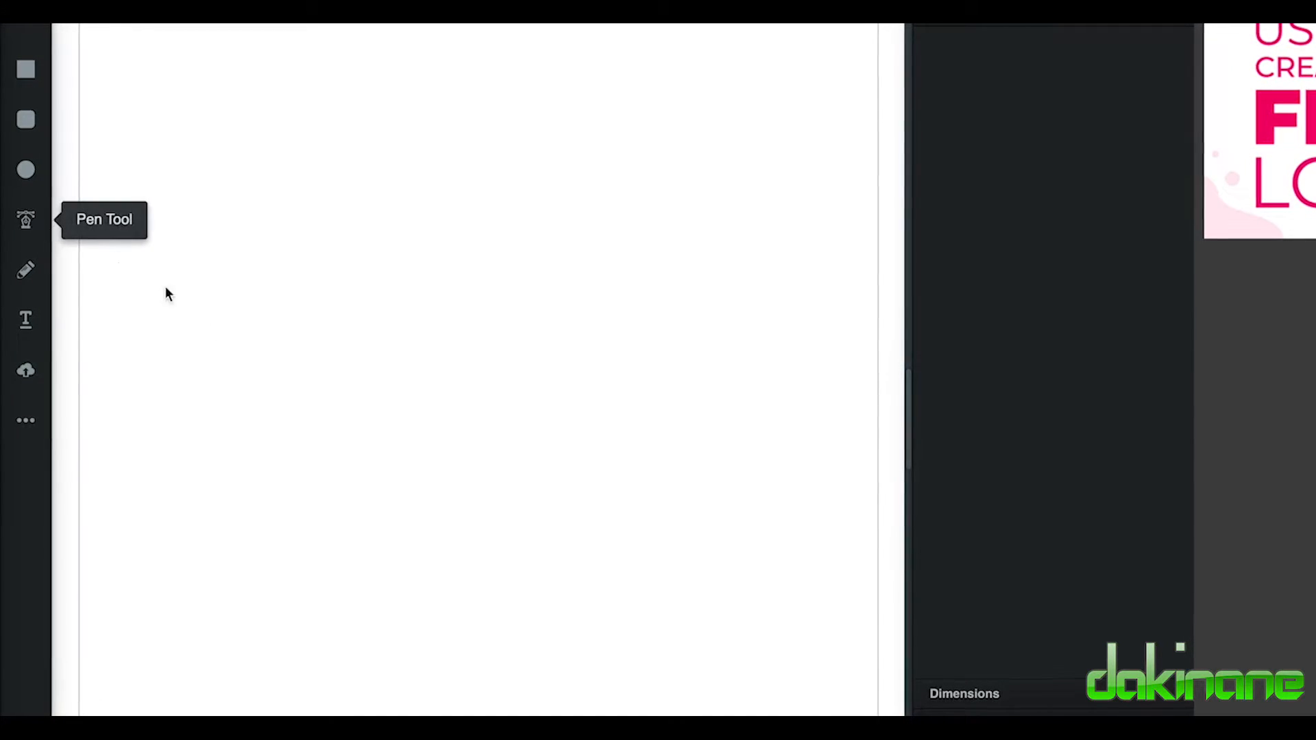
Step: Pen the front of the baseline with the first pointed wheel-arch bump
{"action": "left_click_drag", "start_coordinate": [137, 462], "coordinate": [269, 468]}
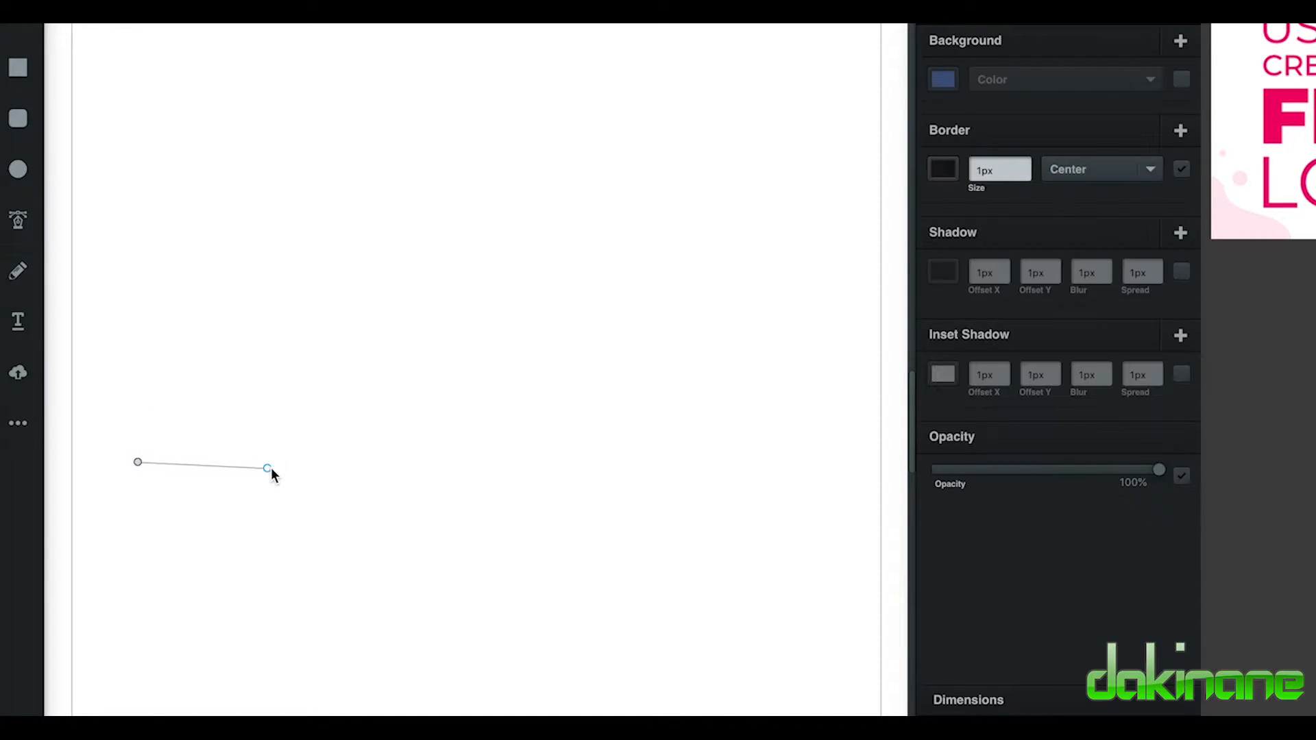
{"action": "left_click_drag", "start_coordinate": [267, 467], "coordinate": [210, 451]}
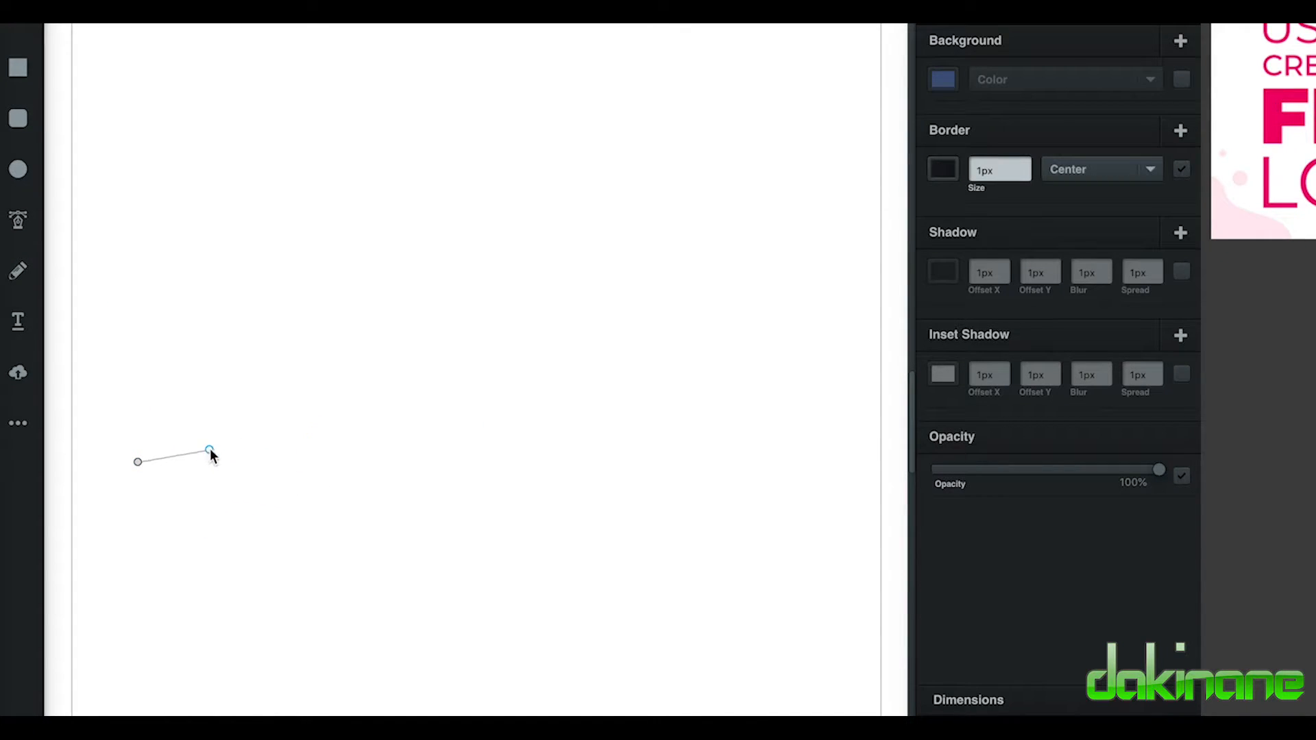
{"action": "left_click_drag", "start_coordinate": [210, 451], "coordinate": [286, 462]}
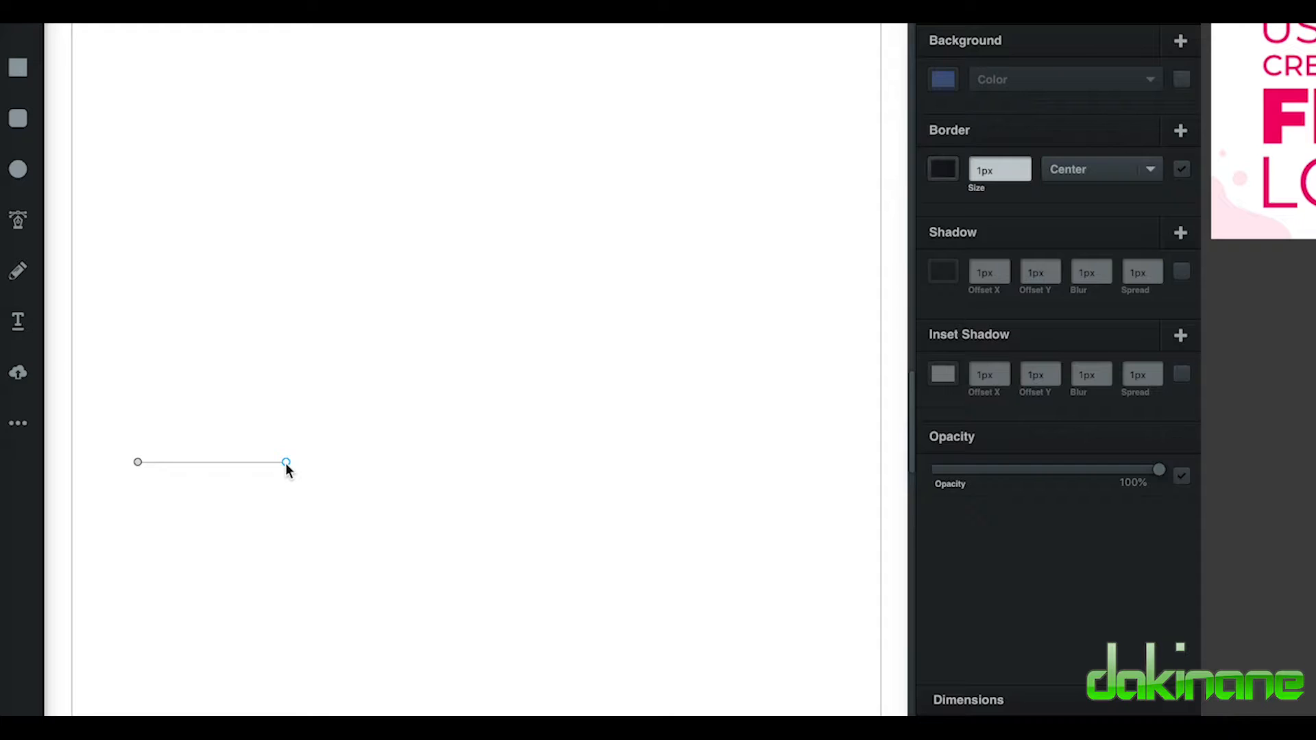
{"action": "left_click_drag", "start_coordinate": [287, 462], "coordinate": [250, 462]}
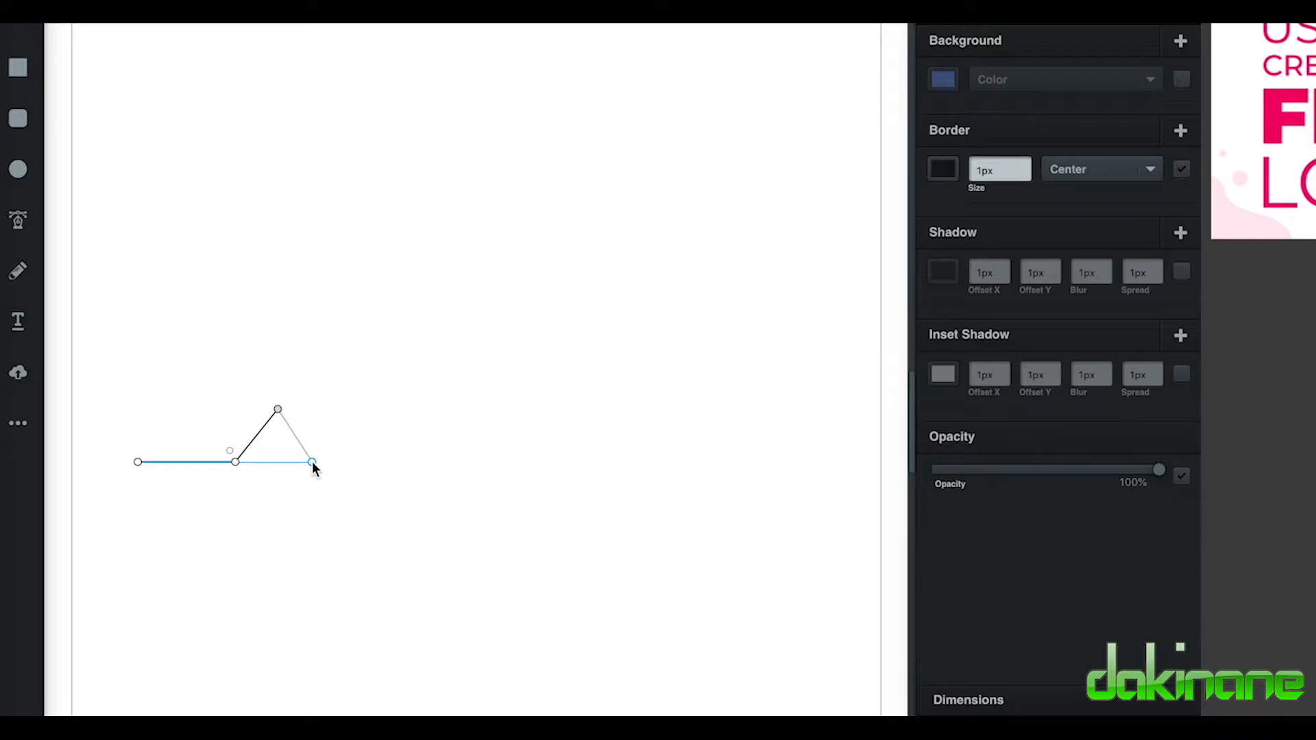
Step: Extend the baseline with the rear wheel-arch bump and angle the outline up at the back
{"action": "left_click_drag", "start_coordinate": [312, 463], "coordinate": [502, 462]}
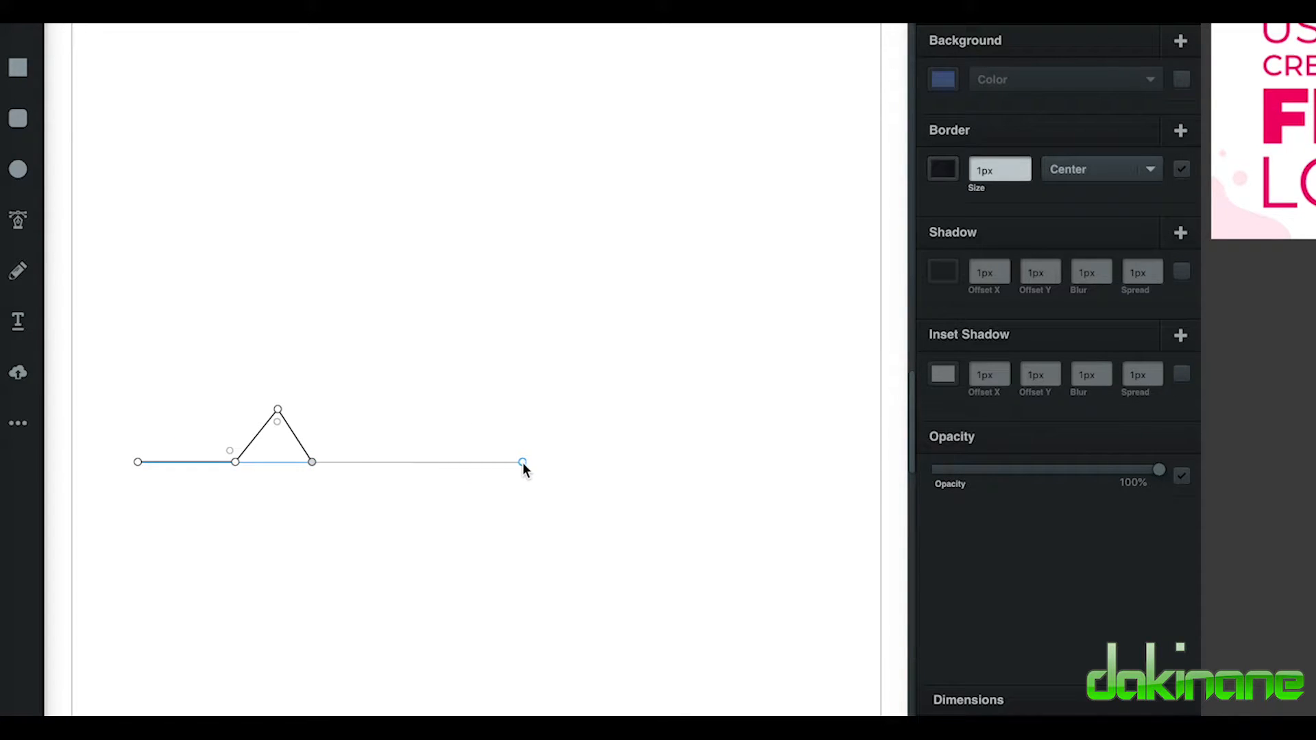
{"action": "left_click_drag", "start_coordinate": [522, 462], "coordinate": [561, 410]}
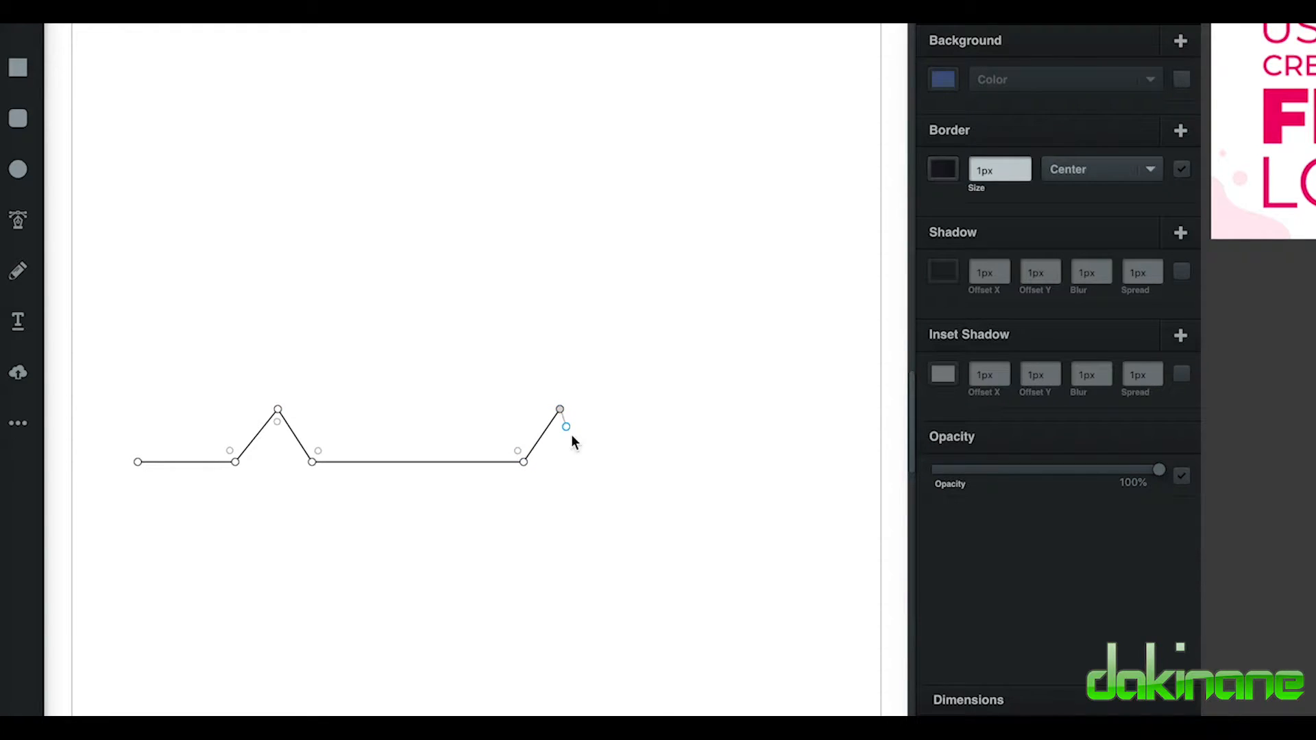
{"action": "left_click_drag", "start_coordinate": [560, 410], "coordinate": [599, 462]}
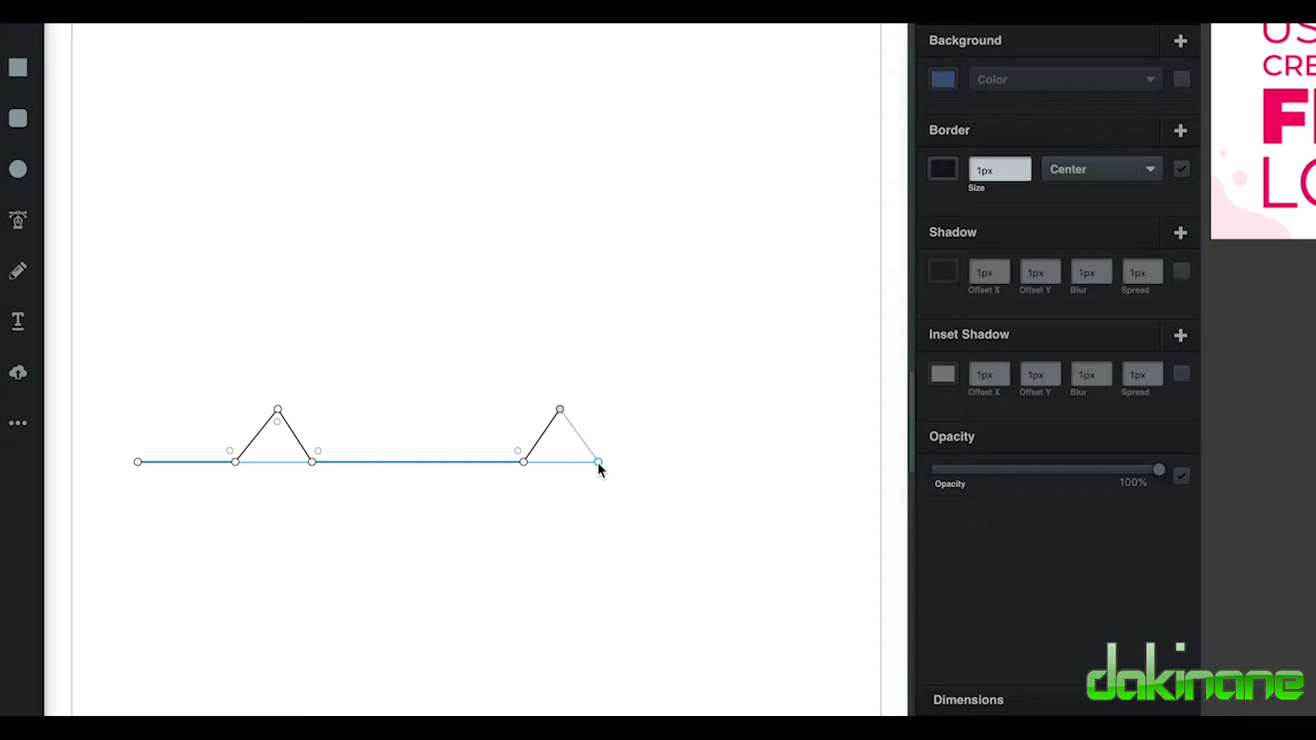
{"action": "left_click_drag", "start_coordinate": [598, 462], "coordinate": [674, 462]}
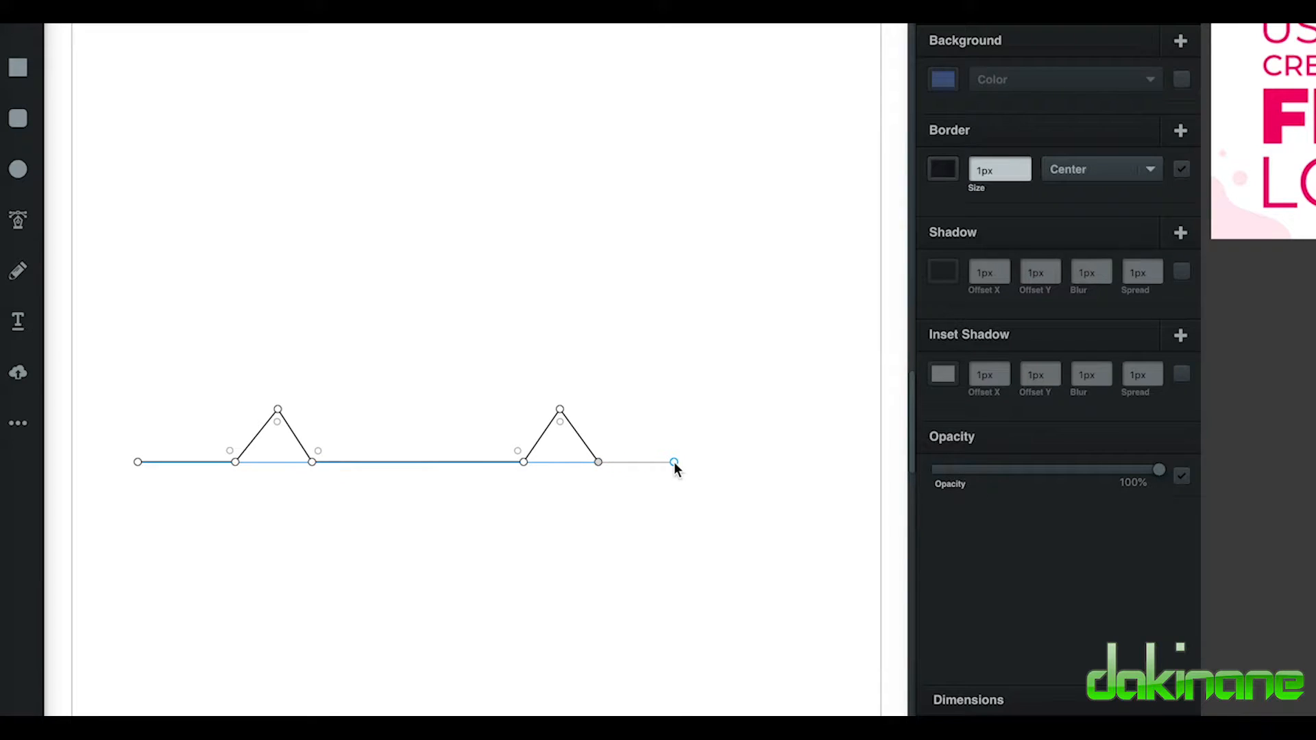
{"action": "left_click_drag", "start_coordinate": [676, 462], "coordinate": [712, 386]}
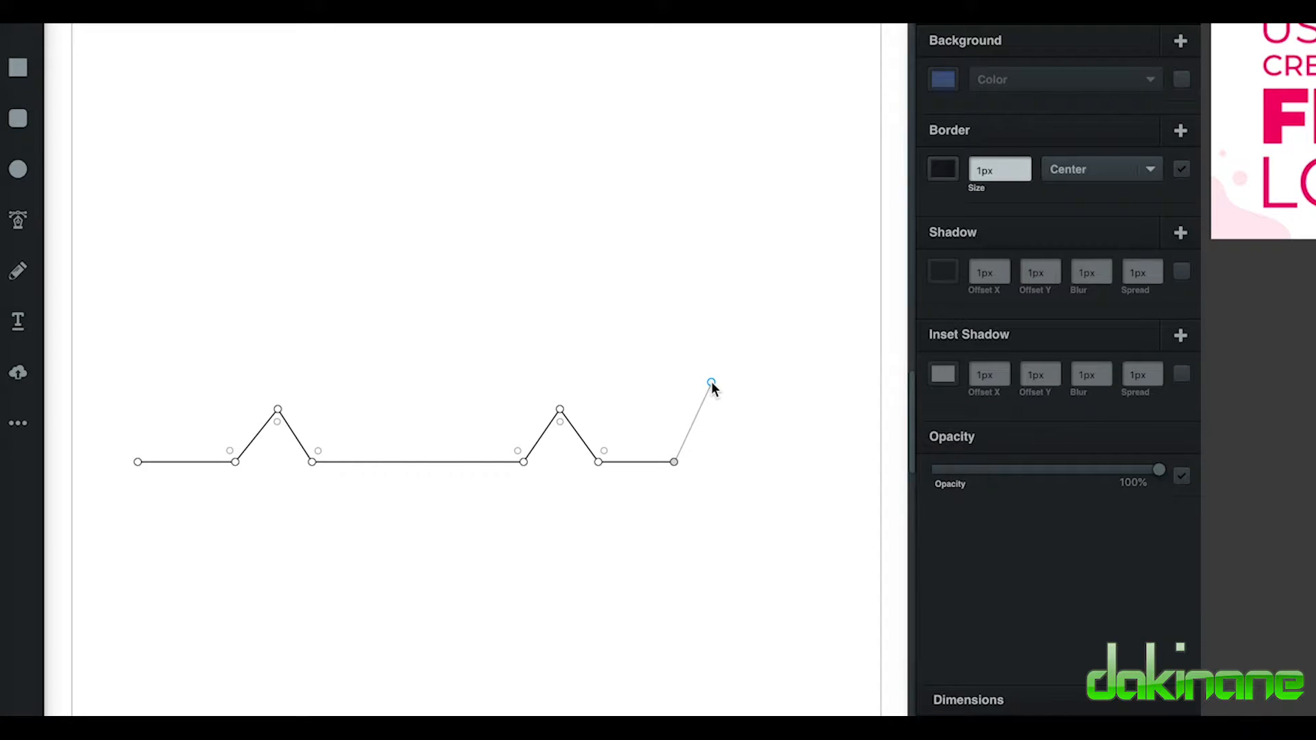
Step: Pen the upper rear corner, the top edge and the rise up to the windshield tip
{"action": "left_click_drag", "start_coordinate": [711, 383], "coordinate": [698, 383]}
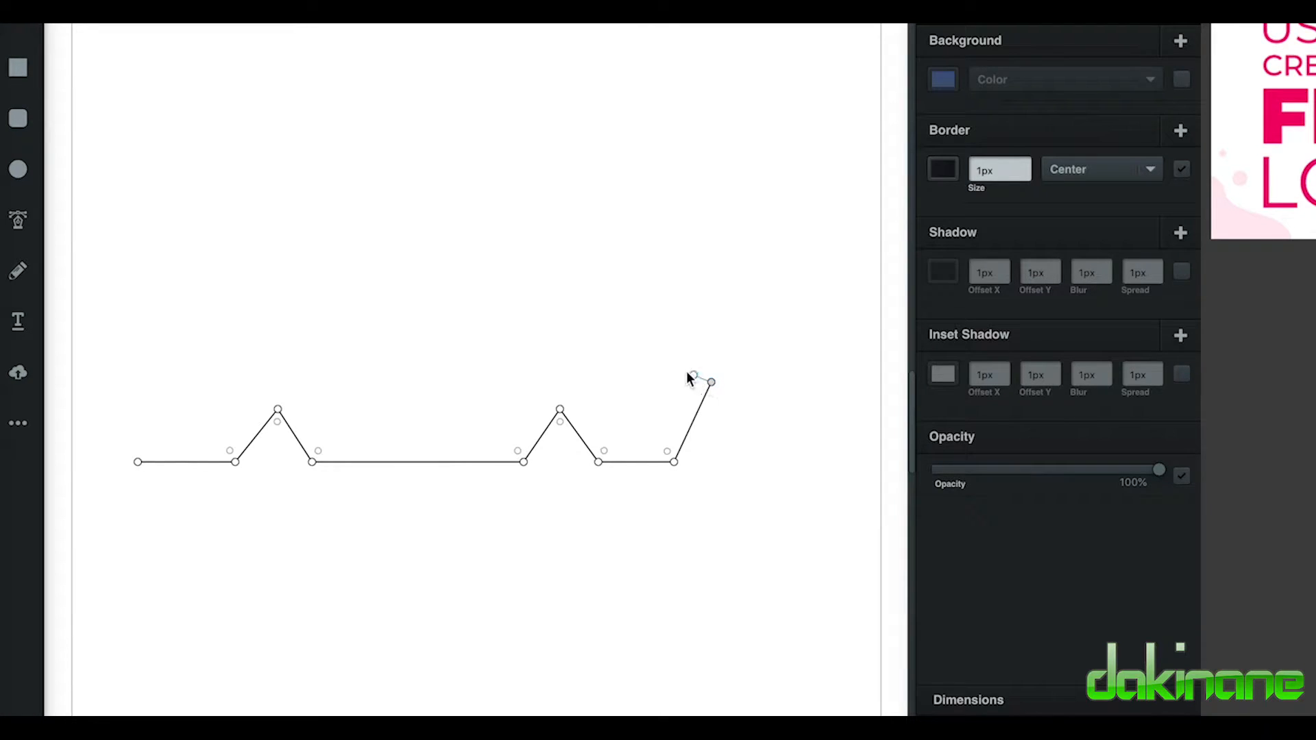
{"action": "left_click_drag", "start_coordinate": [701, 382], "coordinate": [506, 342]}
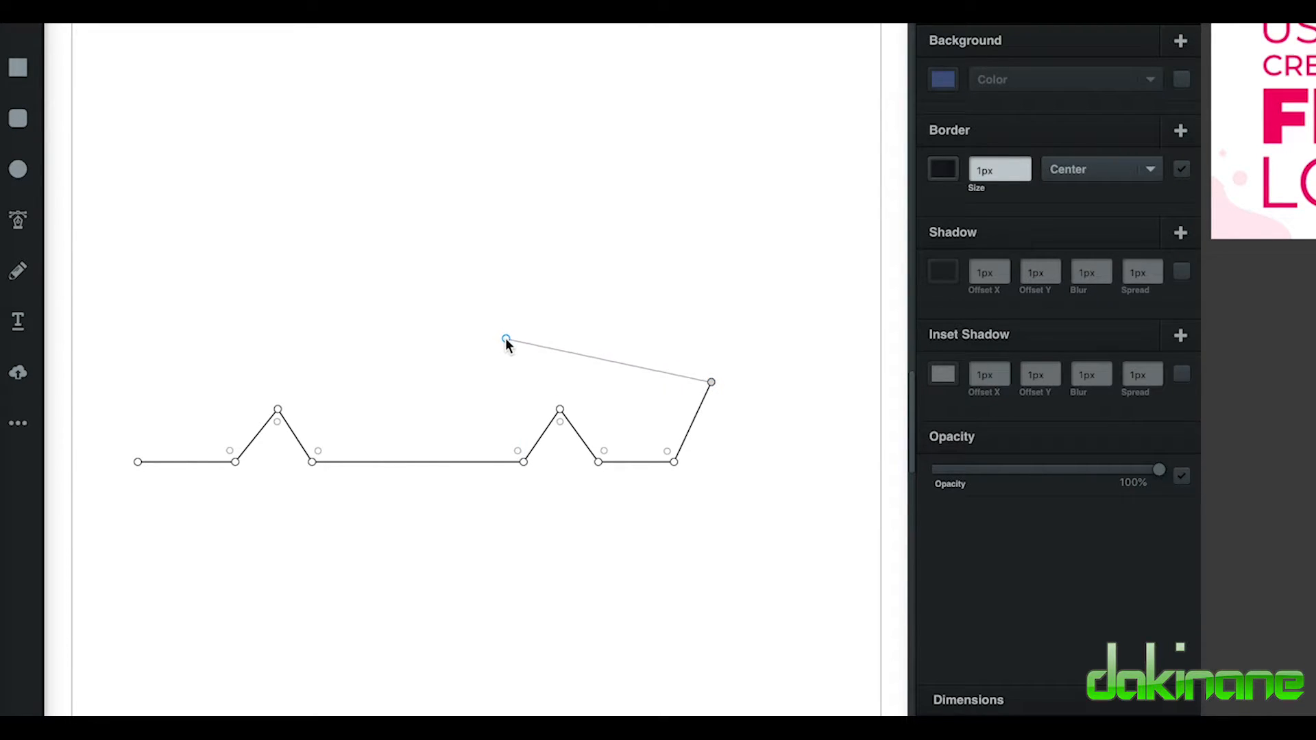
{"action": "left_click_drag", "start_coordinate": [506, 343], "coordinate": [462, 277]}
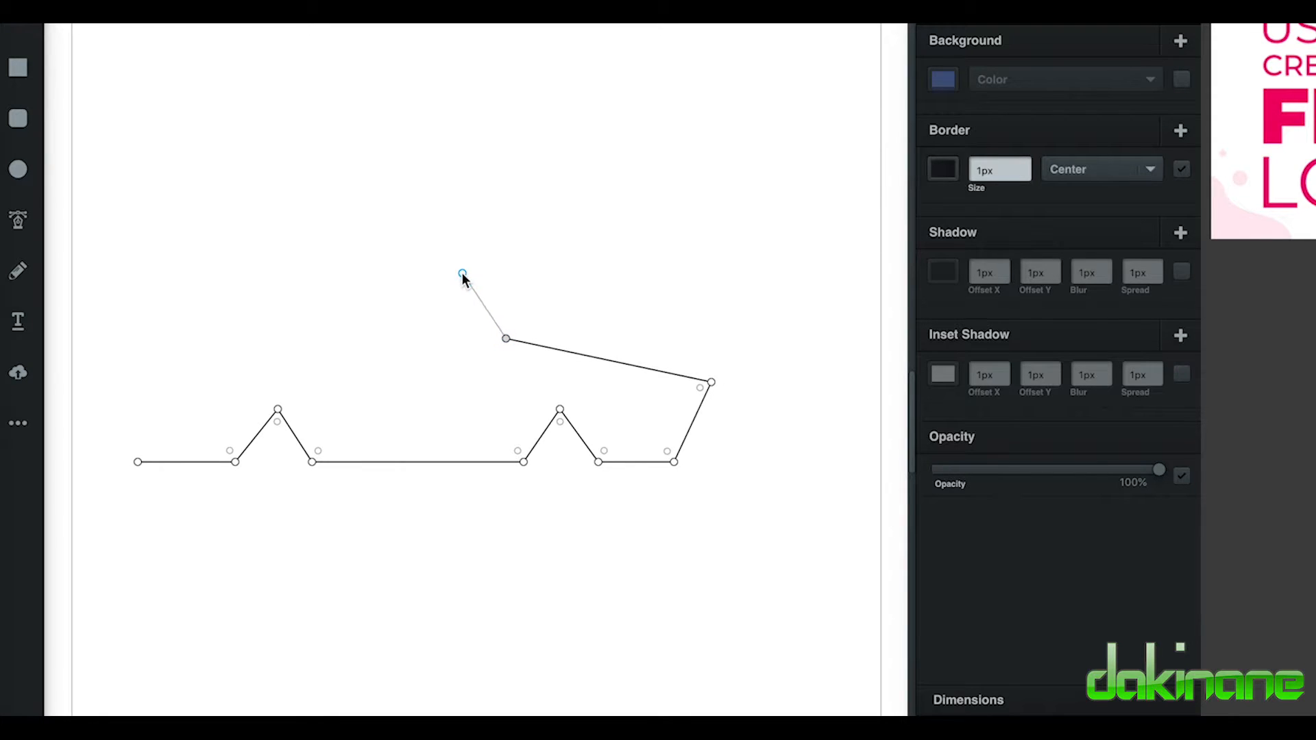
{"action": "left_click_drag", "start_coordinate": [463, 277], "coordinate": [425, 253]}
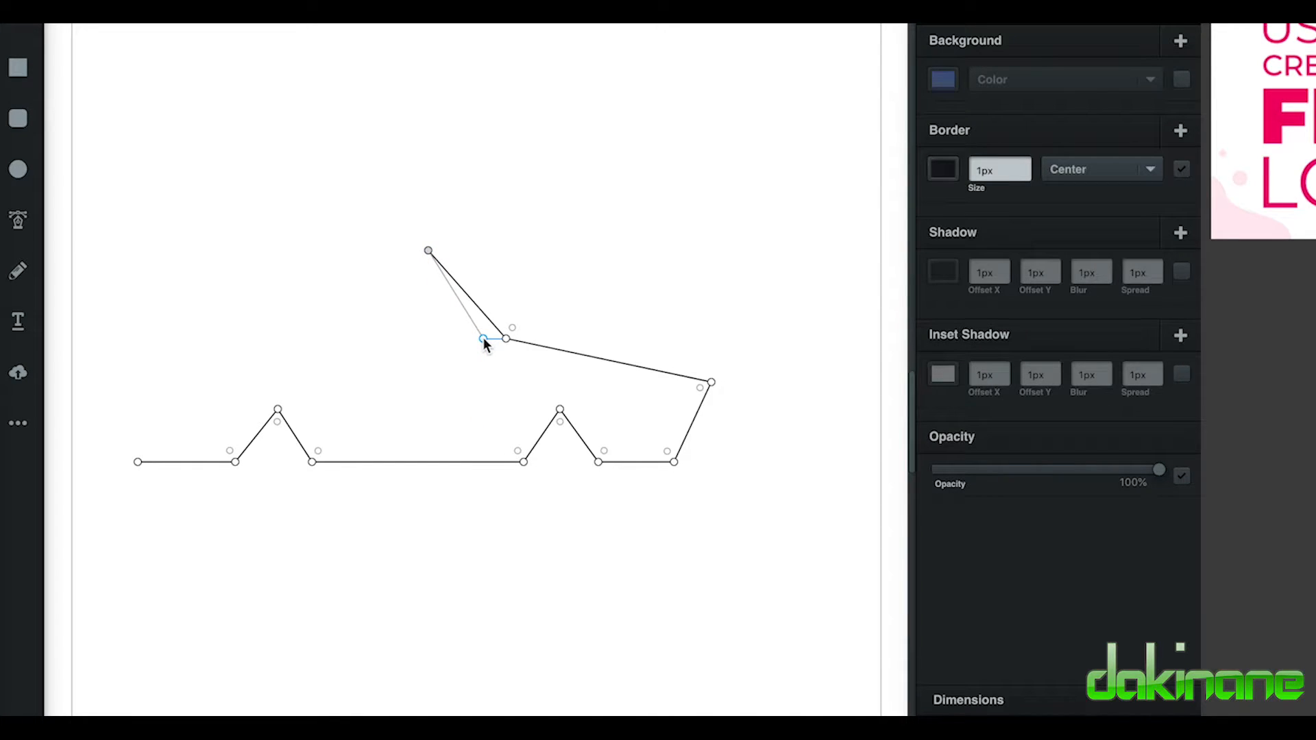
Step: Add the windshield base, the long rear deck line and the rear end to close the body outline
{"action": "left_click_drag", "start_coordinate": [482, 340], "coordinate": [324, 335]}
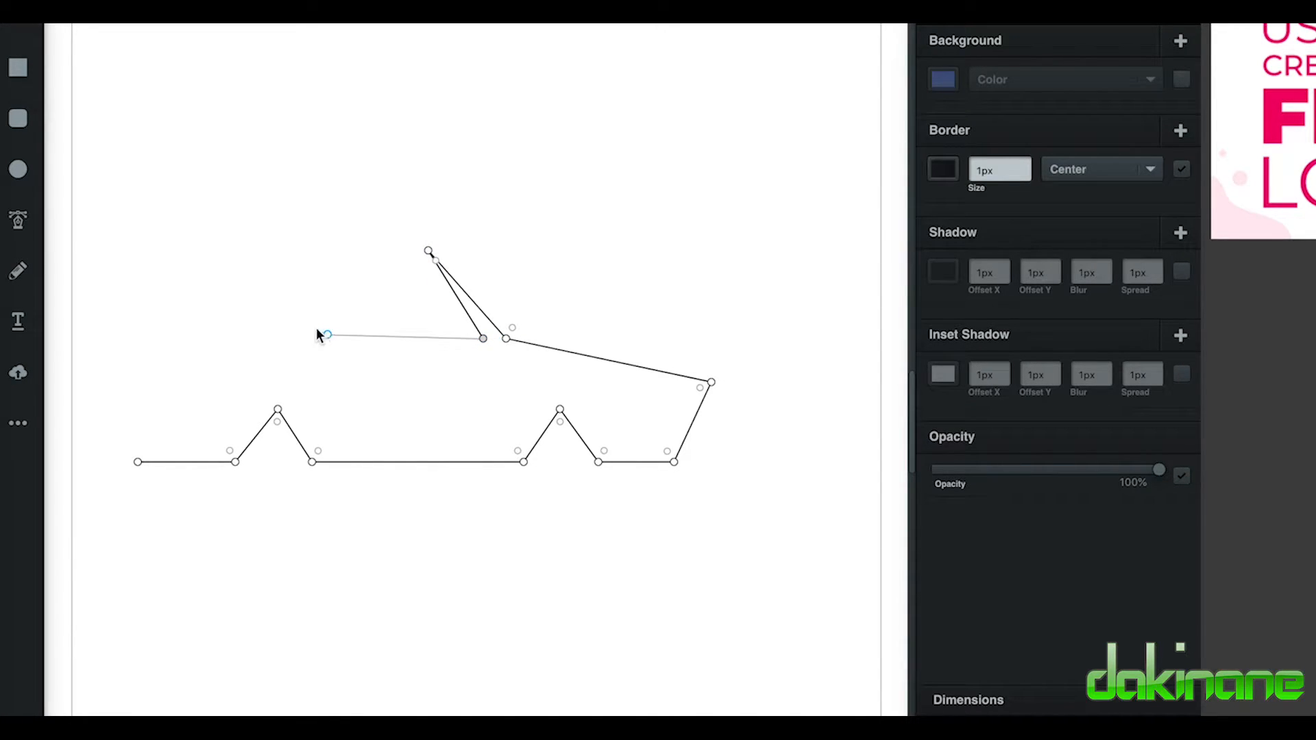
{"action": "left_click_drag", "start_coordinate": [326, 335], "coordinate": [307, 323]}
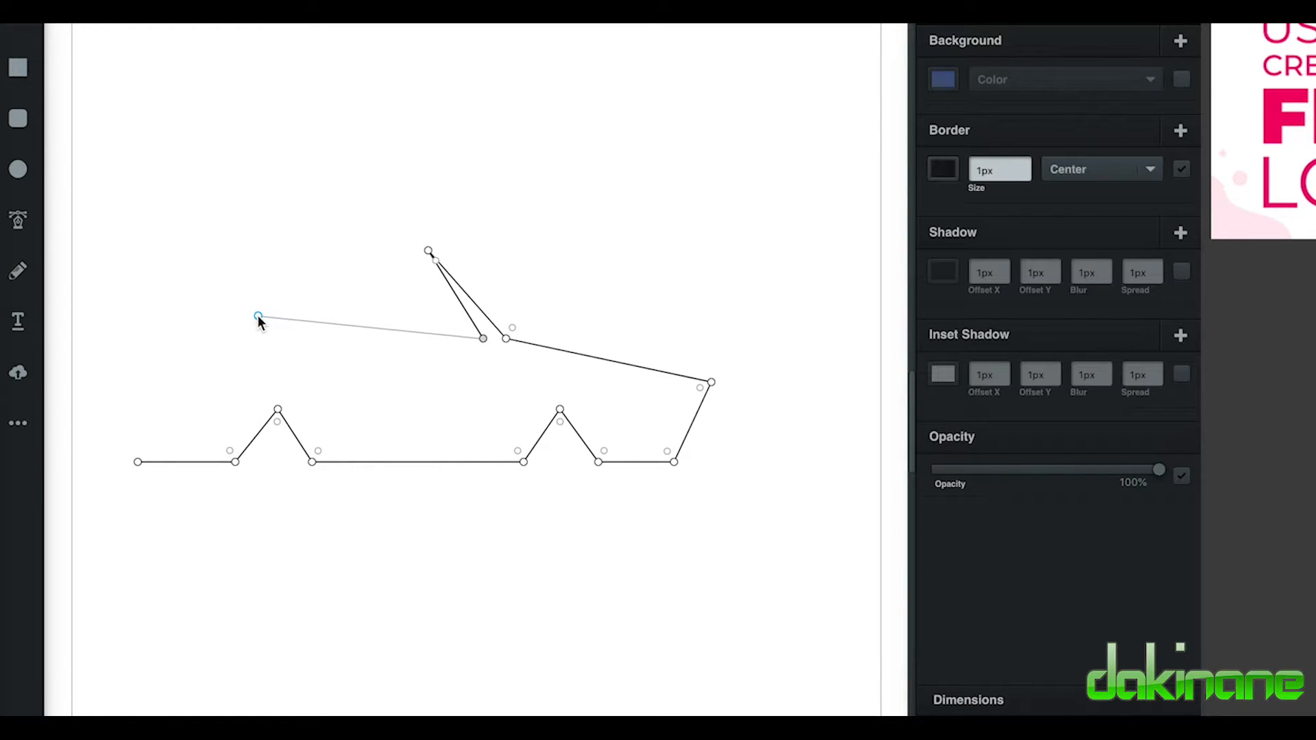
{"action": "left_click_drag", "start_coordinate": [259, 317], "coordinate": [147, 336]}
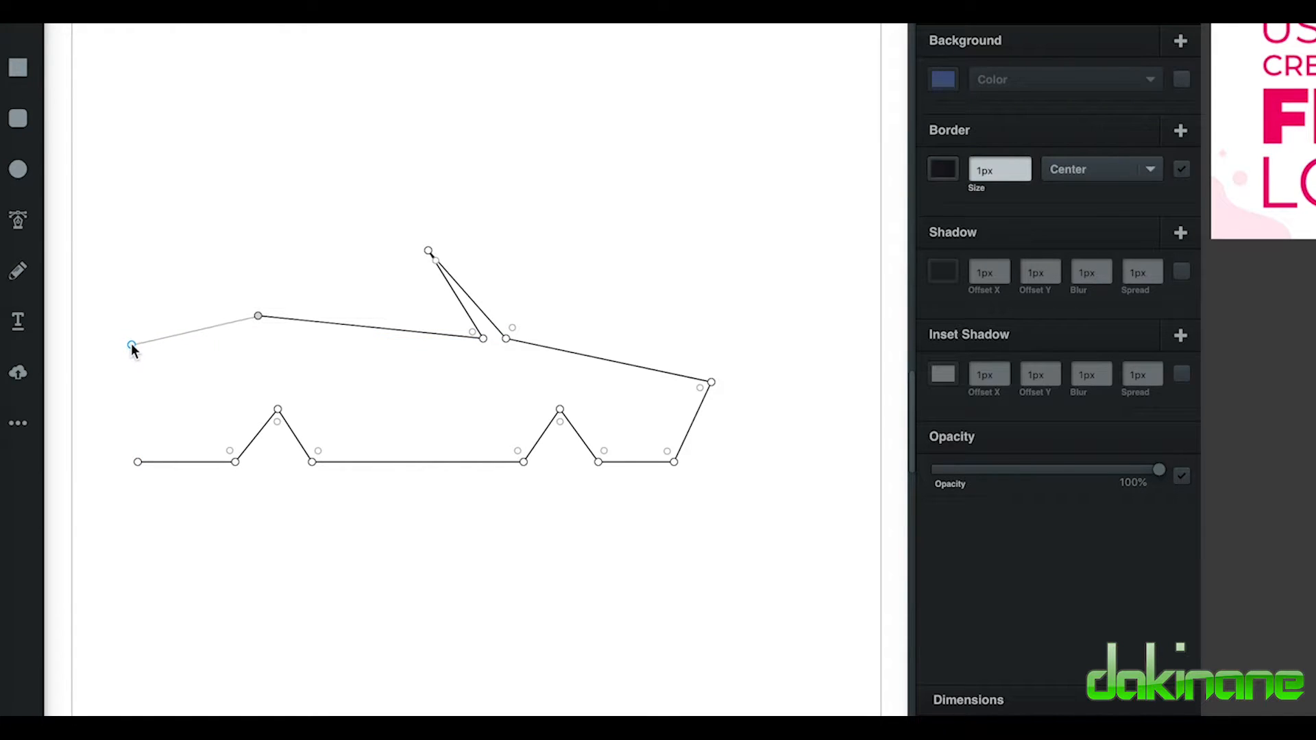
{"action": "left_click_drag", "start_coordinate": [133, 347], "coordinate": [132, 400]}
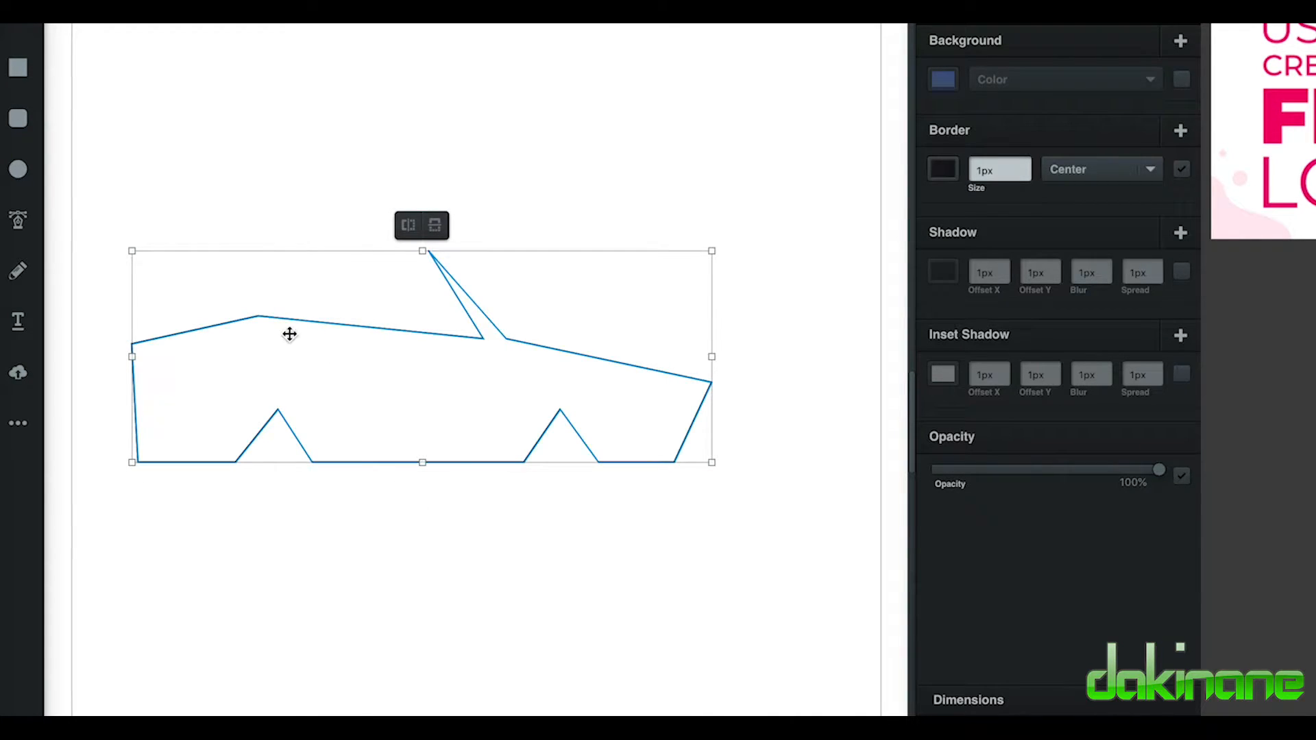
{"action": "mouse_move", "coordinate": [19, 219]}
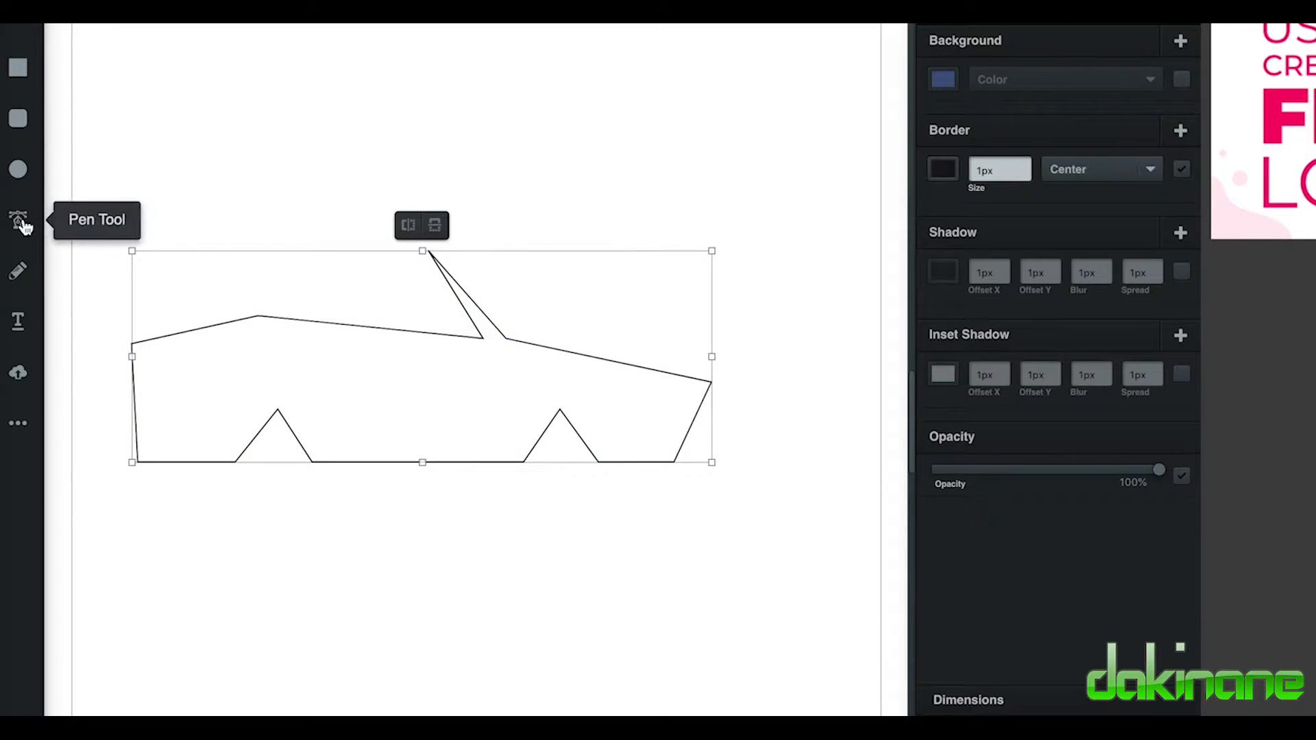
Step: Enter point-editing on the car outline to round its lower rear corner
{"action": "left_click", "coordinate": [16, 218]}
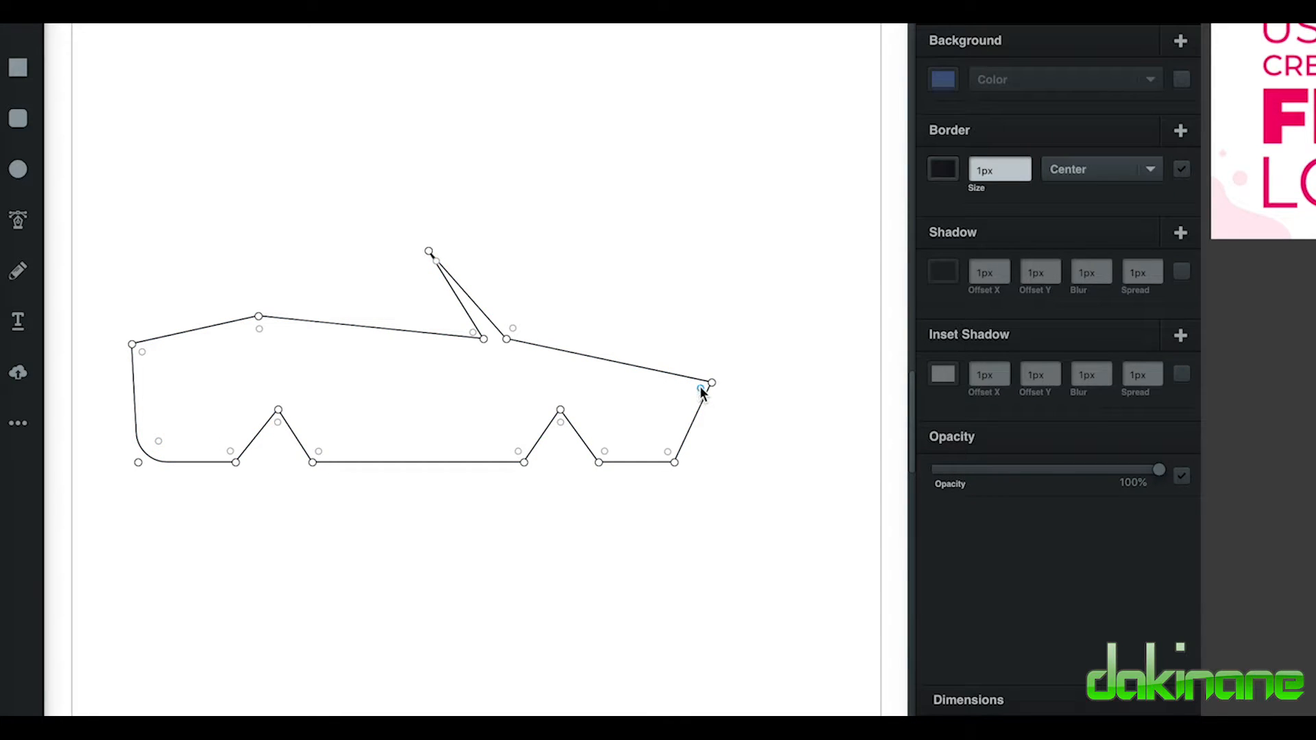
Step: Curve the body corners, the windshield-base join and round the front wheel arch
{"action": "left_click_drag", "start_coordinate": [701, 391], "coordinate": [687, 431]}
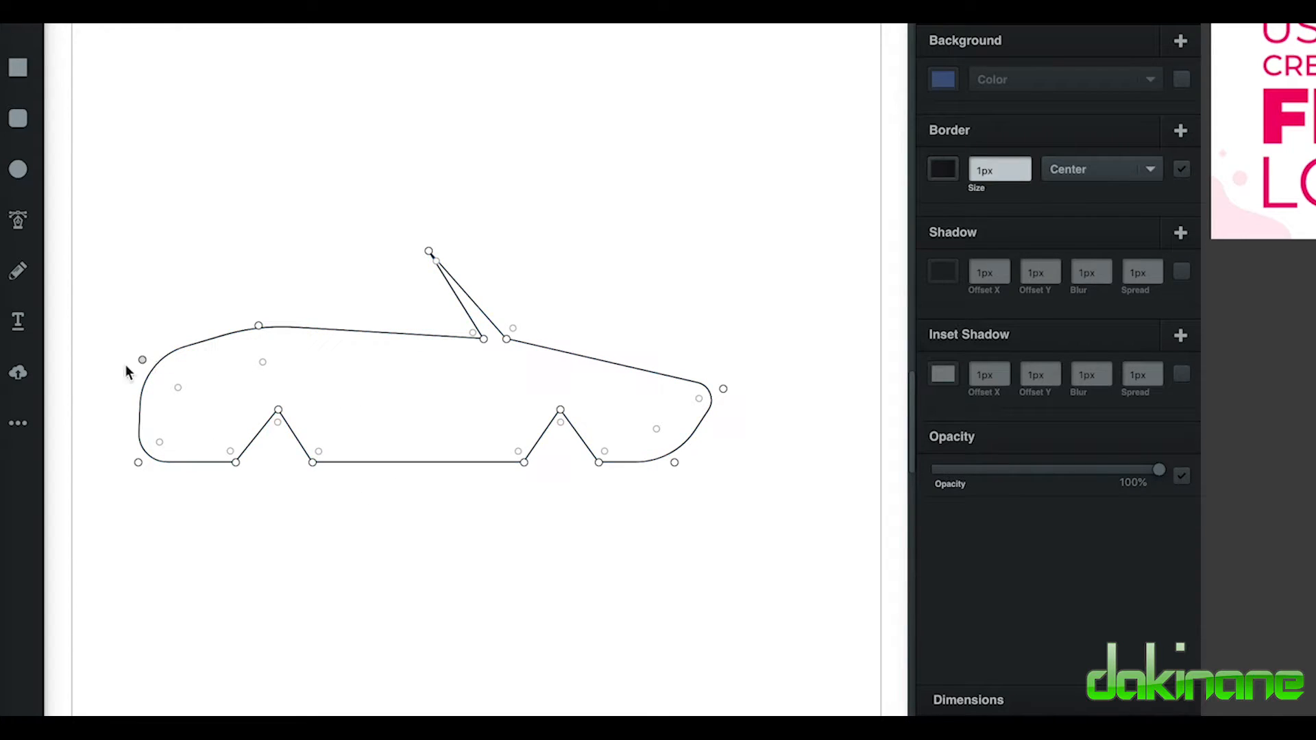
{"action": "left_click", "coordinate": [489, 344]}
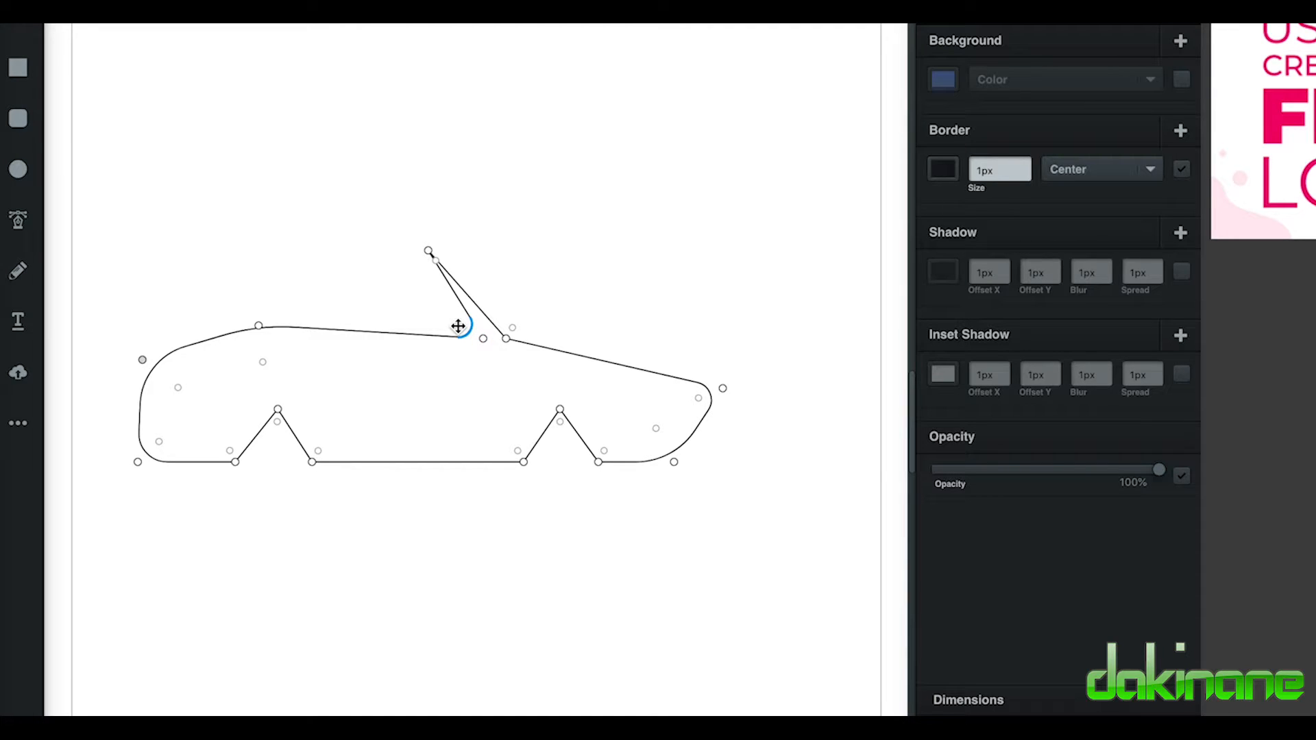
{"action": "left_click_drag", "start_coordinate": [461, 327], "coordinate": [495, 340]}
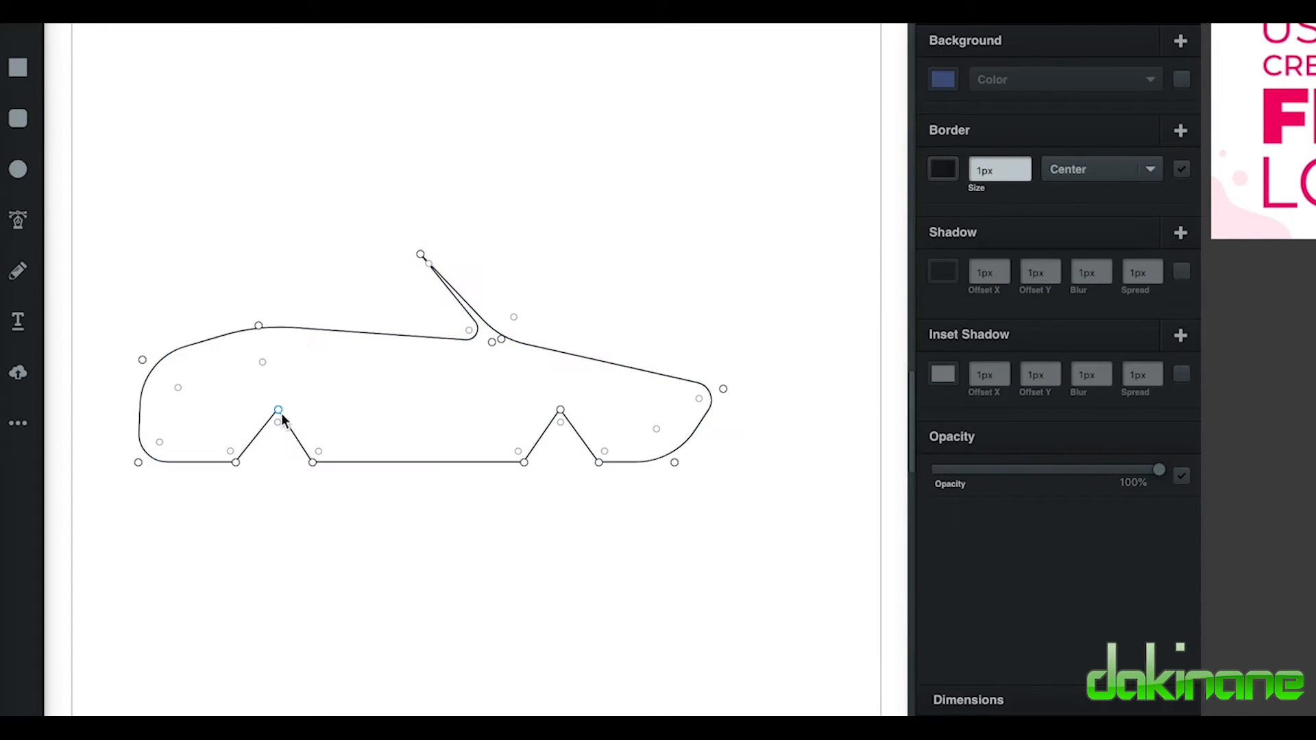
{"action": "mouse_move", "coordinate": [282, 422]}
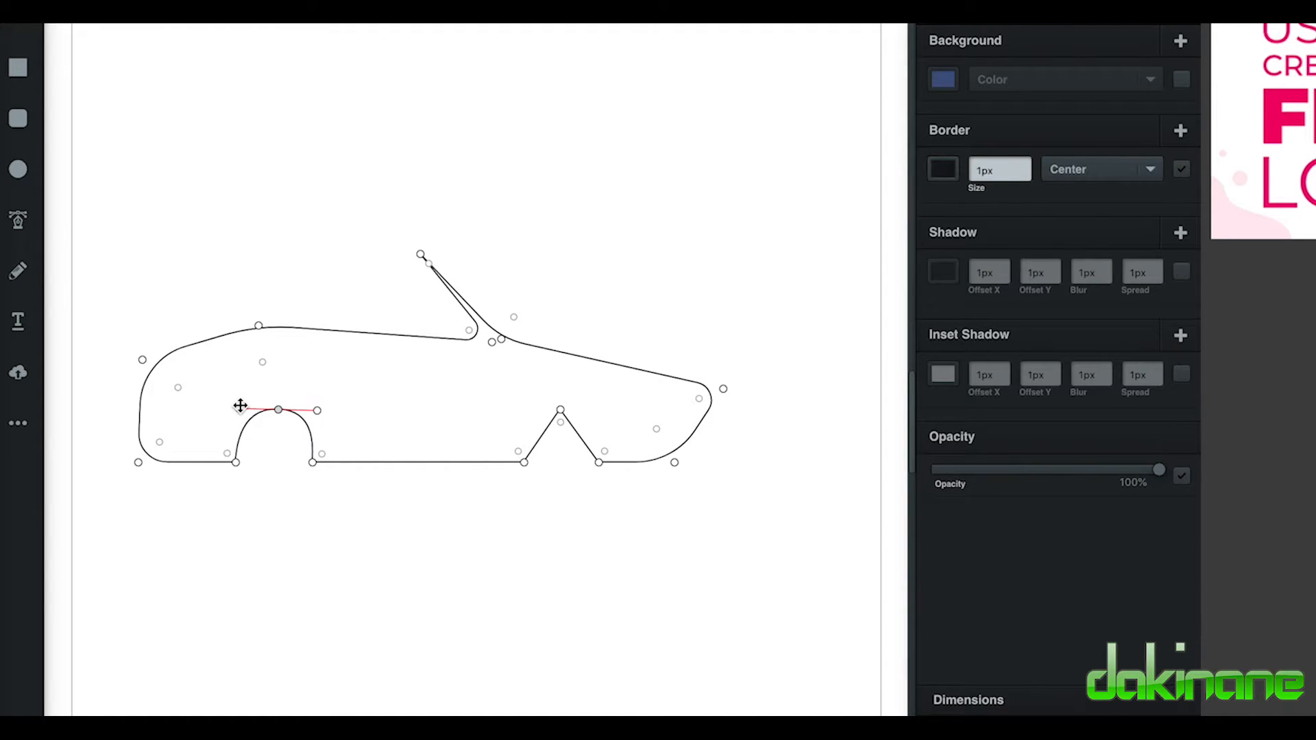
{"action": "left_click", "coordinate": [279, 409]}
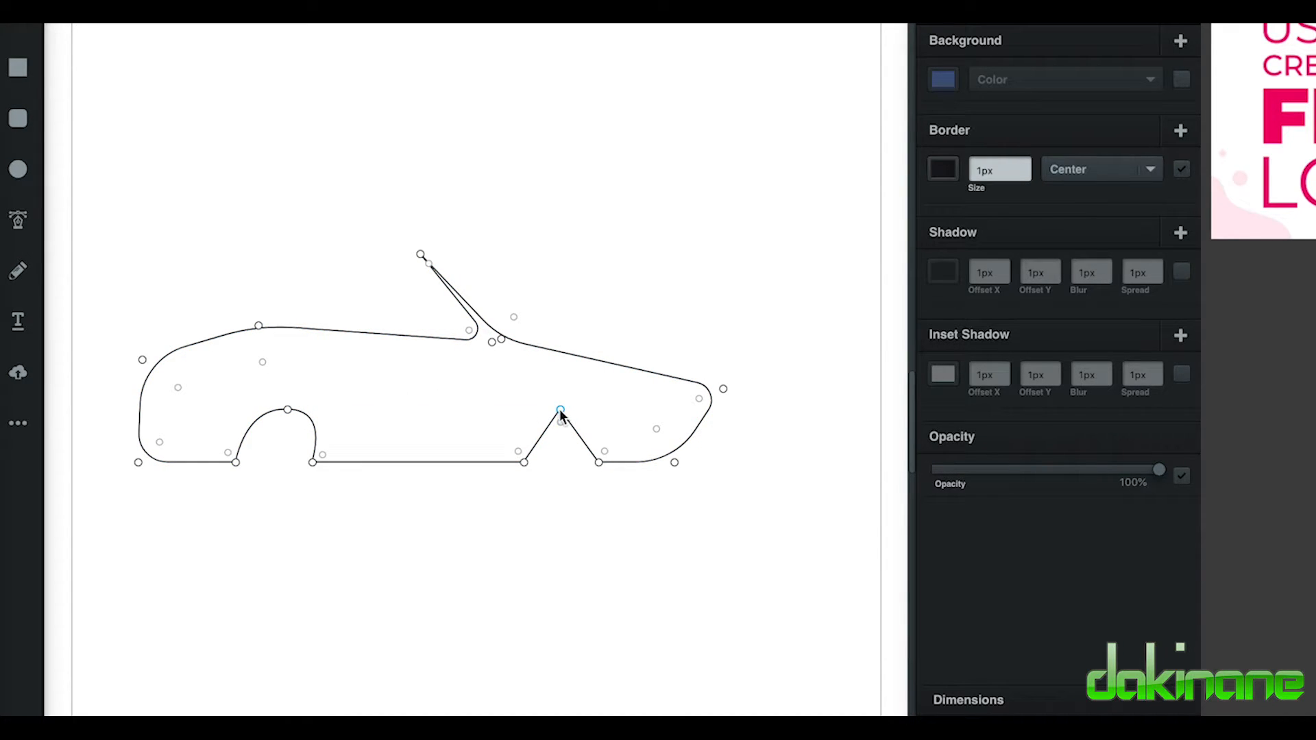
{"action": "left_click_drag", "start_coordinate": [560, 411], "coordinate": [577, 411]}
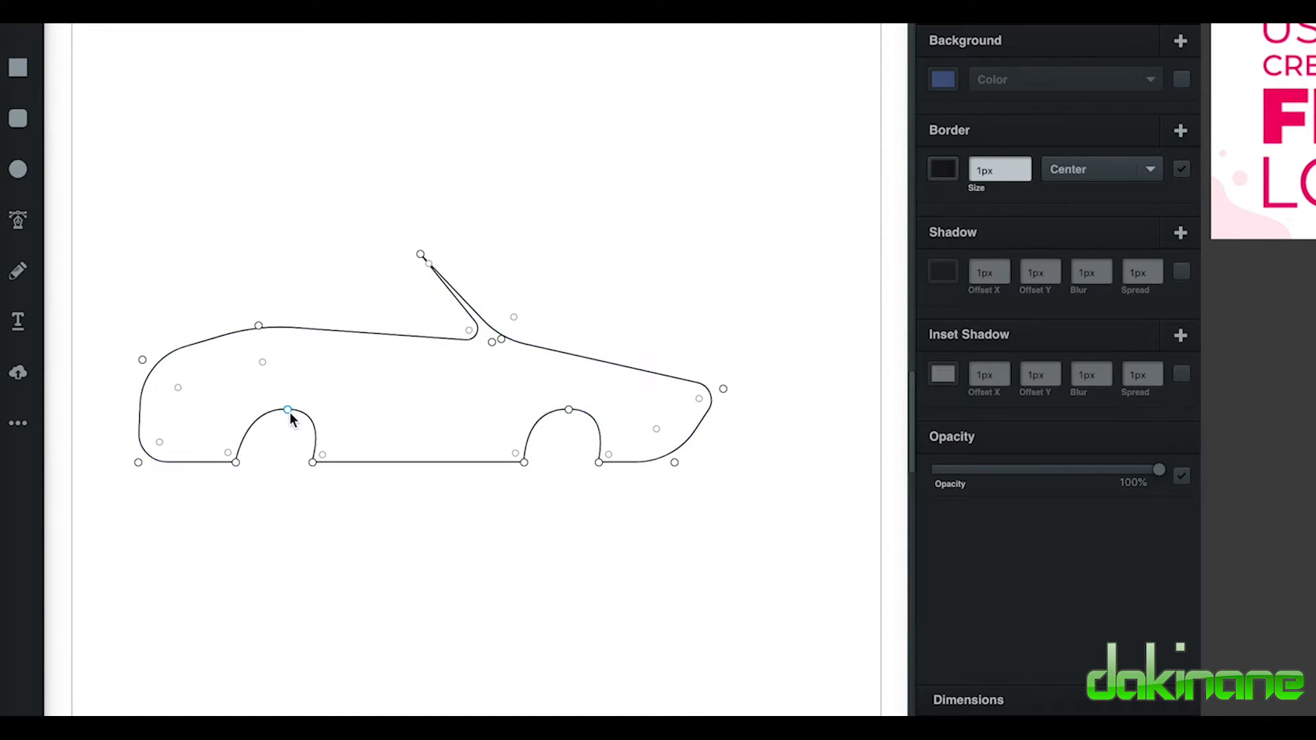
Step: Round the rear wheel arch, reshape the rear deck and end, and smooth the windshield curve
{"action": "left_click", "coordinate": [257, 322]}
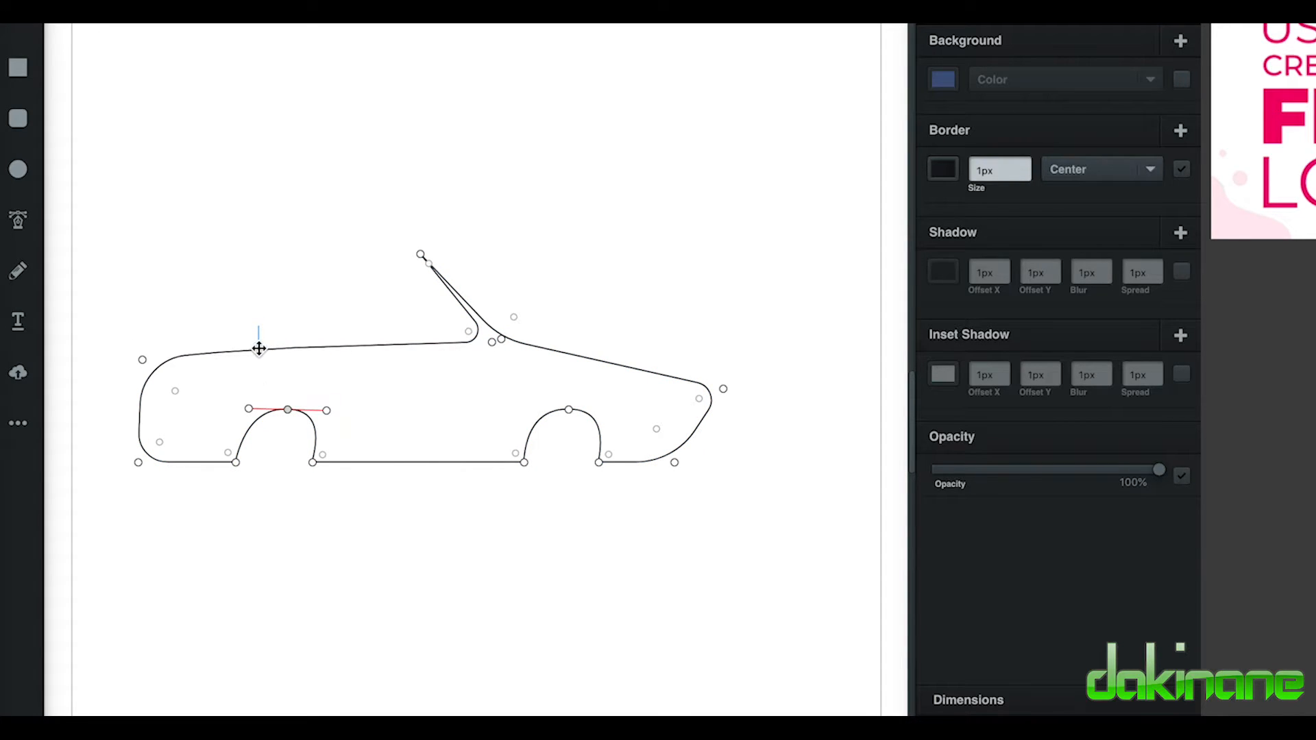
{"action": "left_click", "coordinate": [173, 407]}
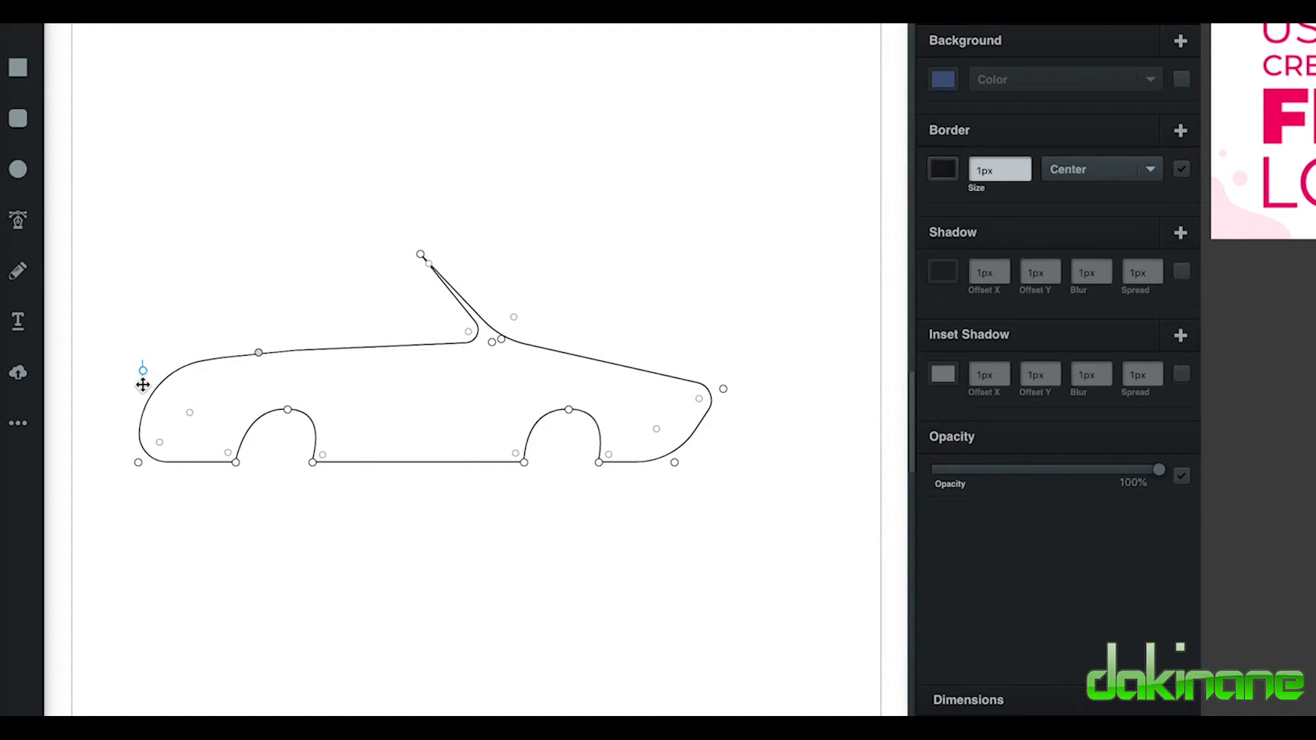
{"action": "left_click_drag", "start_coordinate": [143, 369], "coordinate": [259, 369]}
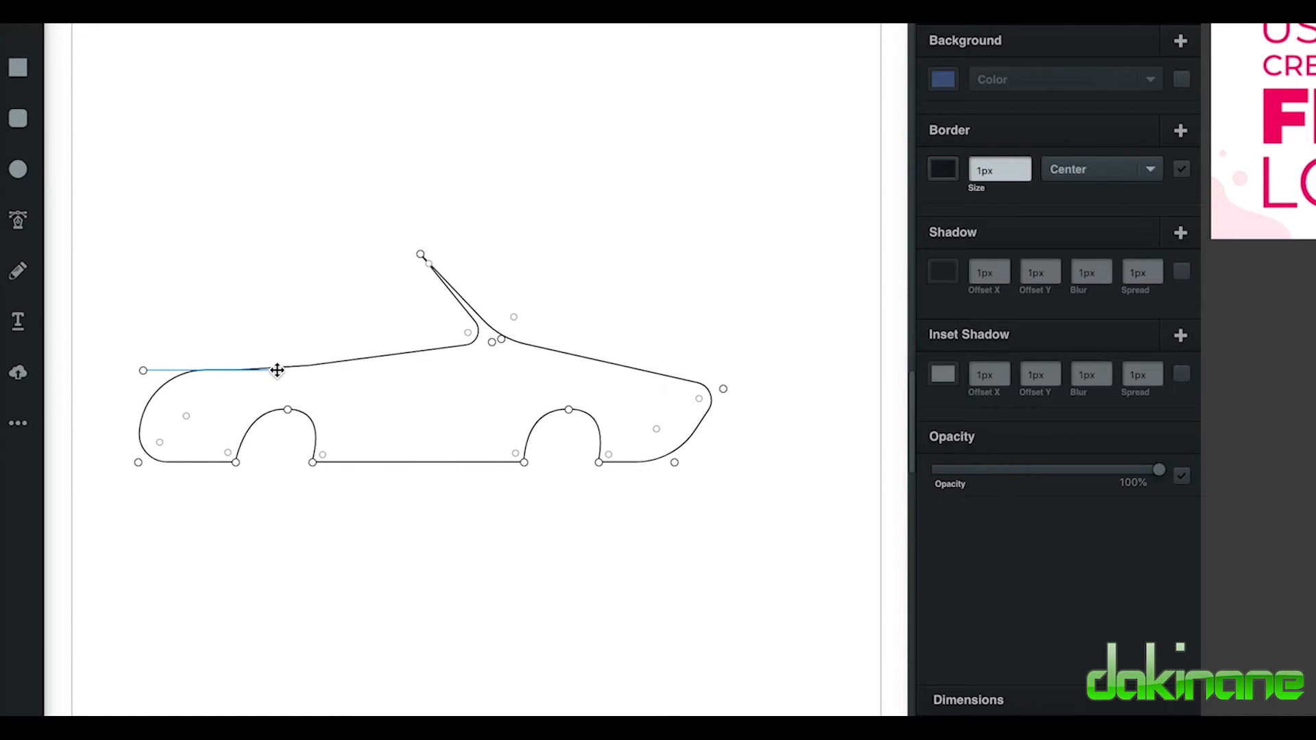
{"action": "left_click_drag", "start_coordinate": [278, 368], "coordinate": [313, 371]}
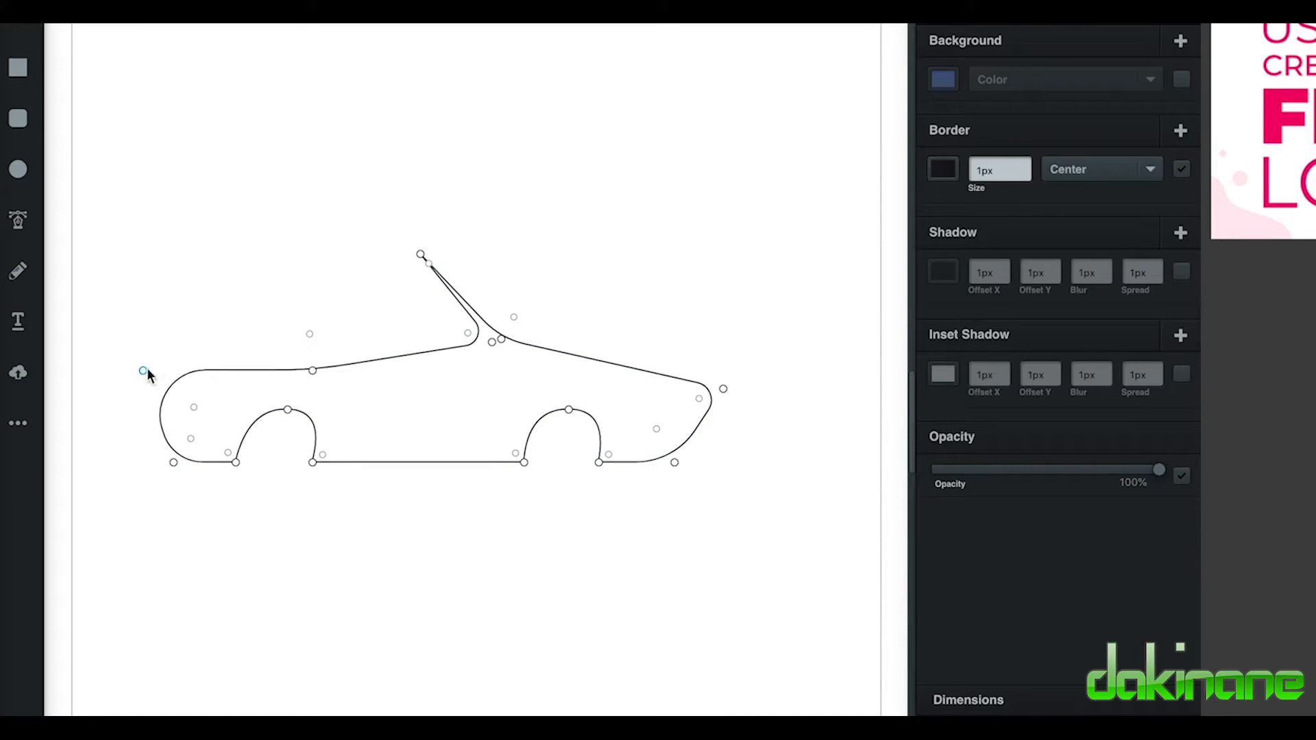
{"action": "left_click_drag", "start_coordinate": [143, 372], "coordinate": [188, 374]}
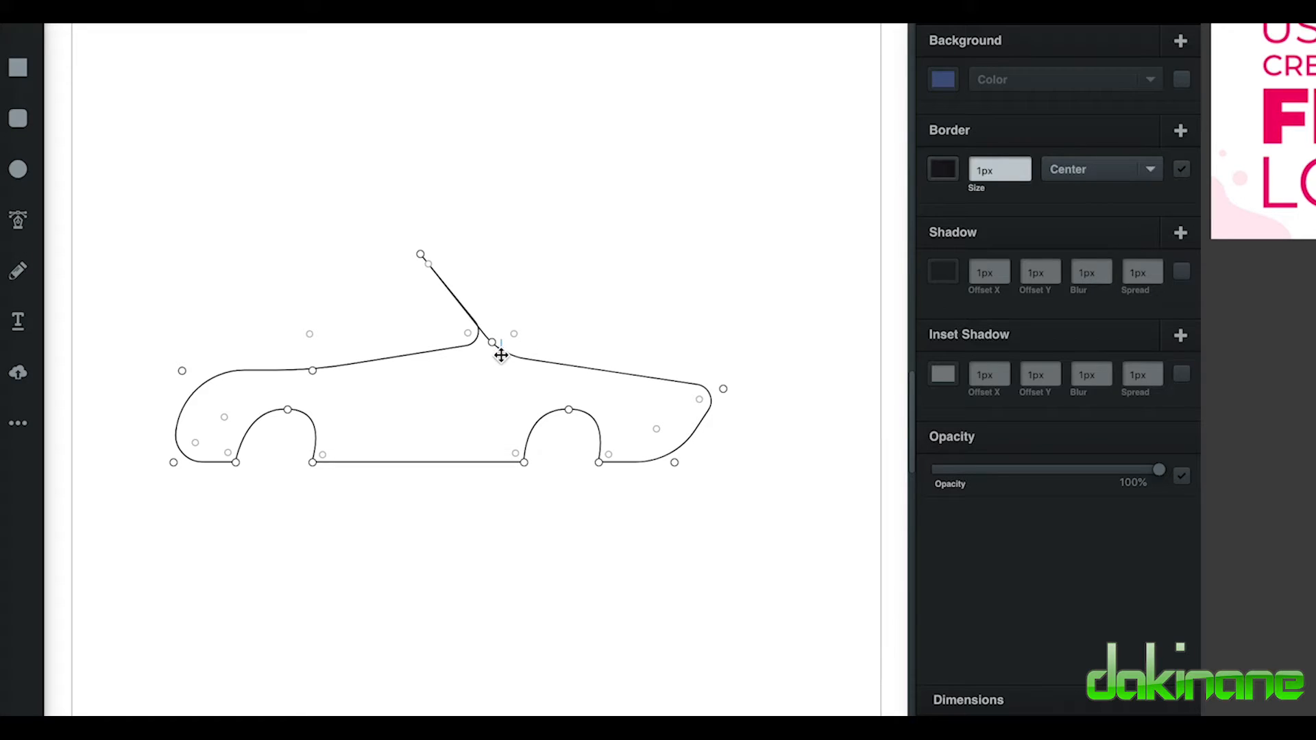
{"action": "left_click_drag", "start_coordinate": [491, 340], "coordinate": [465, 349]}
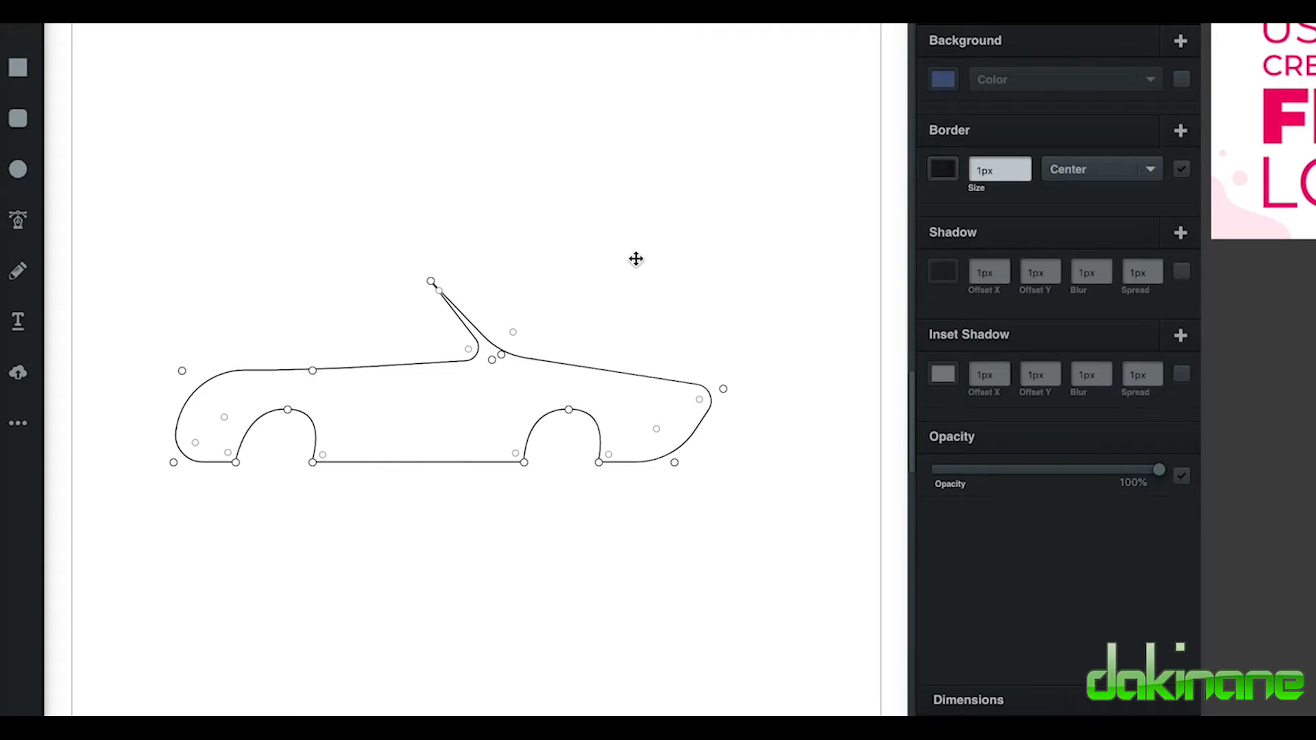
{"action": "mouse_move", "coordinate": [920, 159]}
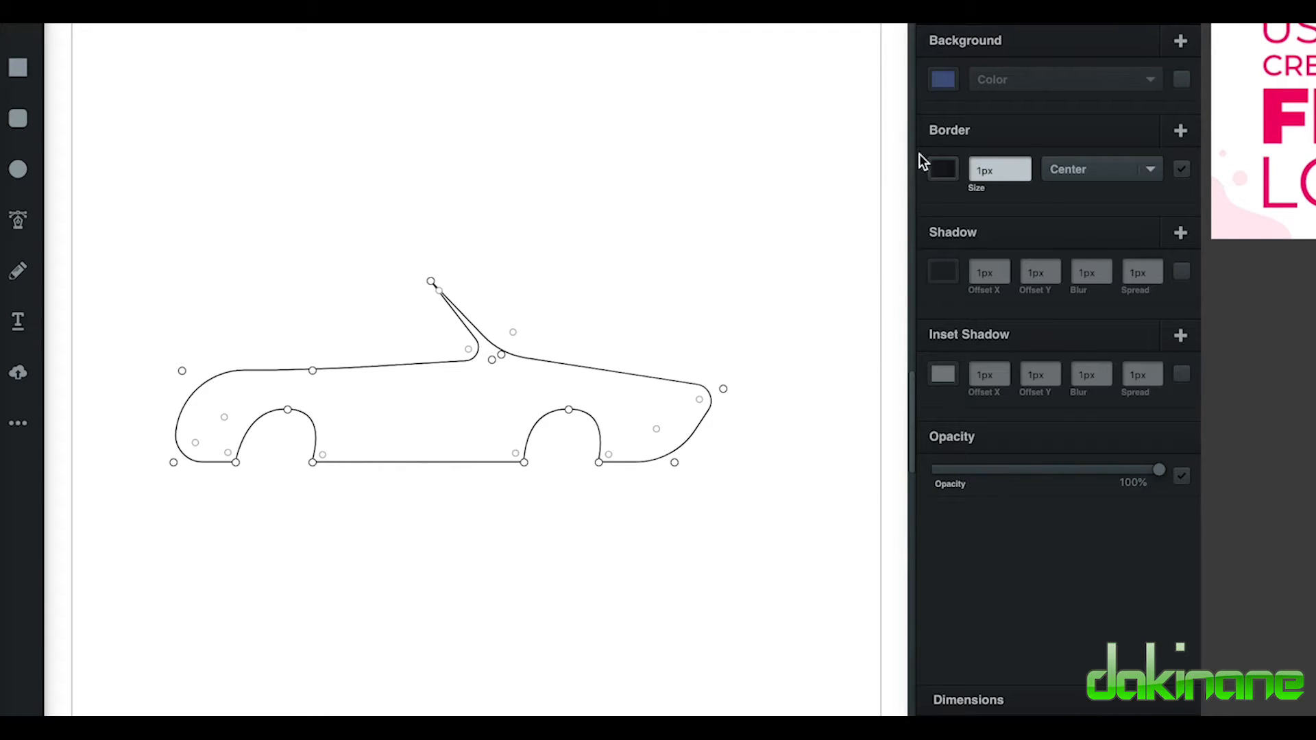
Step: Give the body a linear gradient fill with a red #ed7777 upper stop
{"action": "left_click", "coordinate": [942, 79]}
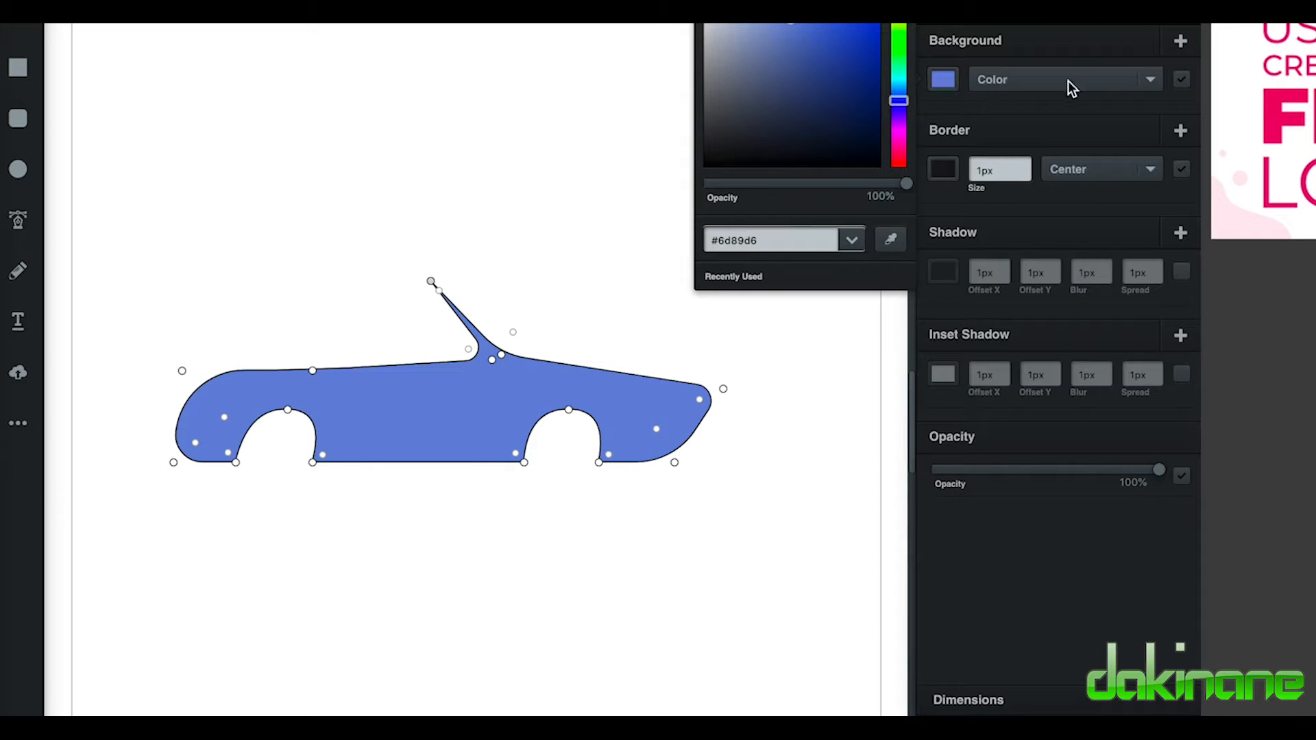
{"action": "mouse_move", "coordinate": [1149, 91]}
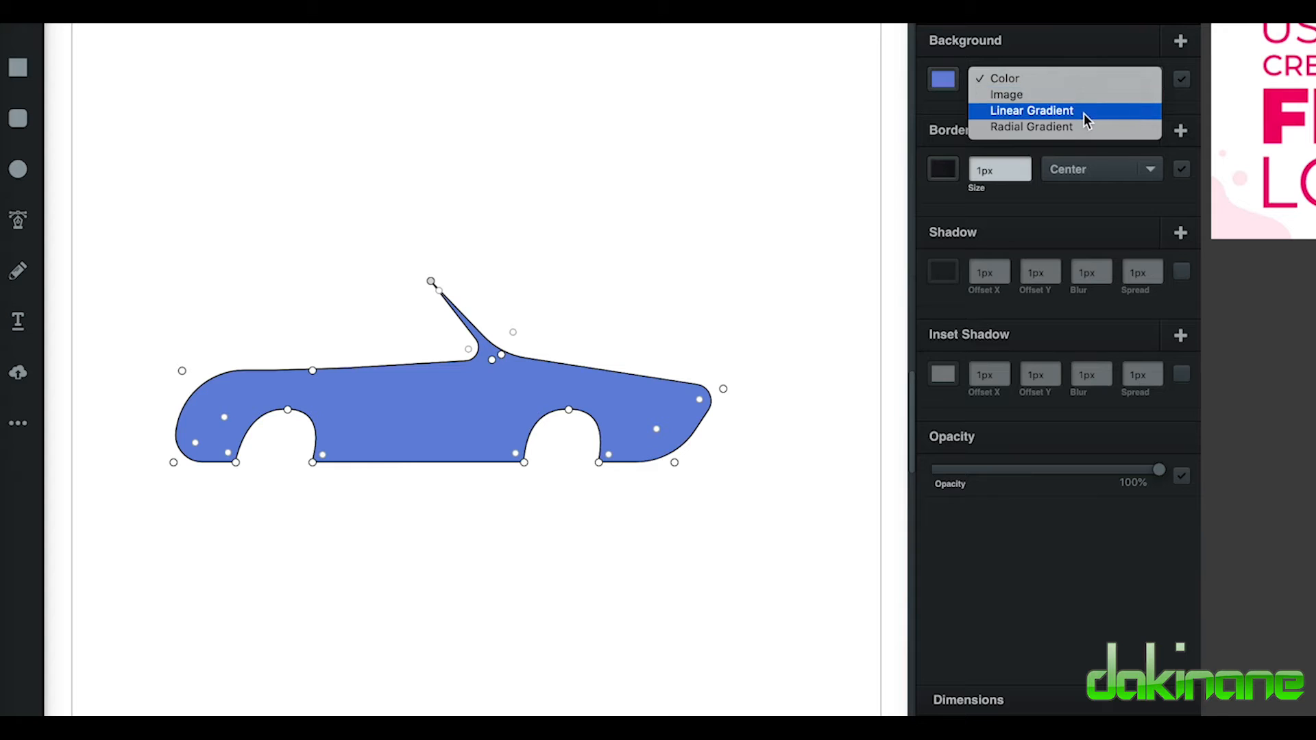
{"action": "mouse_move", "coordinate": [1083, 111]}
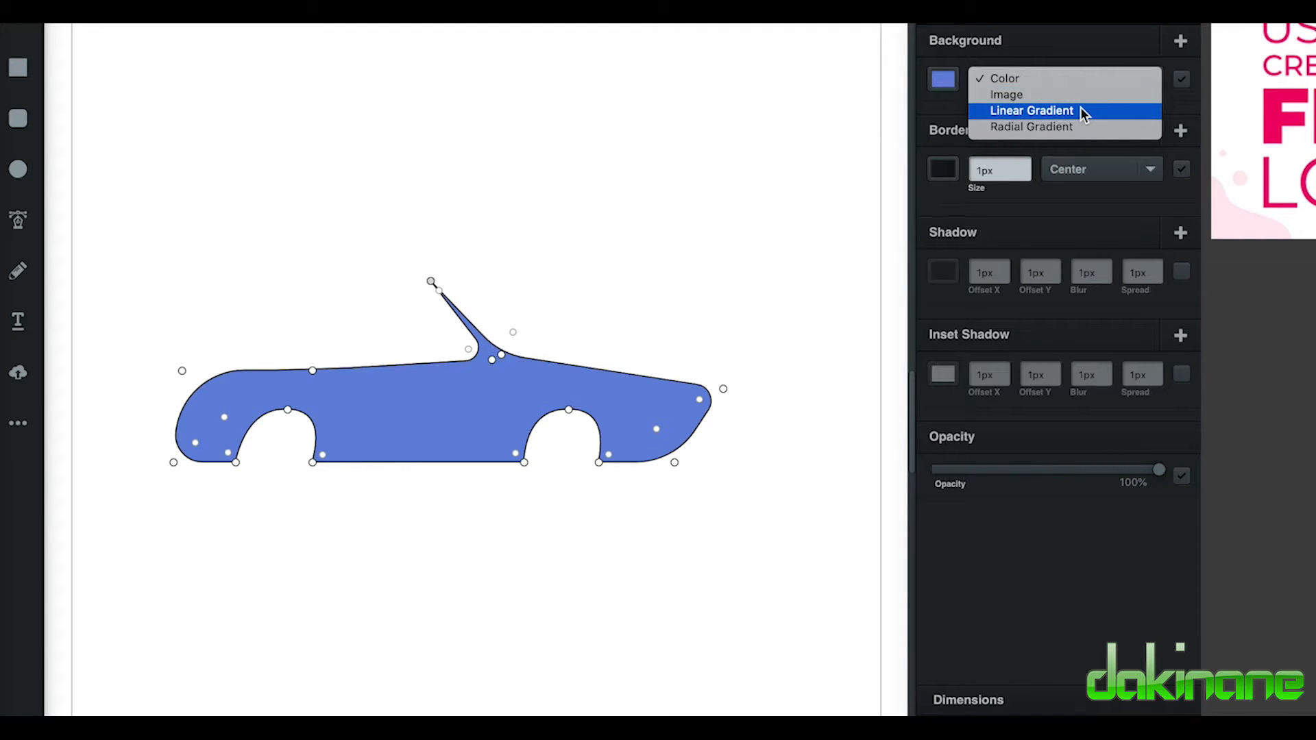
{"action": "left_click", "coordinate": [1031, 110]}
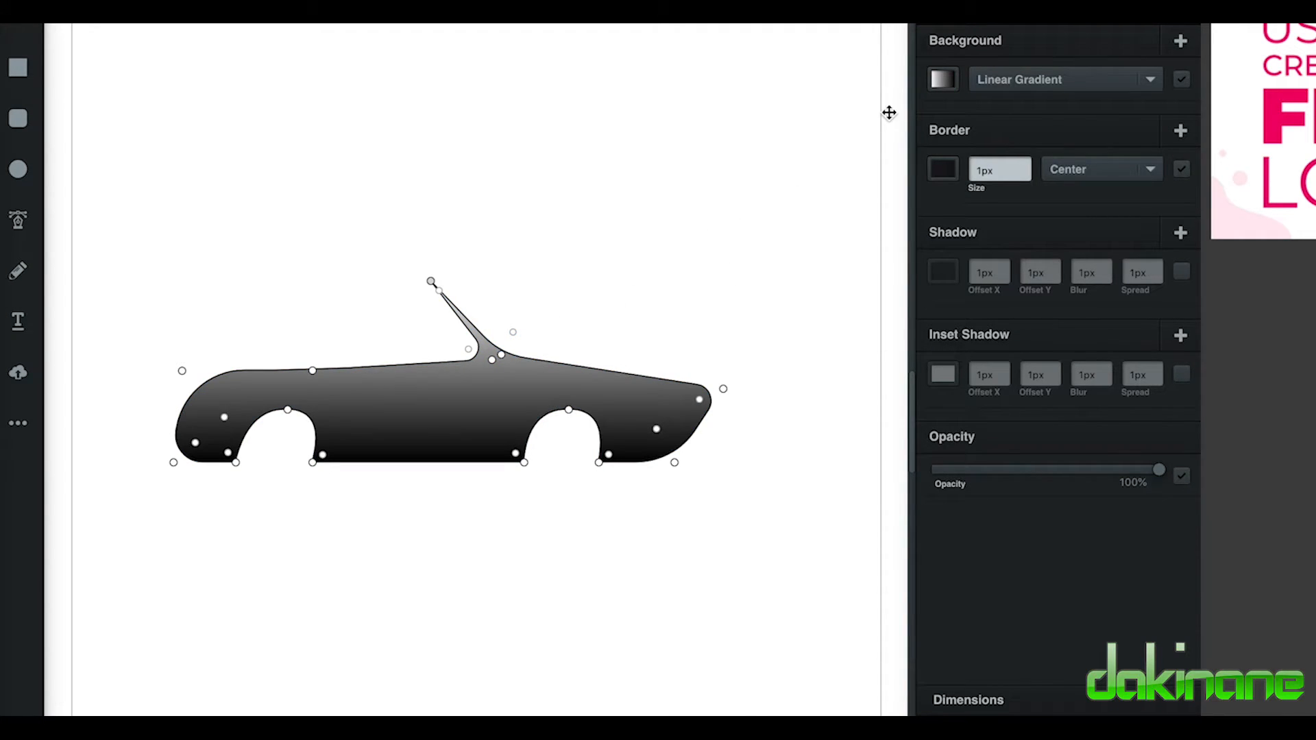
{"action": "left_click", "coordinate": [941, 79]}
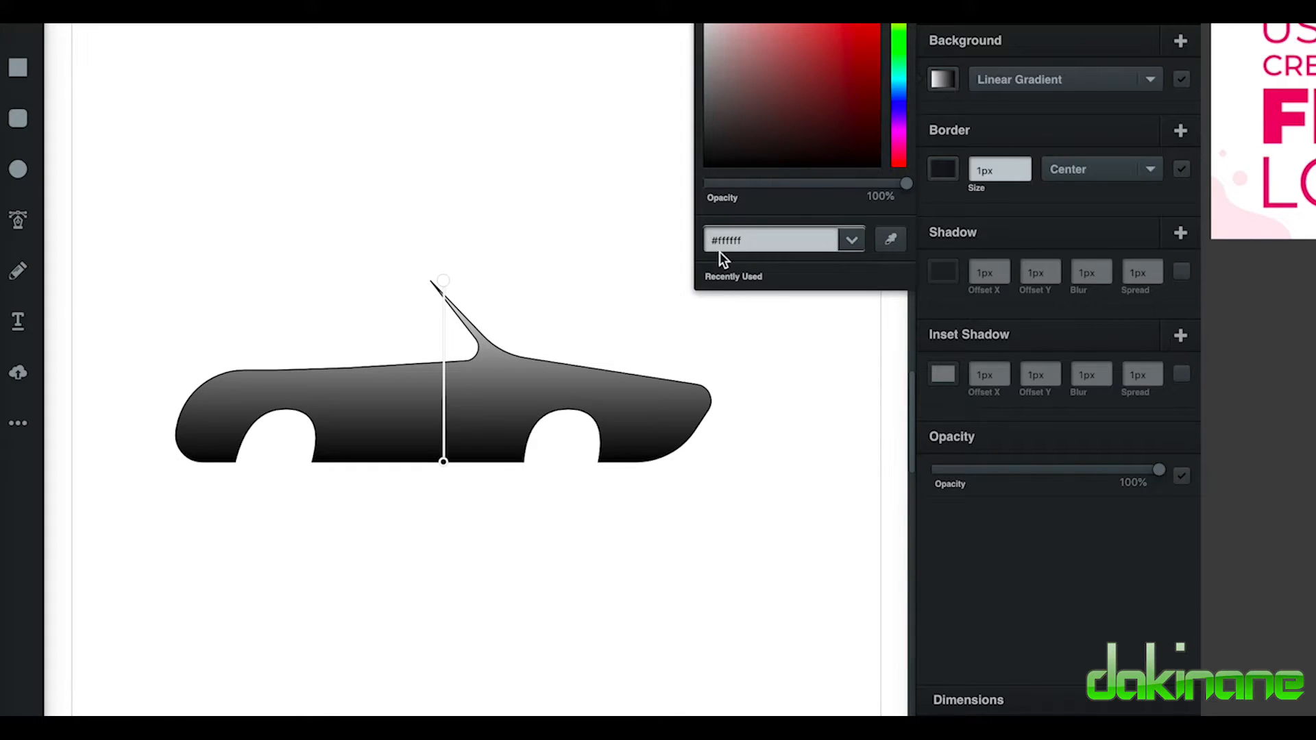
{"action": "mouse_move", "coordinate": [701, 42]}
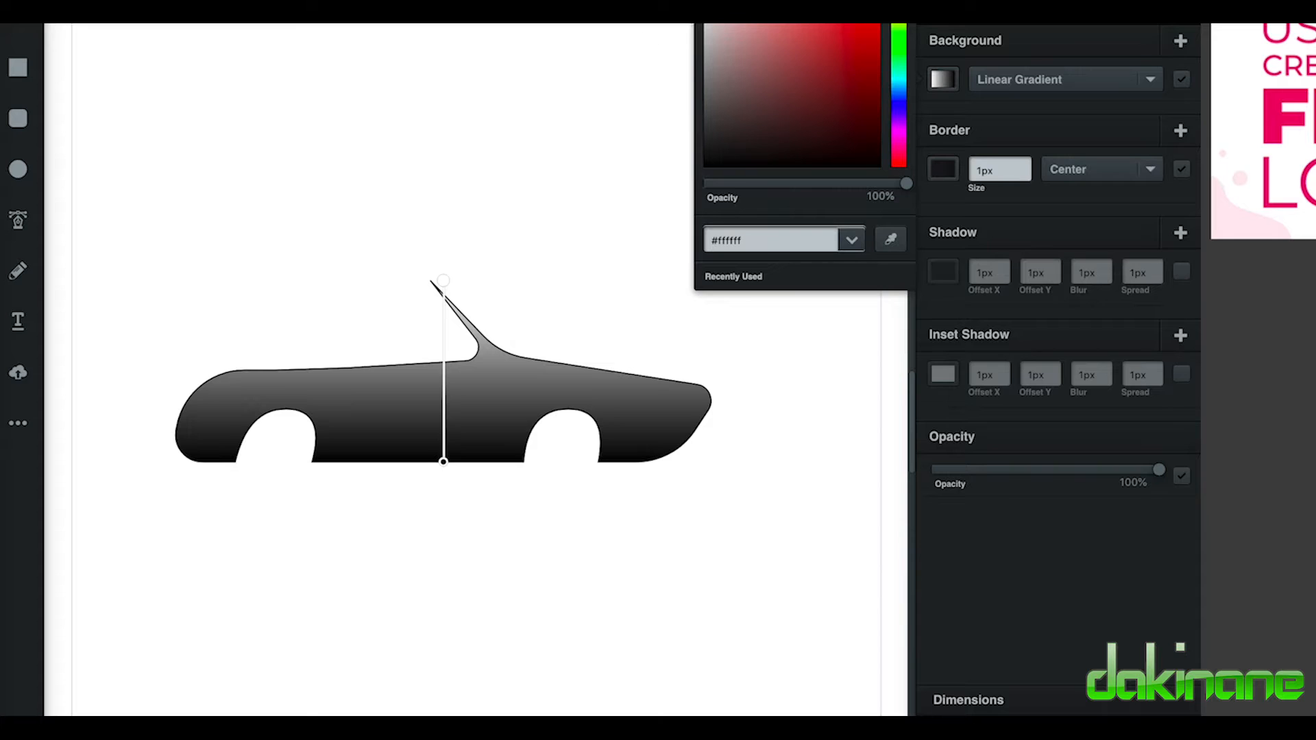
{"action": "left_click", "coordinate": [816, 103]}
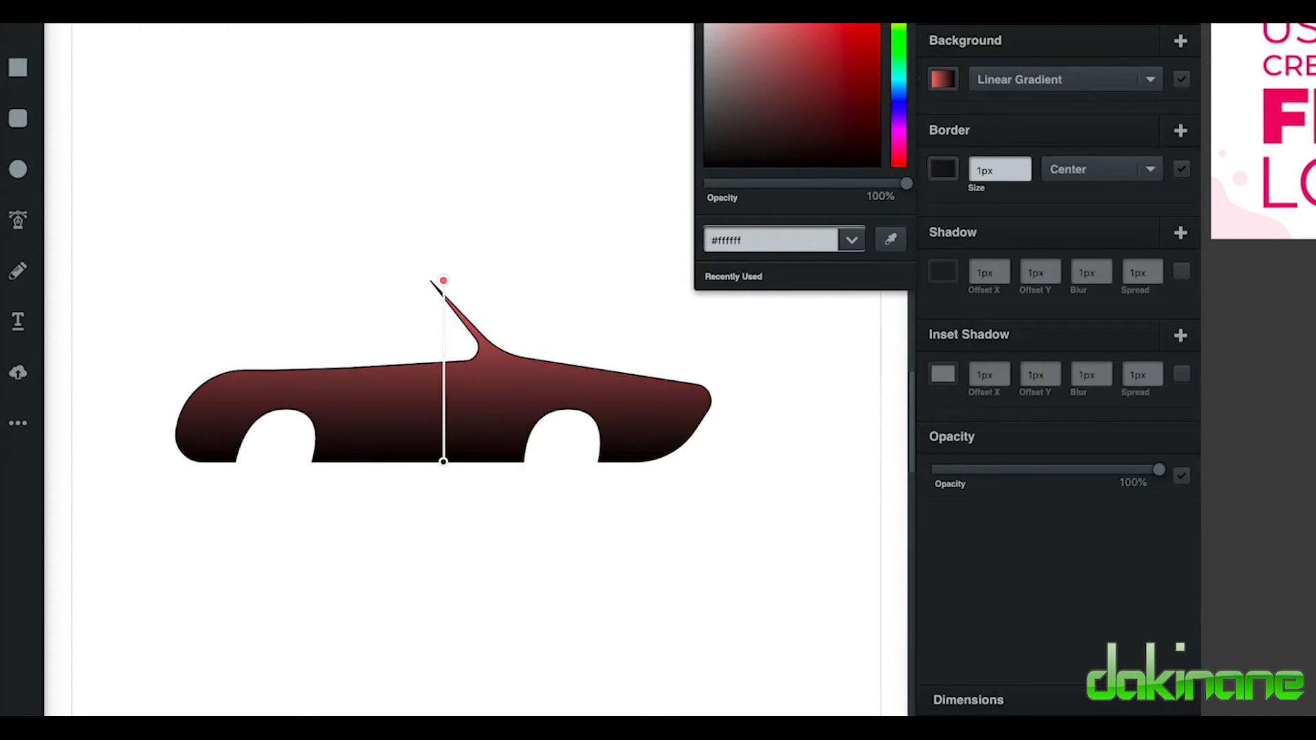
{"action": "type", "text": "#ed7777"}
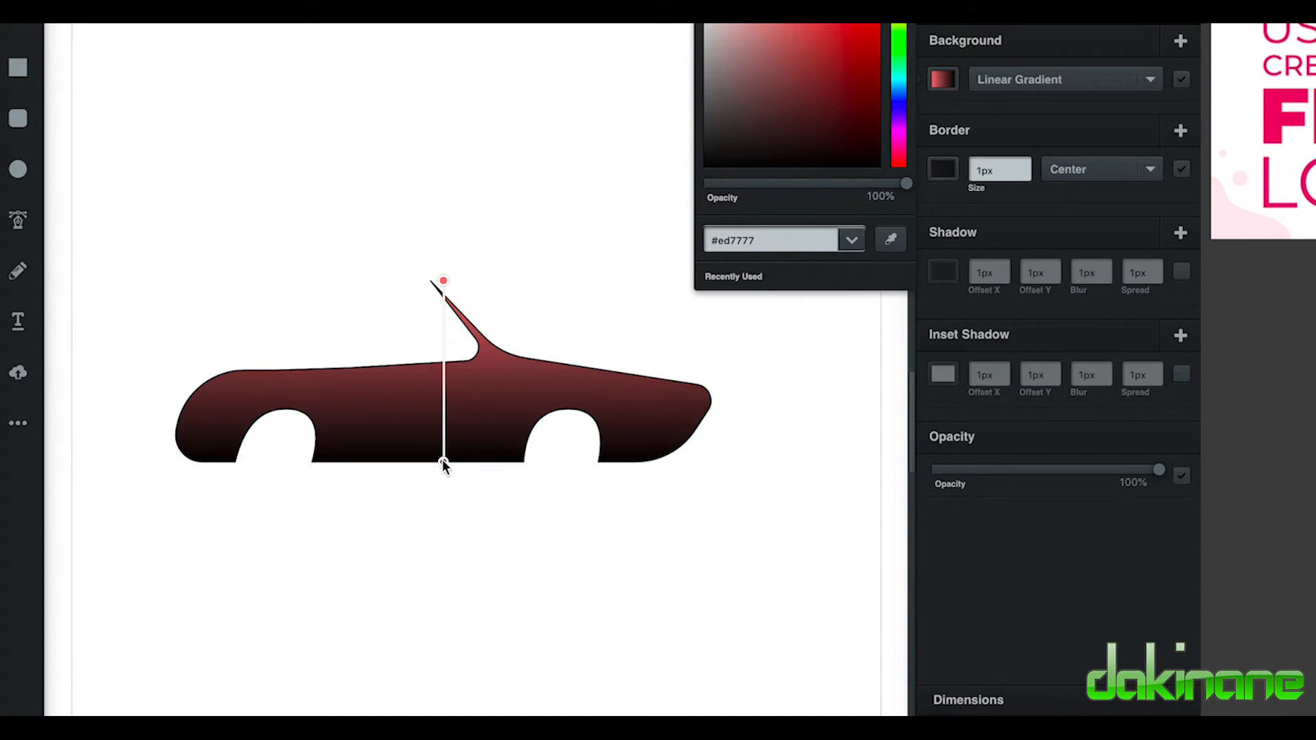
Step: Set the lower stop to muted red #9e3737 and shorten the gradient across the upper body
{"action": "left_click", "coordinate": [878, 166]}
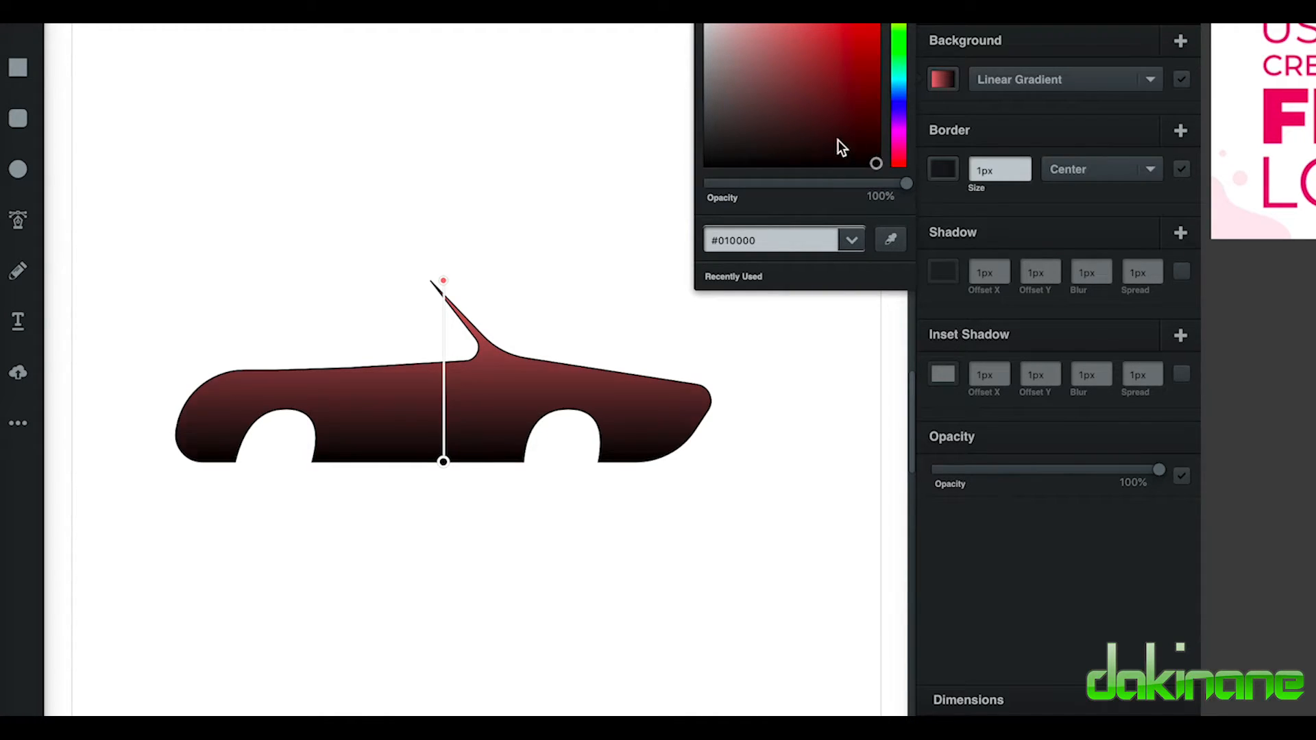
{"action": "left_click", "coordinate": [800, 67]}
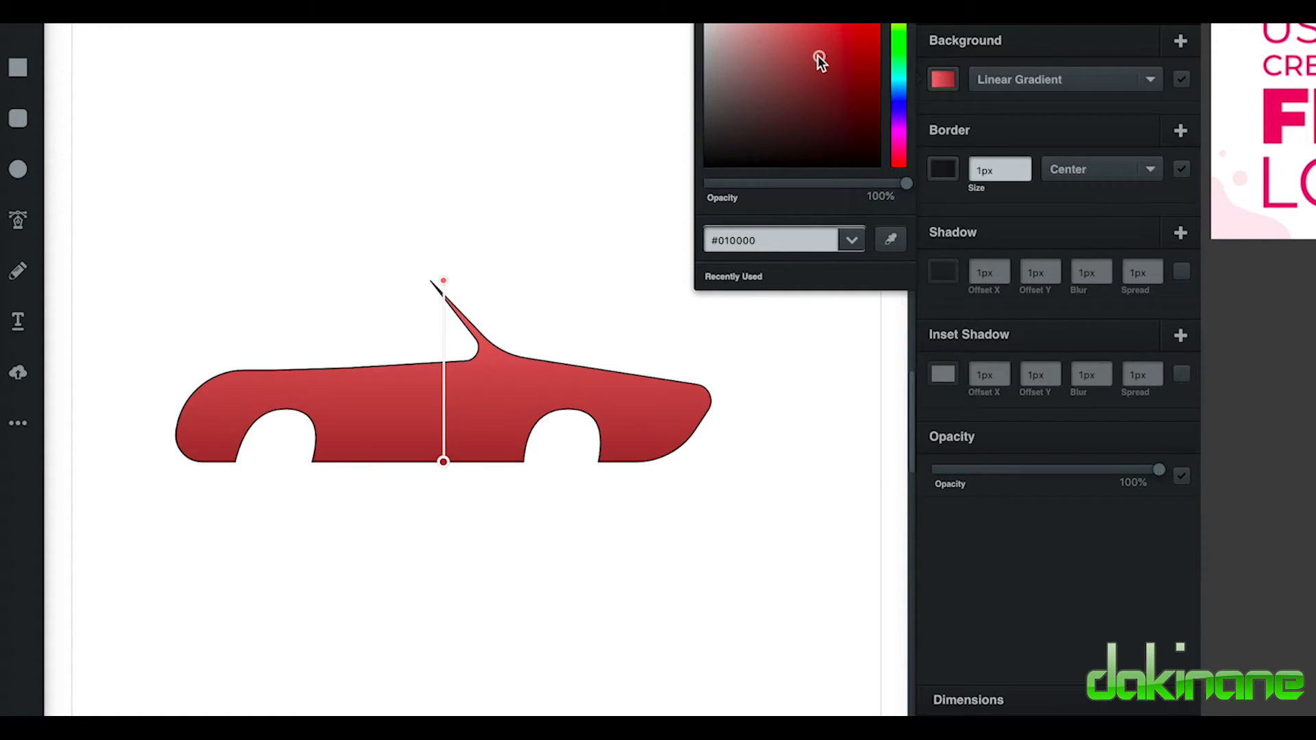
{"action": "left_click", "coordinate": [817, 57]}
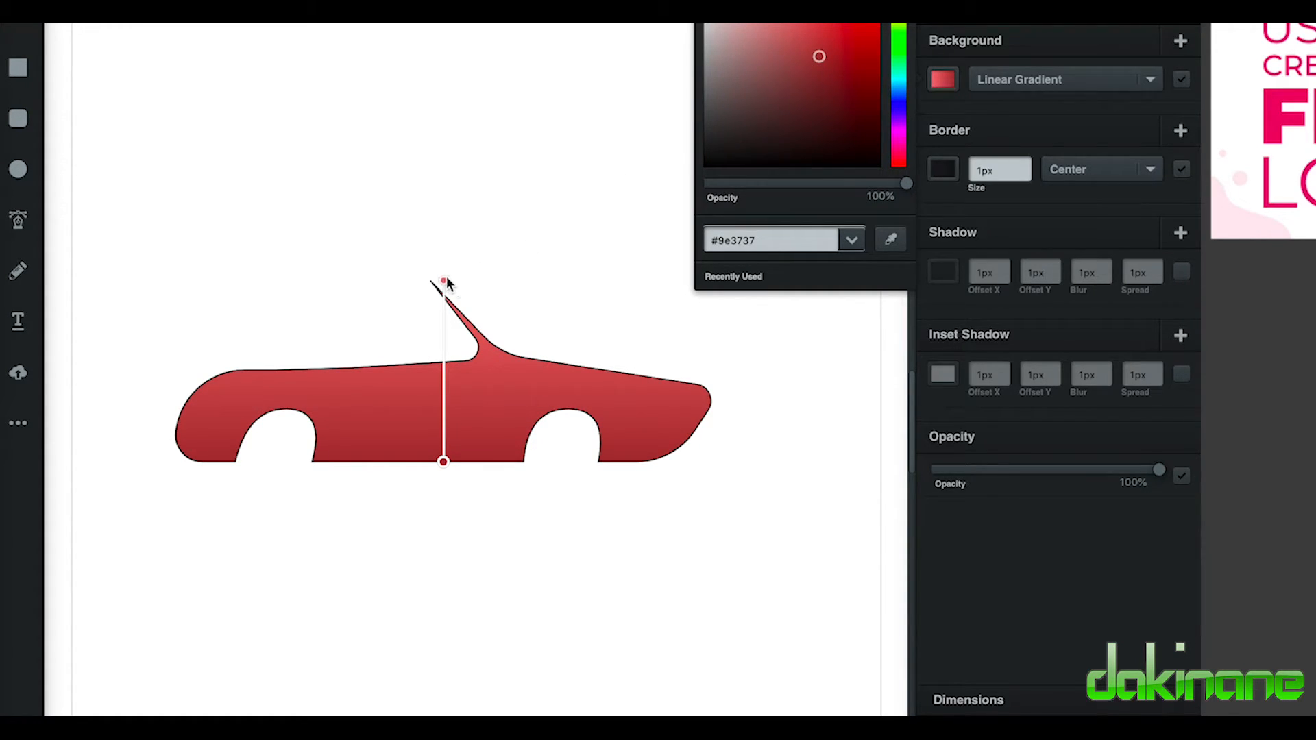
{"action": "left_click_drag", "start_coordinate": [443, 281], "coordinate": [482, 345]}
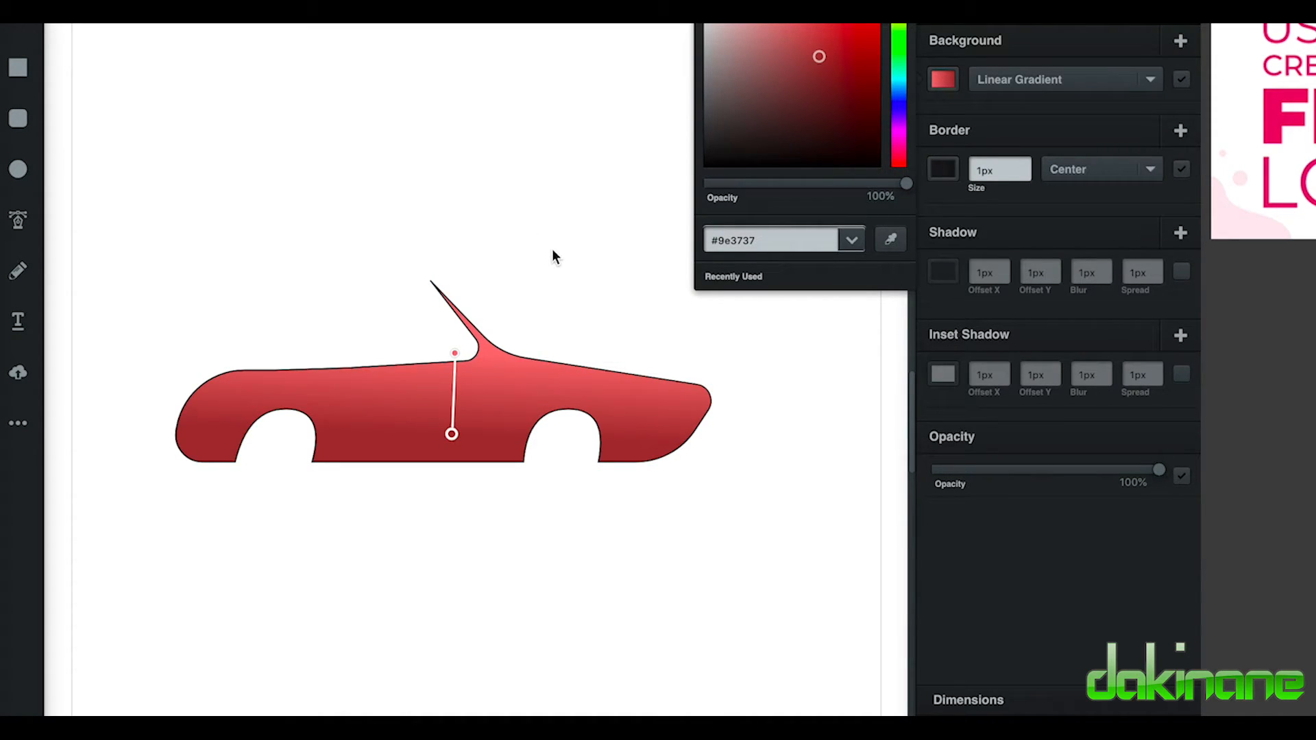
{"action": "mouse_move", "coordinate": [656, 118]}
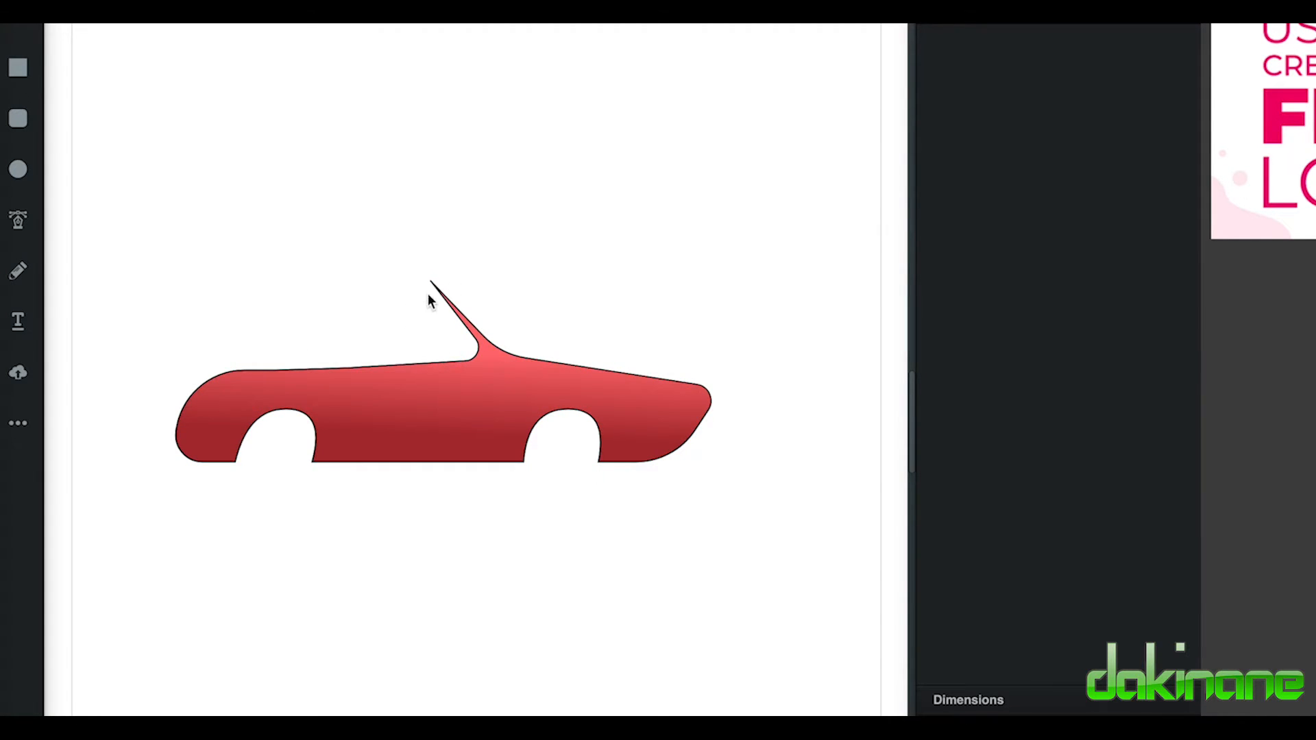
{"action": "mouse_move", "coordinate": [16, 220]}
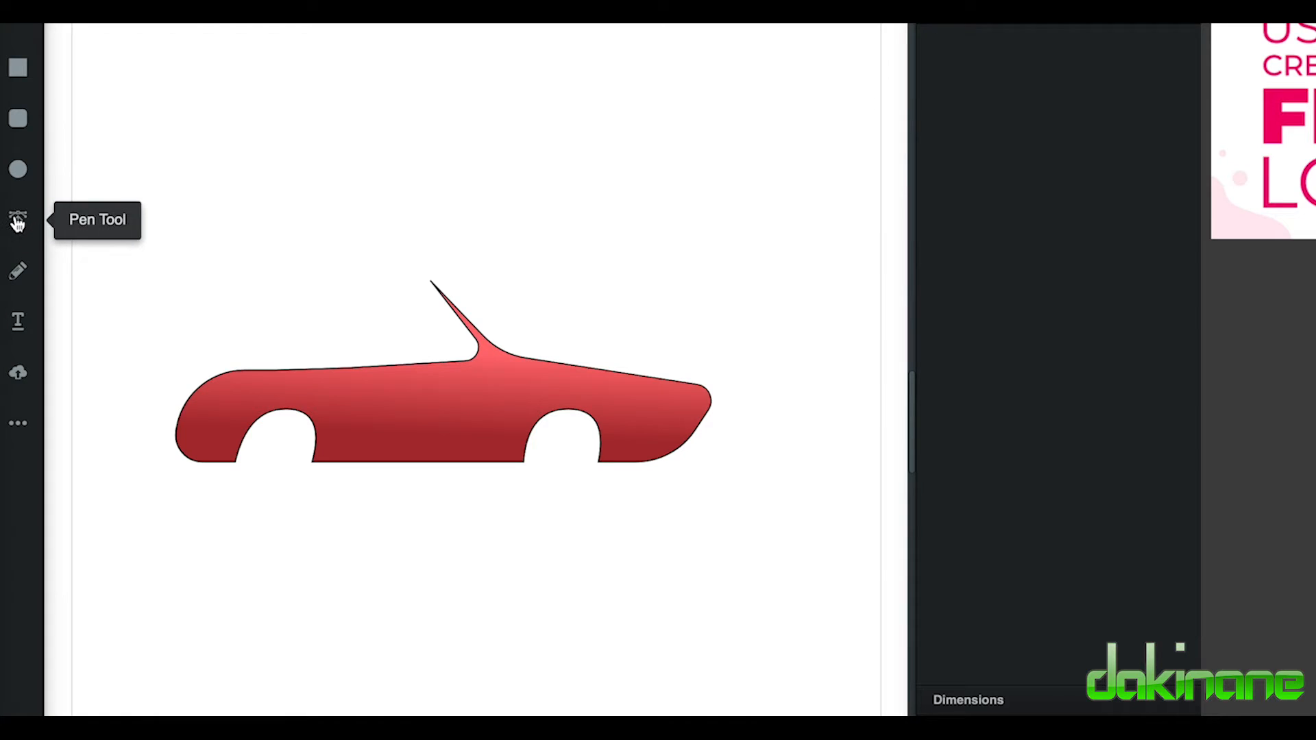
Step: Pen a curved windshield shape beside the pillar and fill it light blue #6dc8d6
{"action": "left_click", "coordinate": [16, 219]}
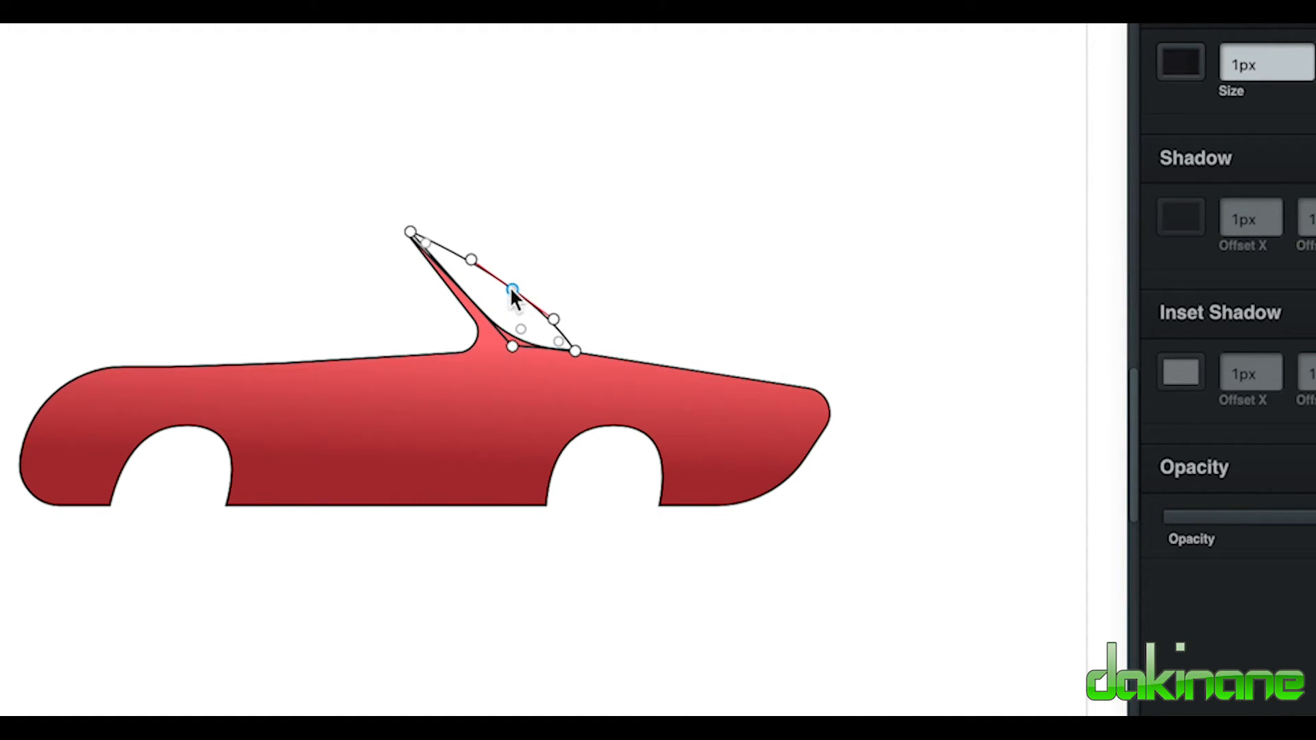
{"action": "left_click_drag", "start_coordinate": [511, 290], "coordinate": [575, 336]}
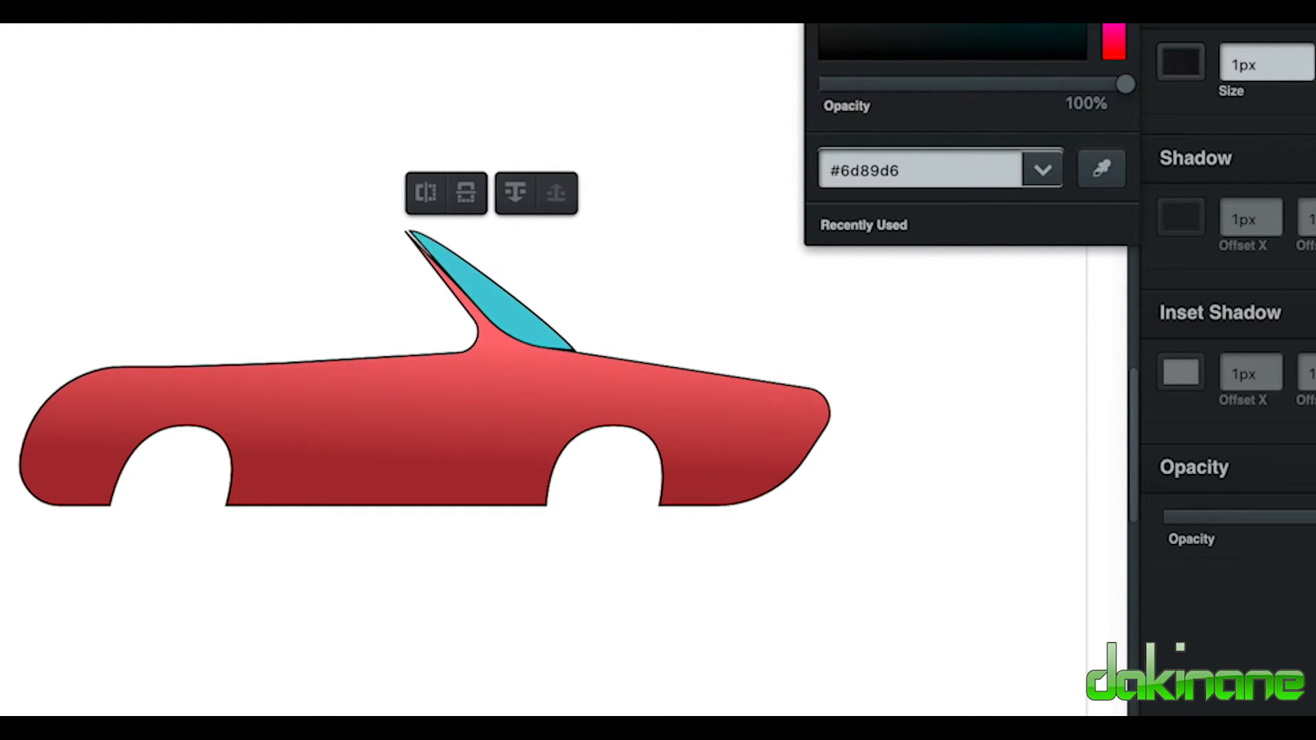
{"action": "type", "text": "6dc8d6"}
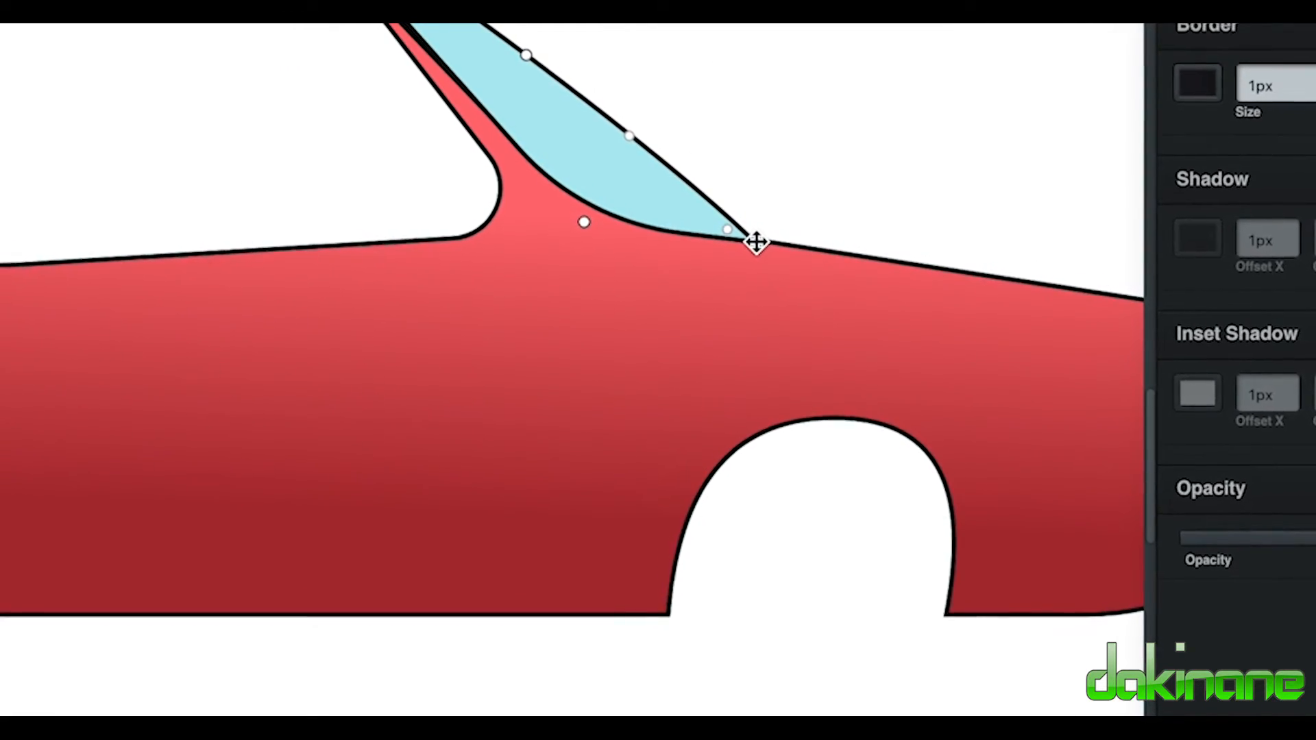
Step: Fit the windshield corner to the body line, curve its top and round the pillar tip
{"action": "left_click_drag", "start_coordinate": [757, 241], "coordinate": [779, 271]}
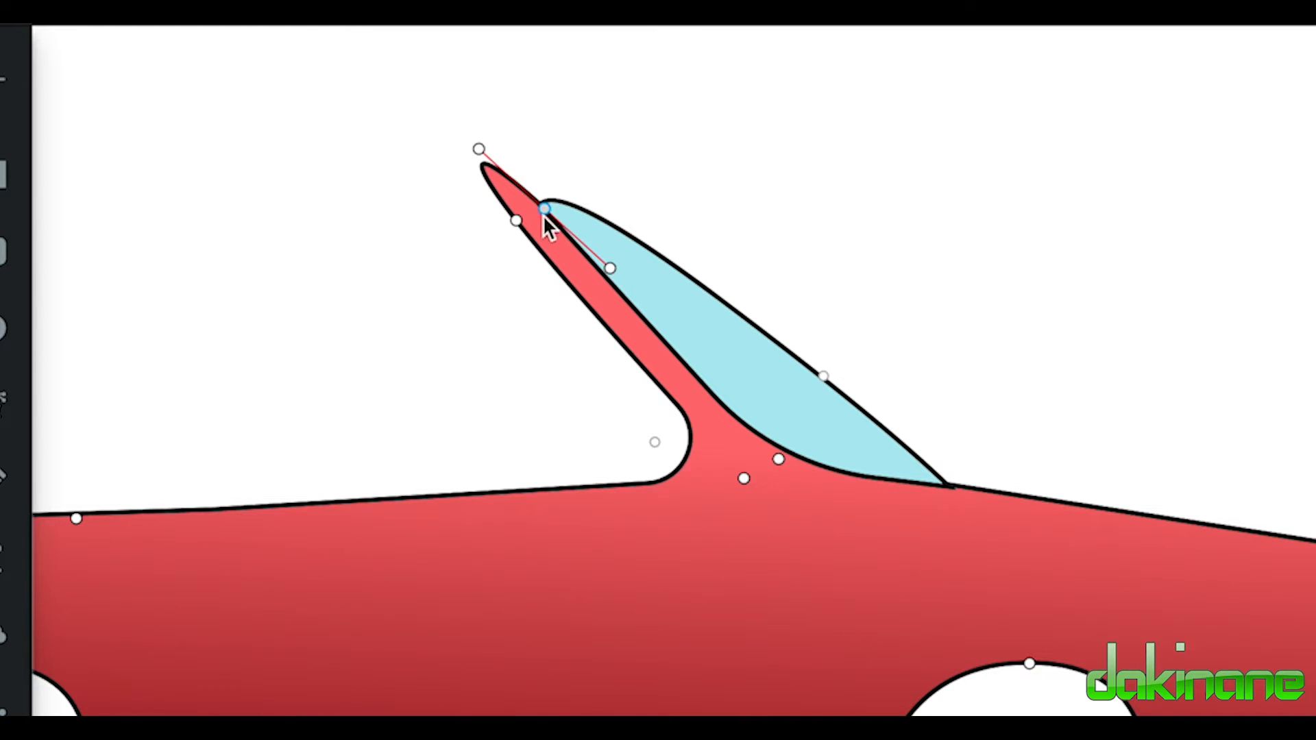
{"action": "left_click_drag", "start_coordinate": [546, 208], "coordinate": [517, 221]}
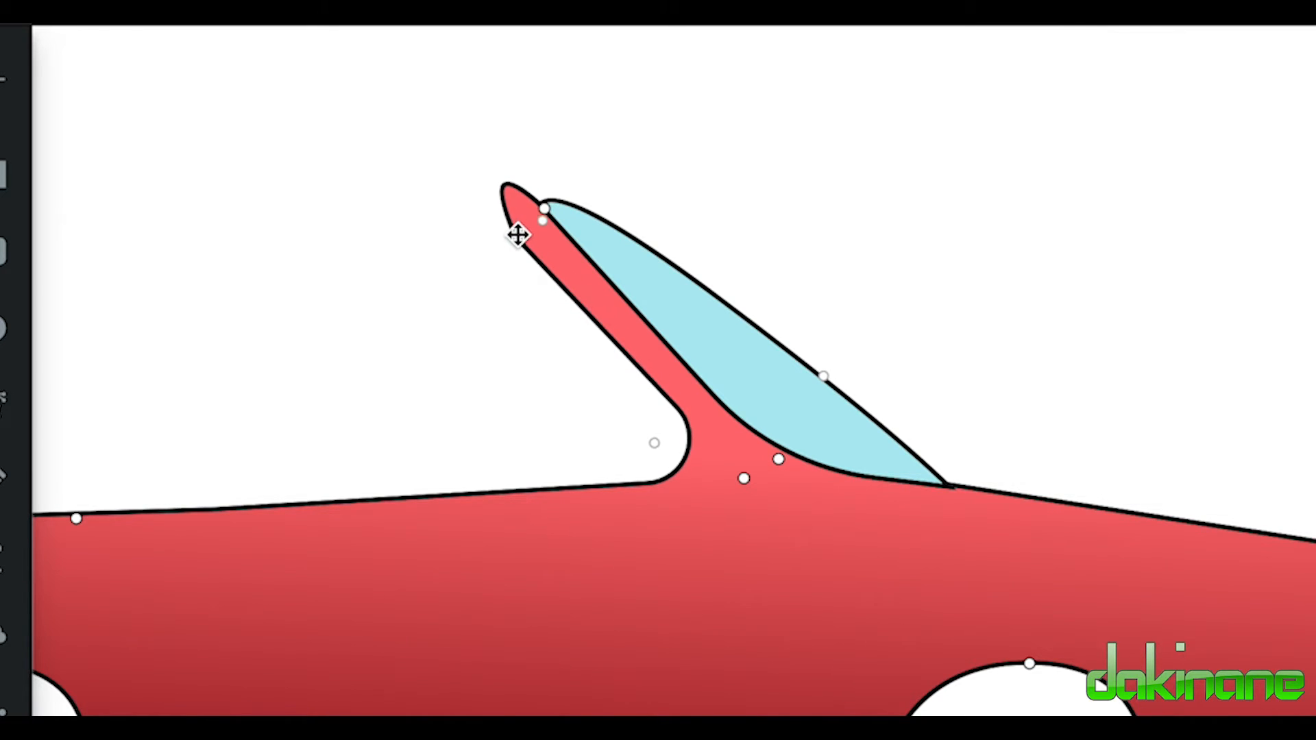
{"action": "left_click_drag", "start_coordinate": [517, 234], "coordinate": [566, 276]}
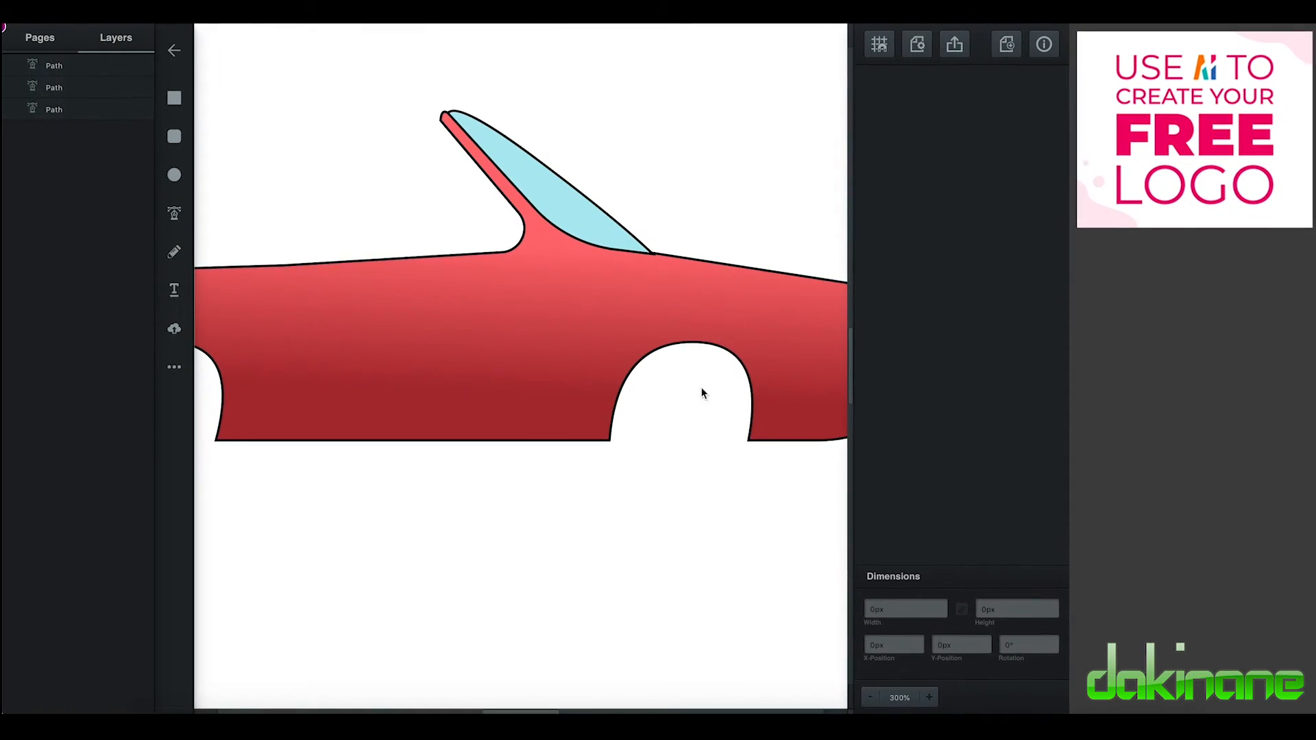
Step: Zoom out twice to 100% so the whole car and page are visible, then deselect
{"action": "left_click", "coordinate": [871, 698]}
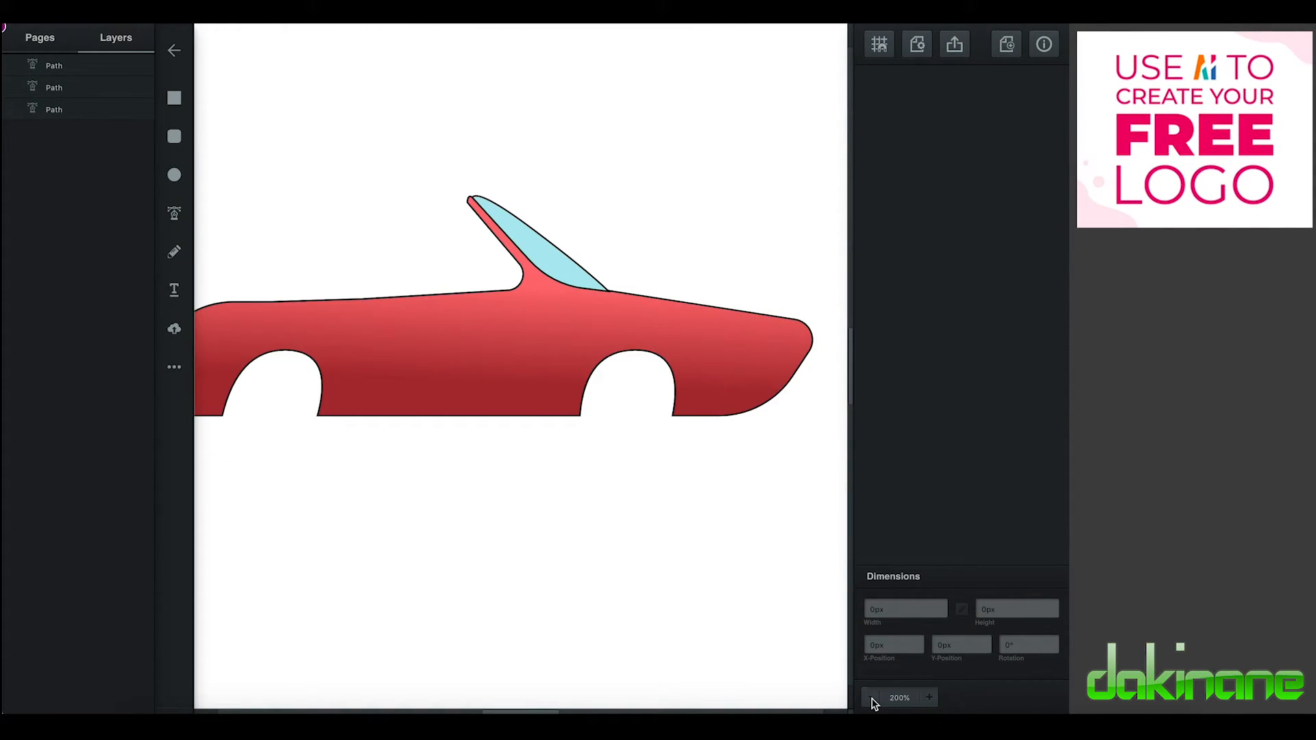
{"action": "left_click", "coordinate": [870, 697]}
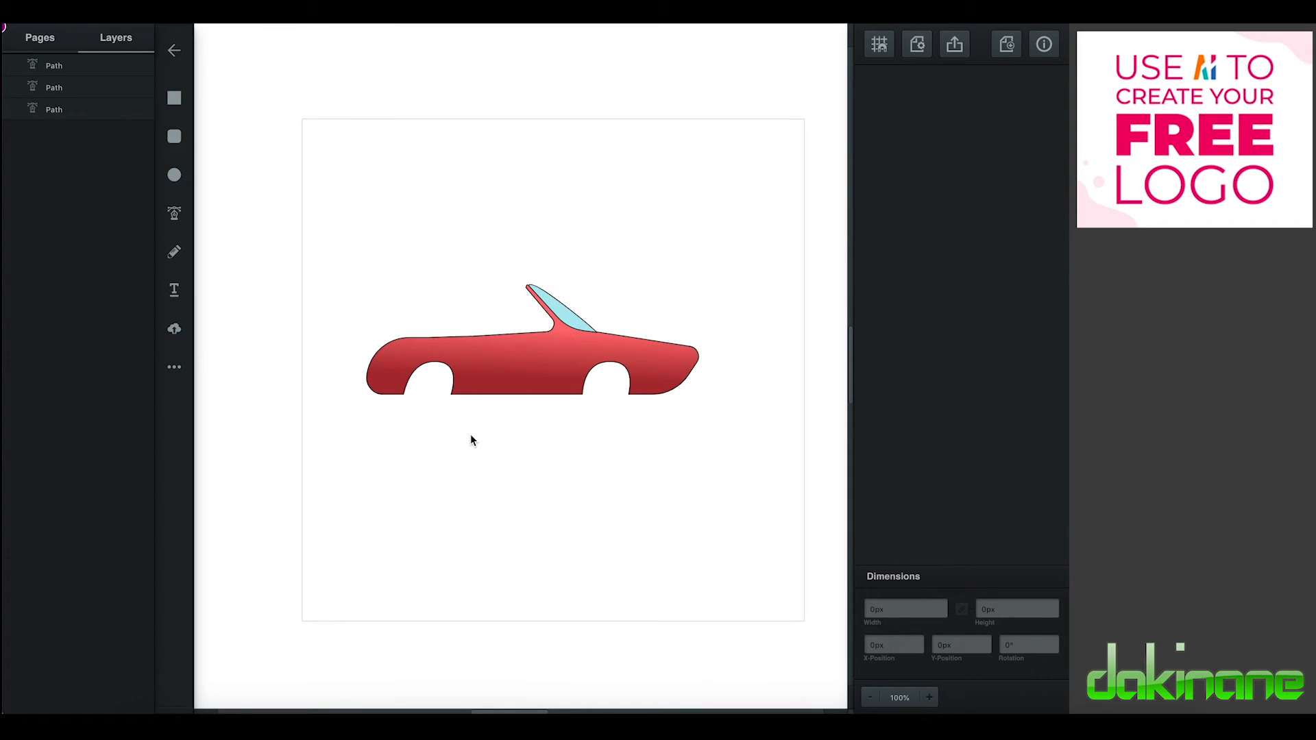
{"action": "mouse_move", "coordinate": [521, 436]}
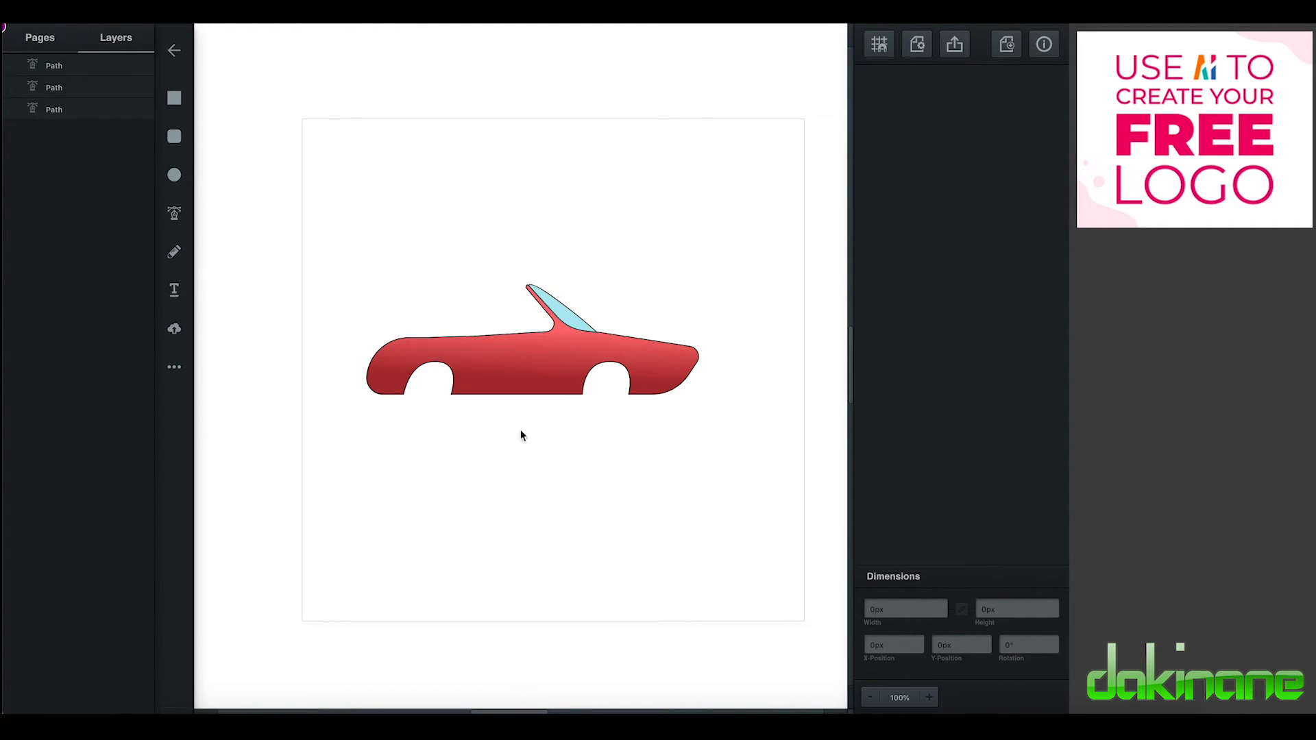
{"action": "mouse_move", "coordinate": [340, 223]}
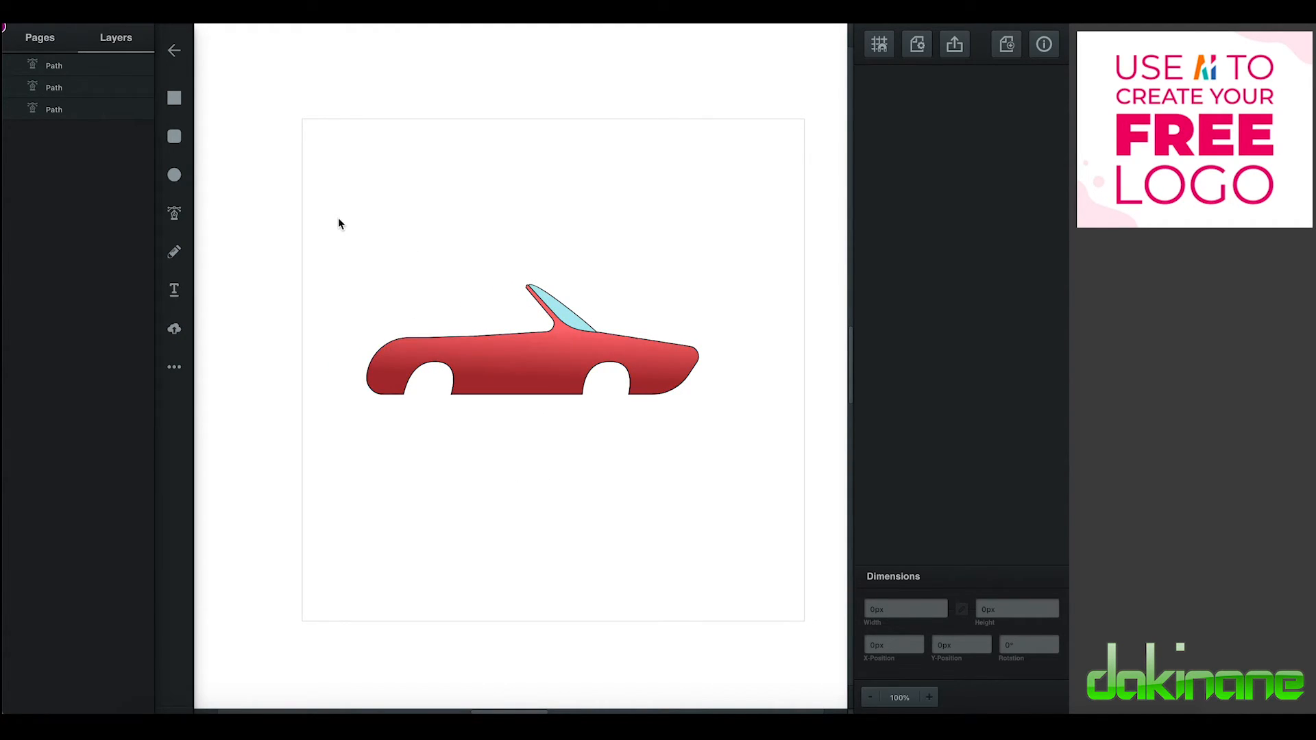
{"action": "left_click", "coordinate": [513, 341]}
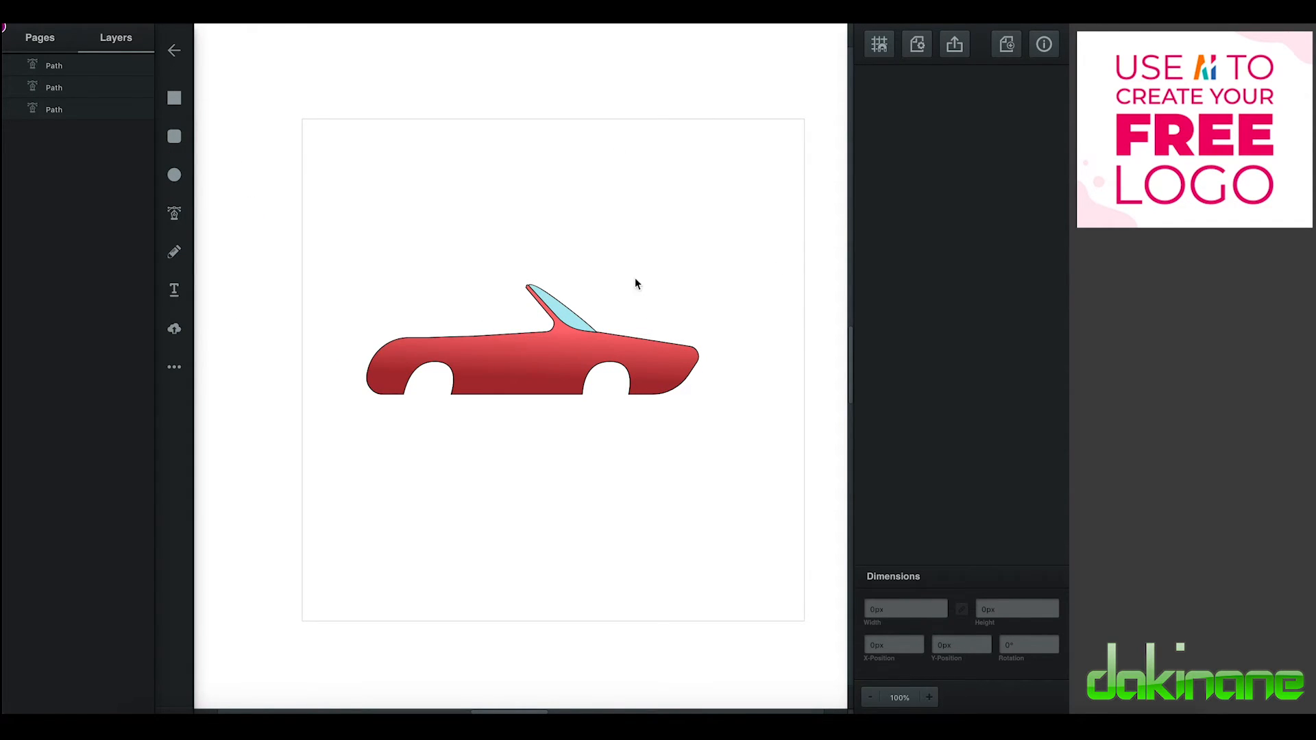
{"action": "mouse_move", "coordinate": [460, 222]}
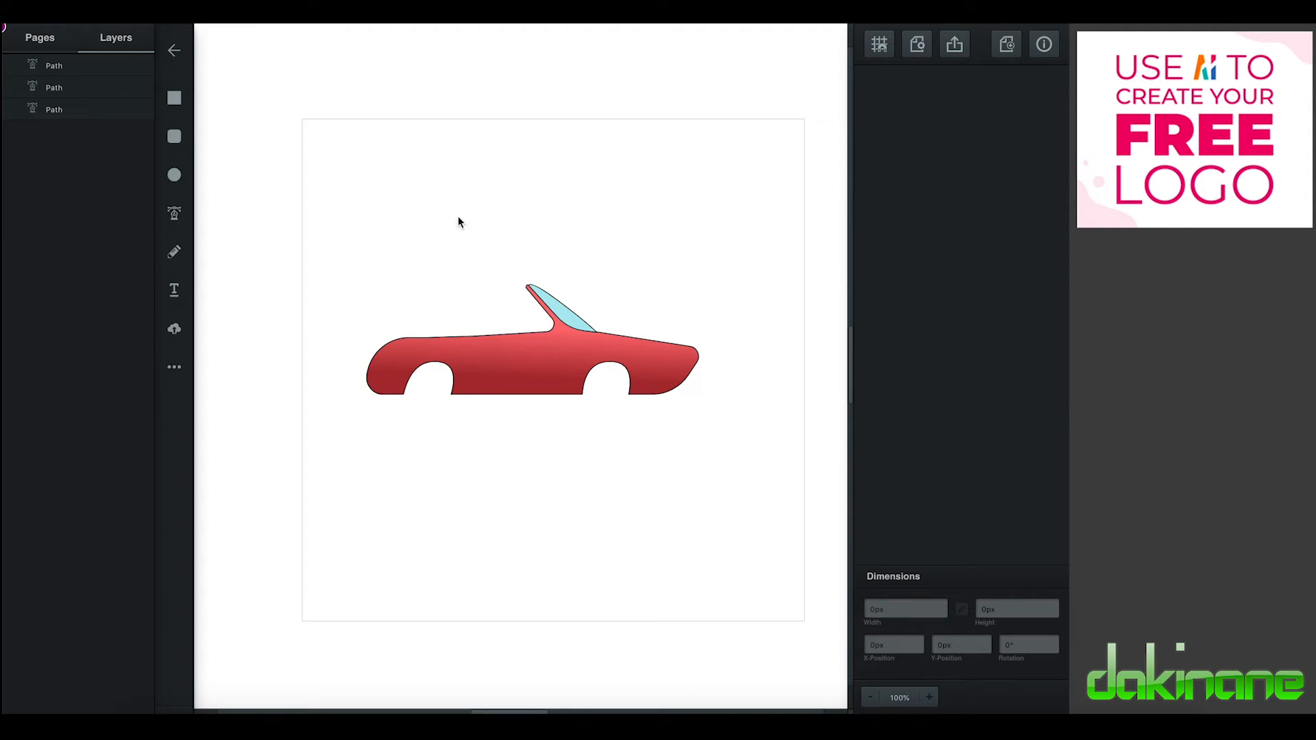
{"action": "mouse_move", "coordinate": [174, 177]}
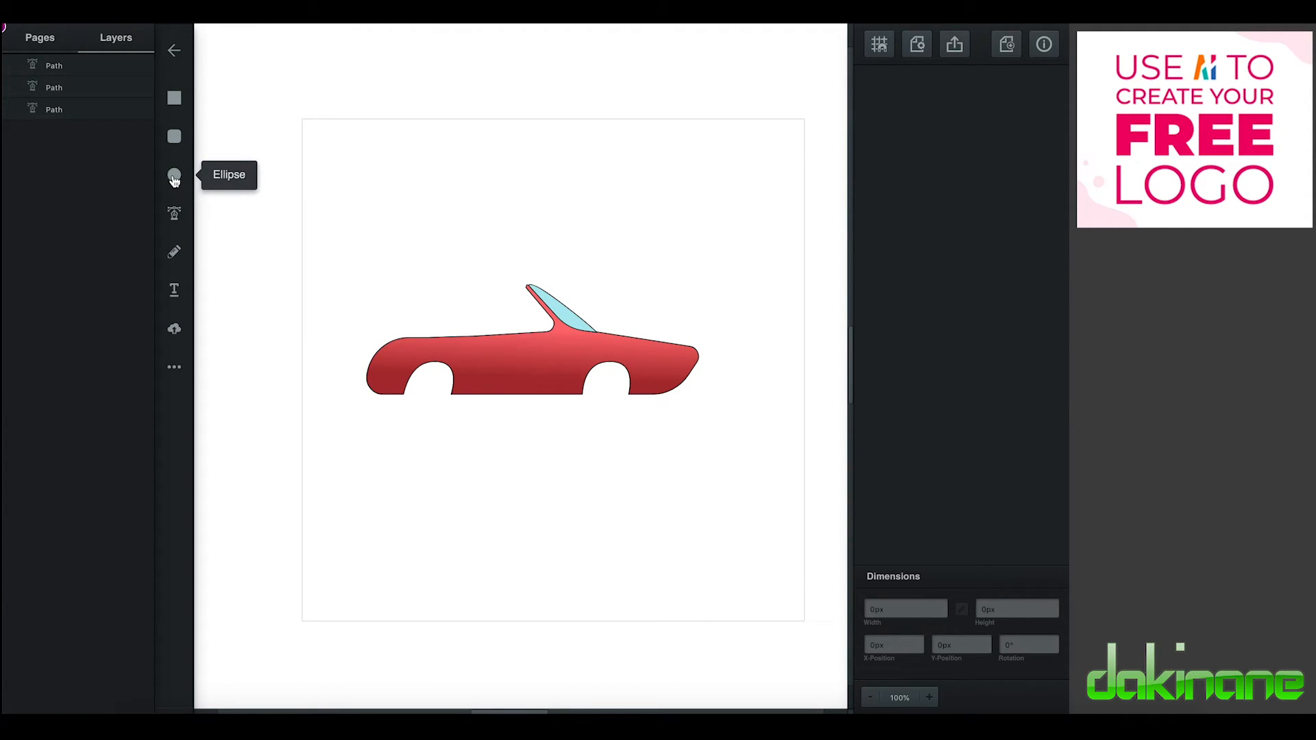
Step: Draw a circle below the rear of the car, duplicate it, and colour one dark grey and the other light grey
{"action": "left_click_drag", "start_coordinate": [360, 450], "coordinate": [451, 529]}
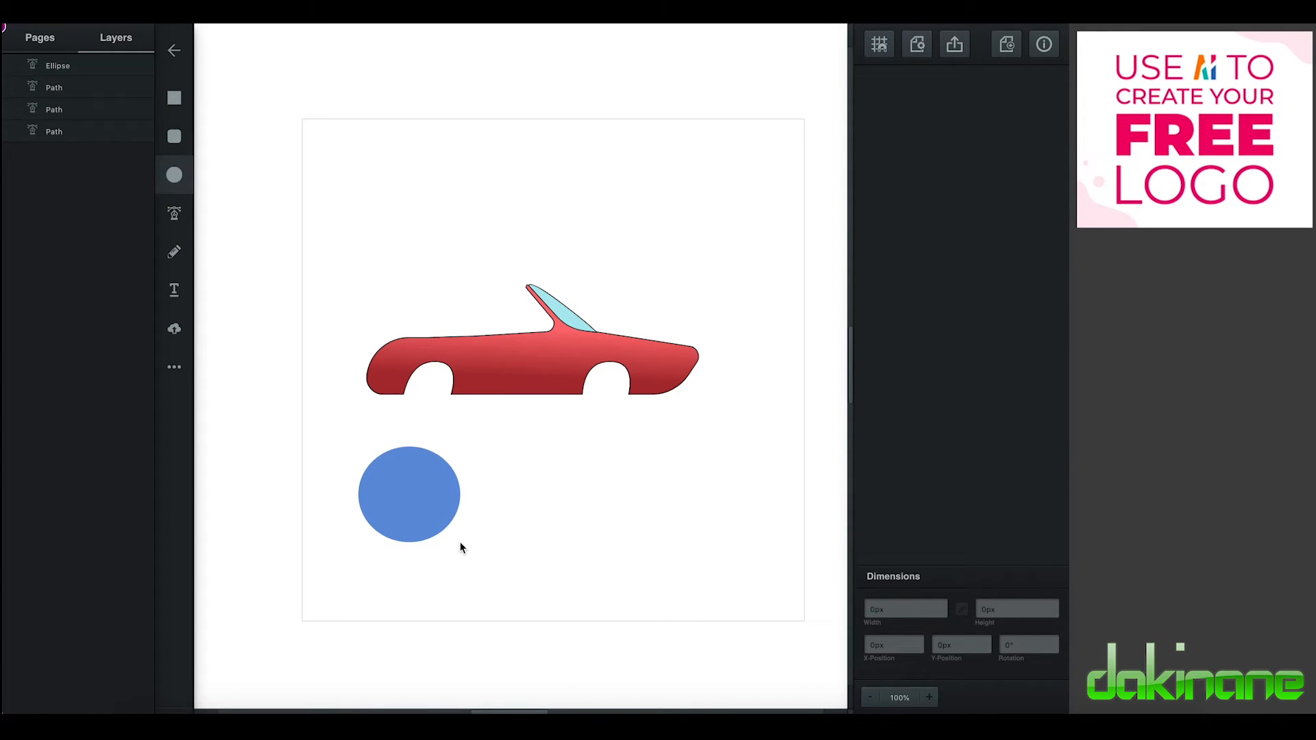
{"action": "left_click", "coordinate": [410, 493]}
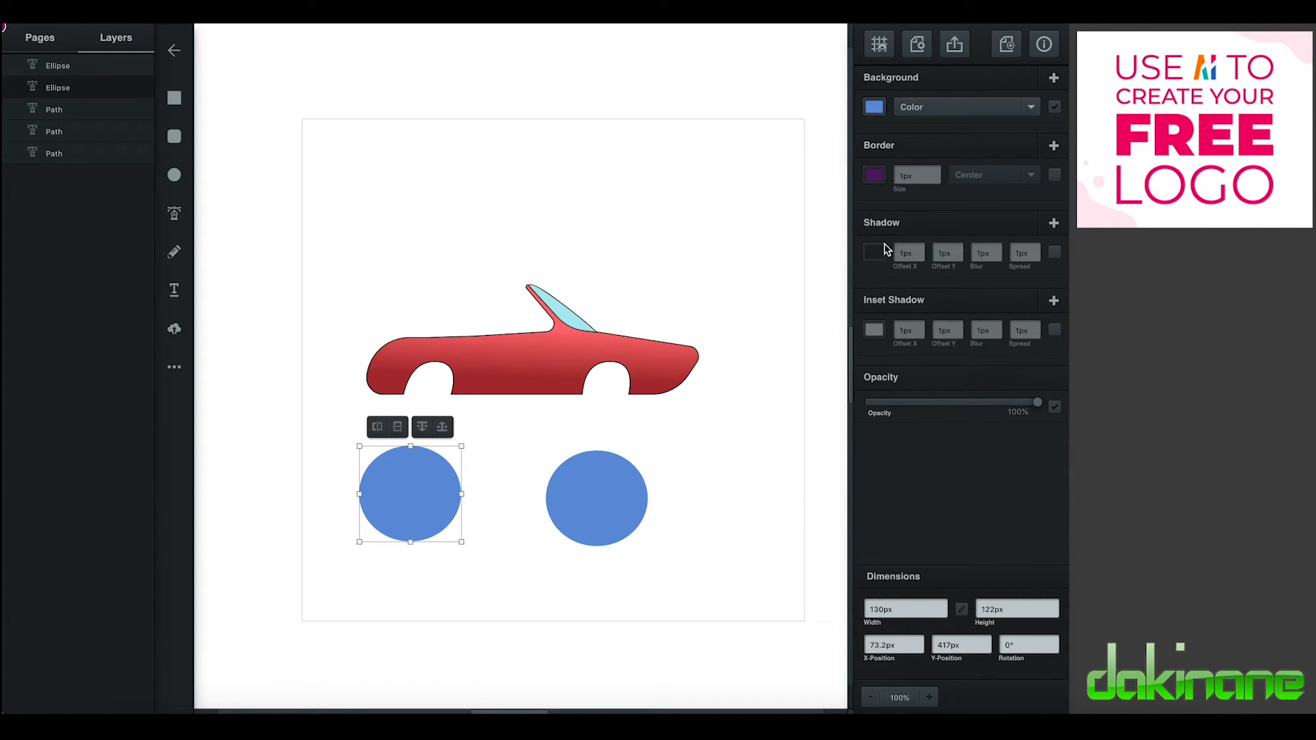
{"action": "left_click", "coordinate": [873, 107]}
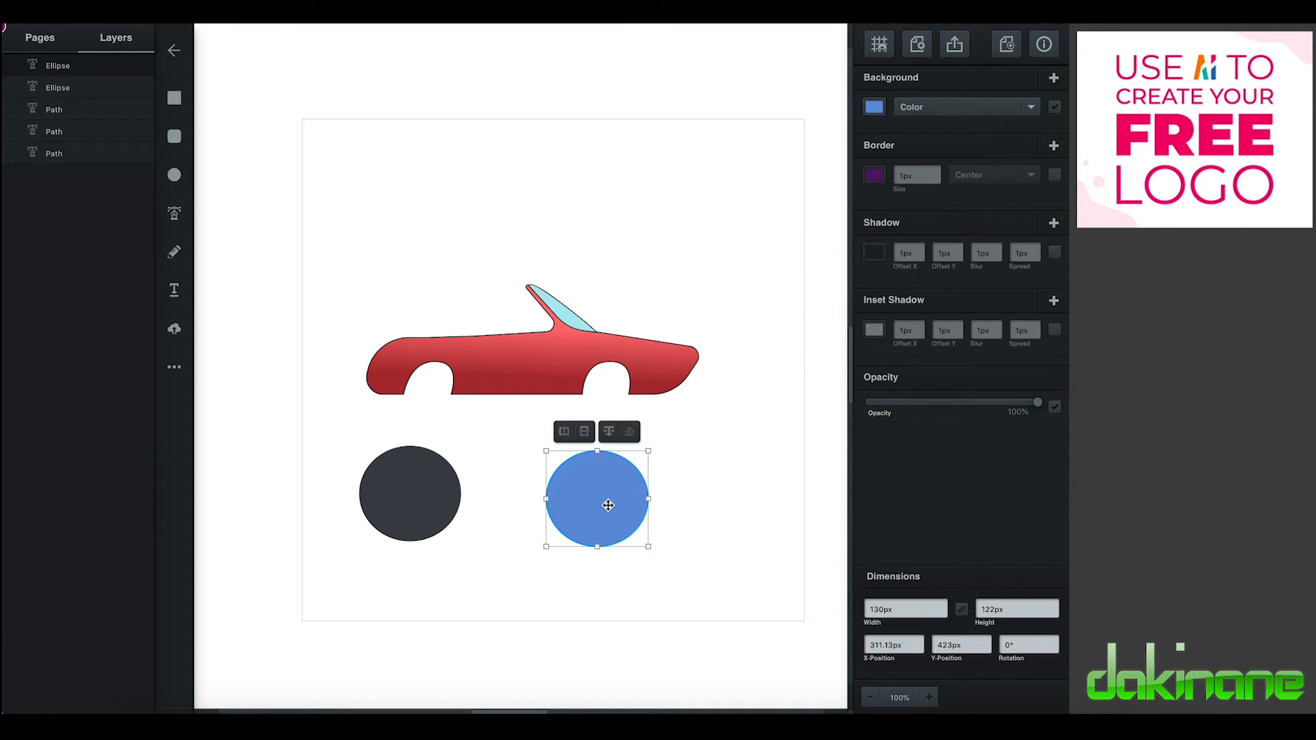
{"action": "left_click", "coordinate": [875, 107]}
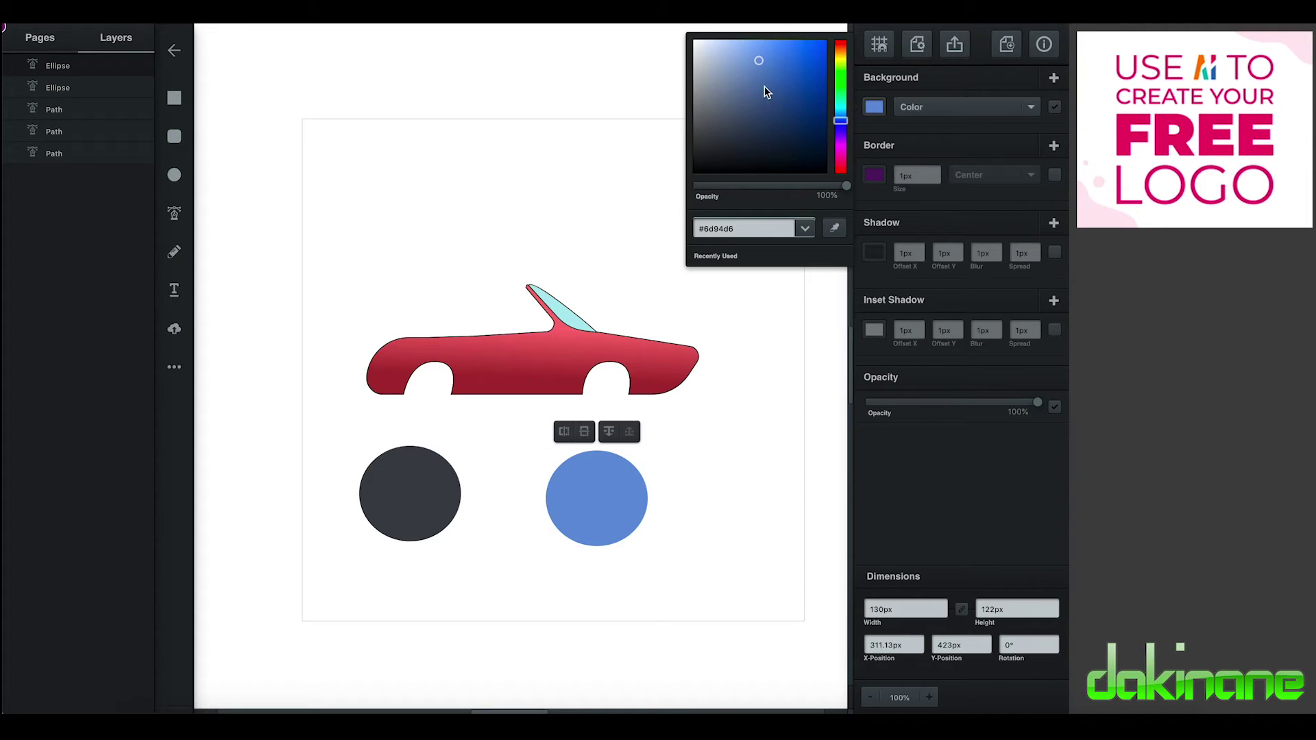
{"action": "left_click", "coordinate": [698, 63]}
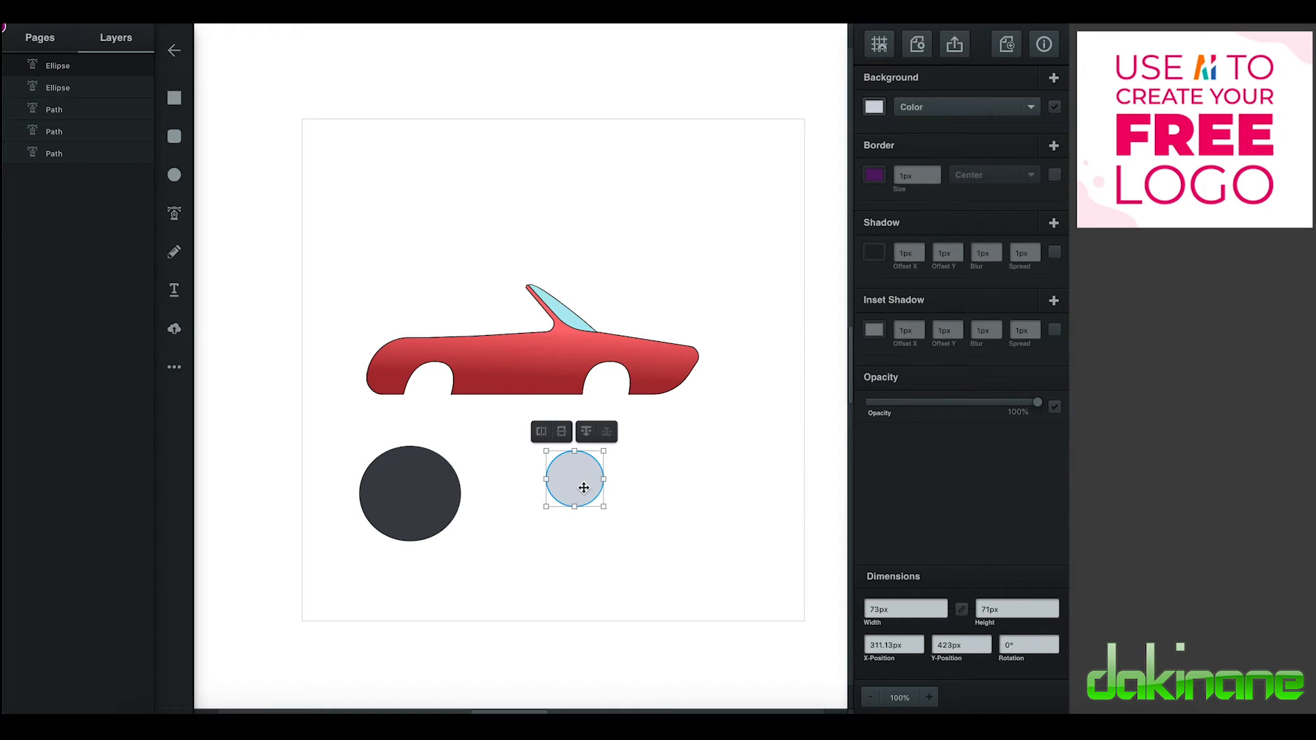
Step: Centre the light grey hub inside the dark grey tyre and select both together
{"action": "left_click_drag", "start_coordinate": [575, 480], "coordinate": [410, 493]}
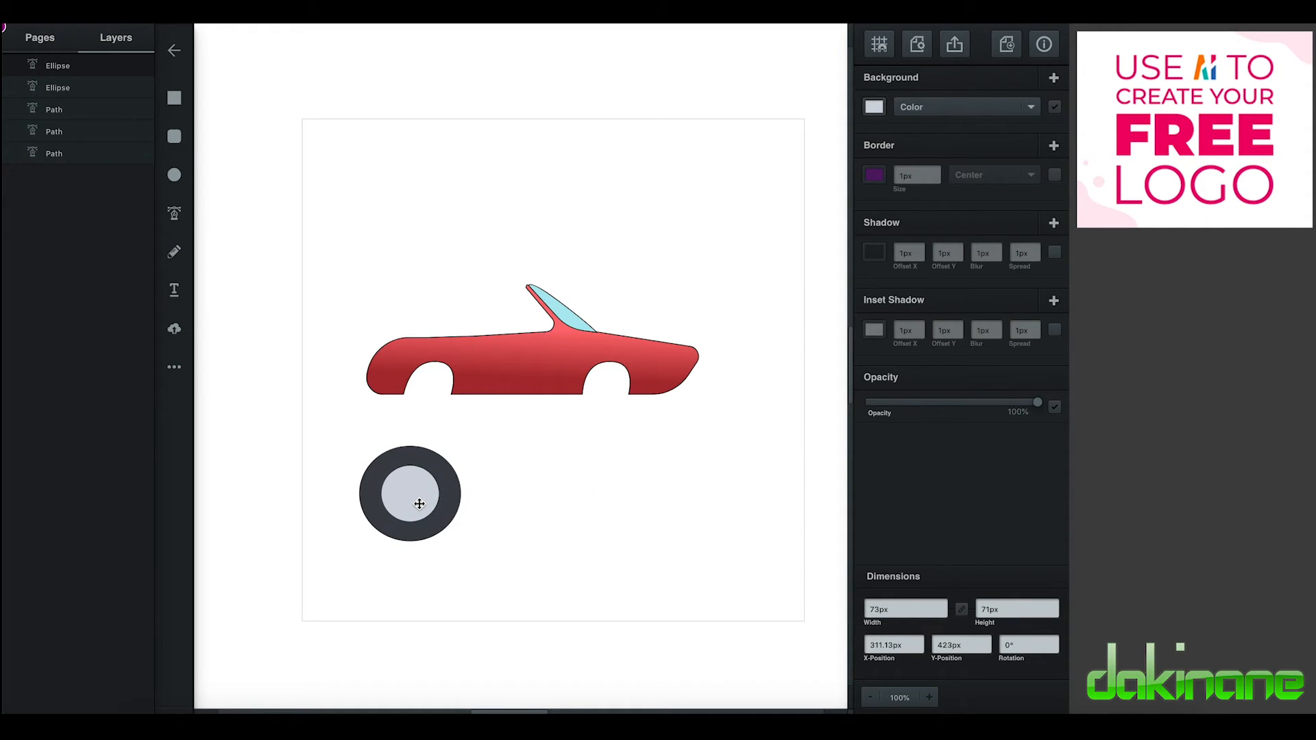
{"action": "left_click", "coordinate": [410, 502]}
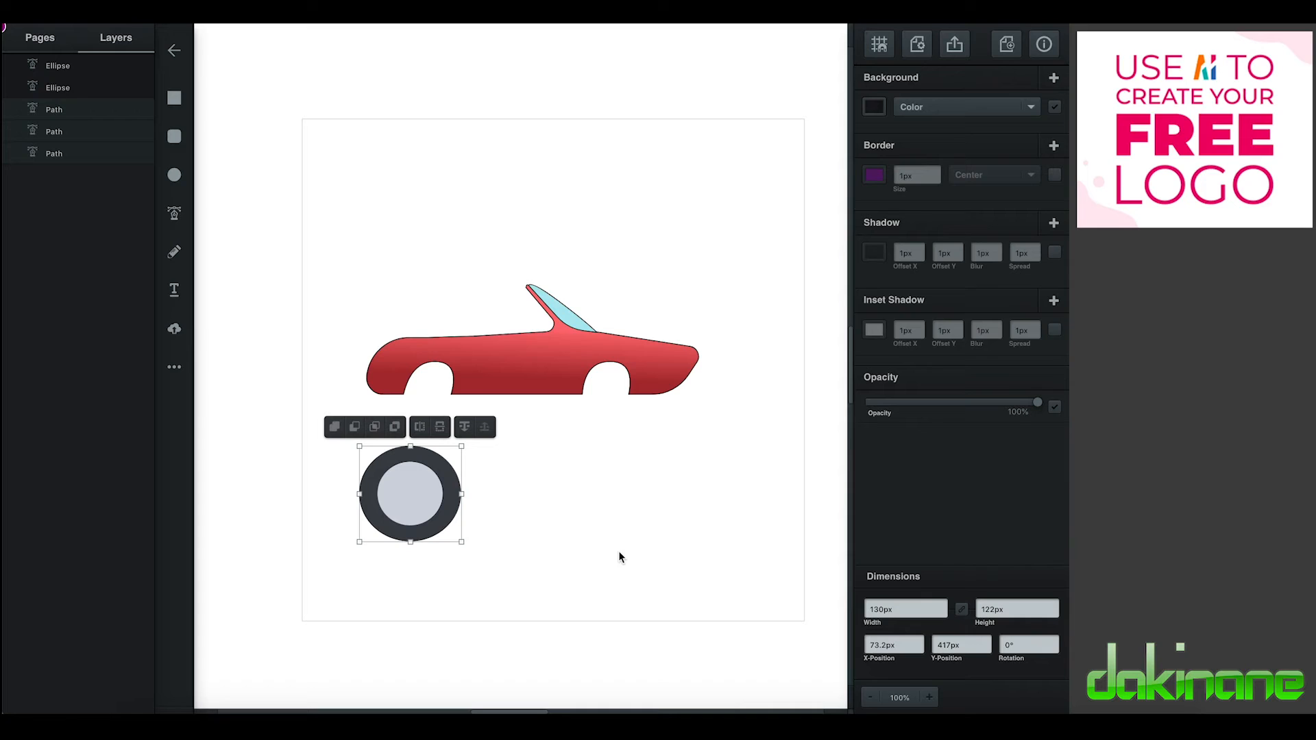
{"action": "right_click", "coordinate": [418, 491]}
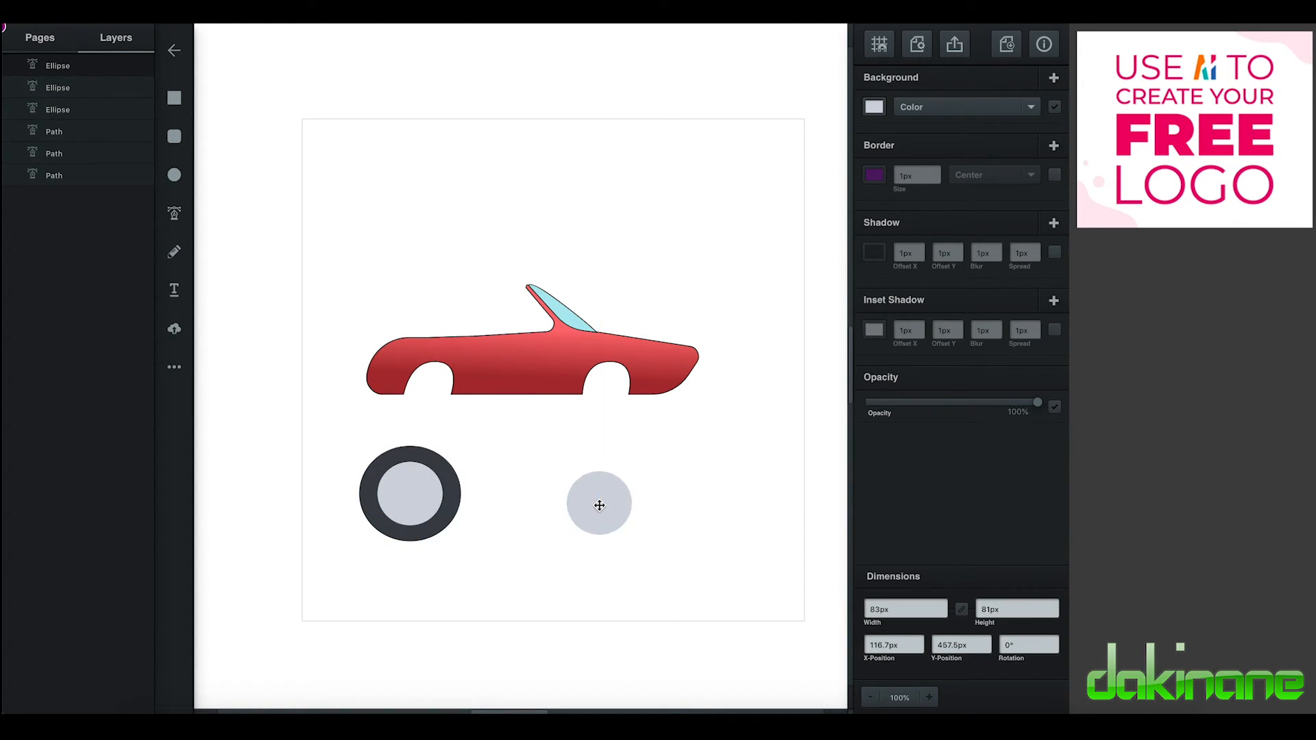
Step: Add a small grey centre dot circle and shrink it to fit the wheel hub
{"action": "left_click_drag", "start_coordinate": [600, 504], "coordinate": [586, 485]}
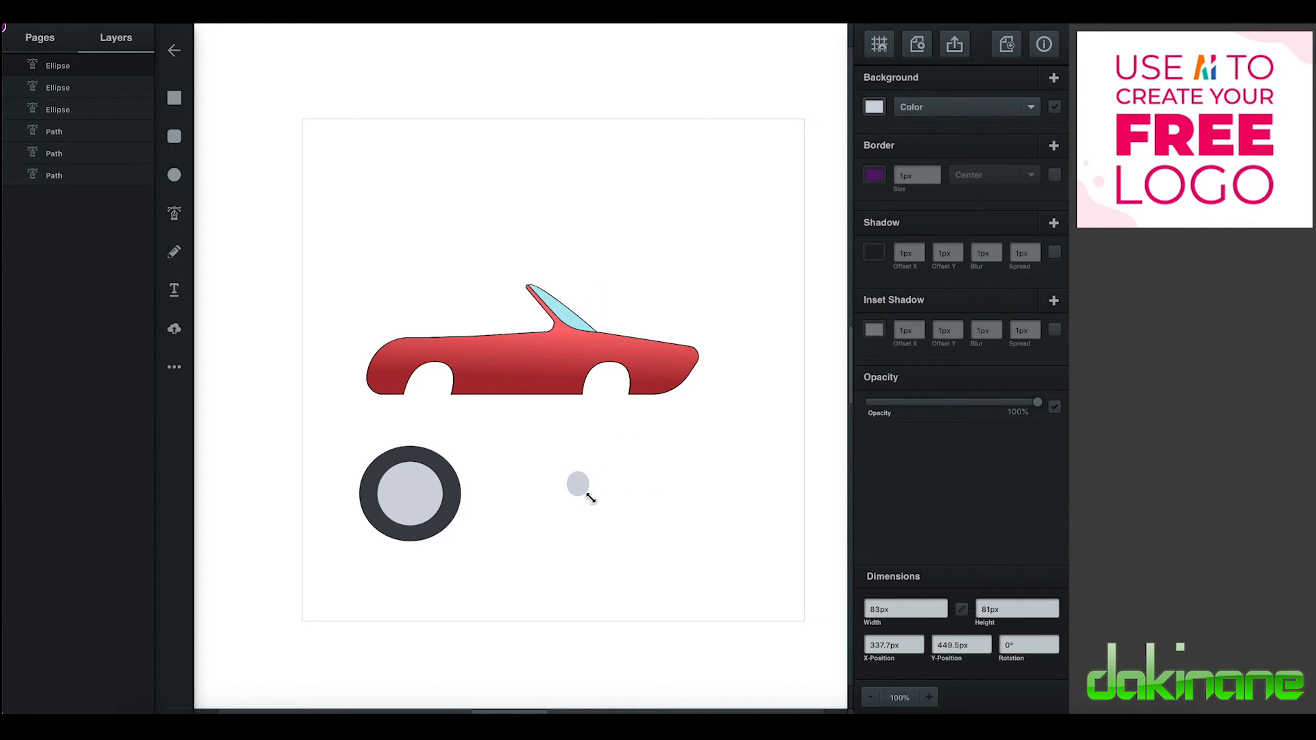
{"action": "left_click", "coordinate": [577, 485]}
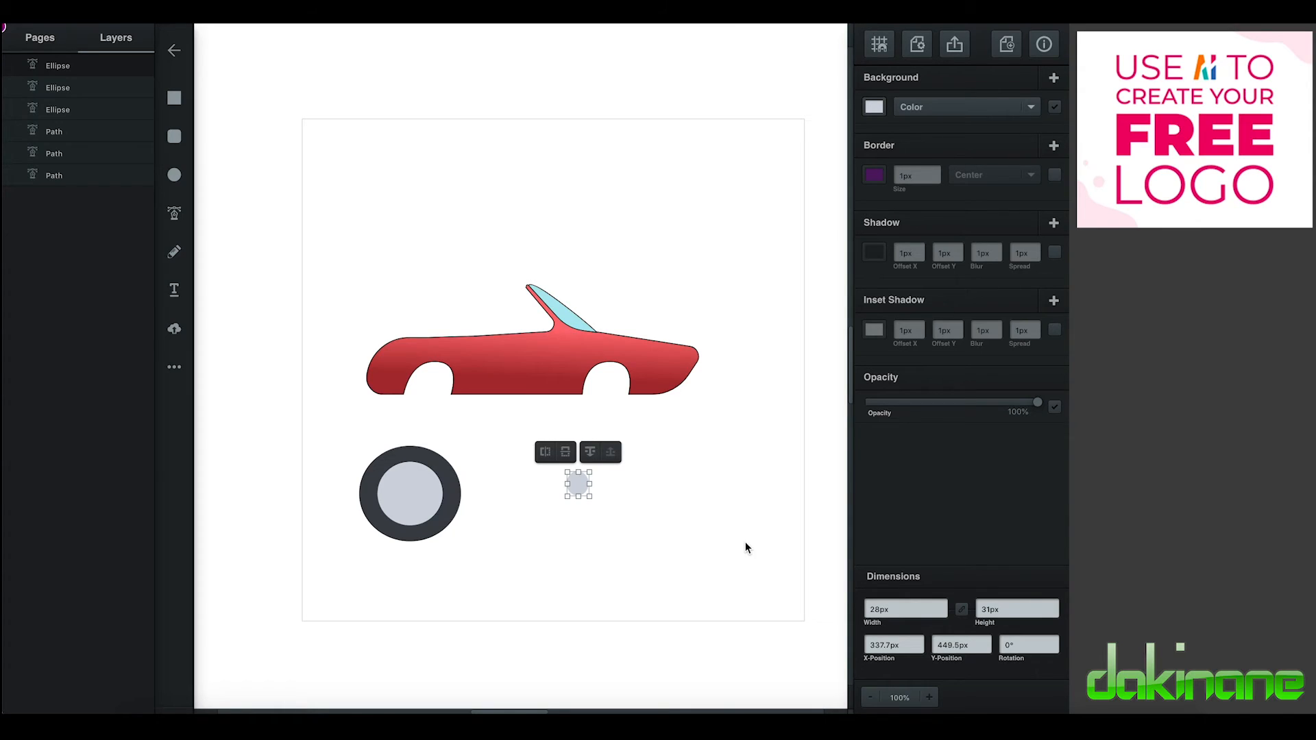
{"action": "left_click", "coordinate": [1012, 609]}
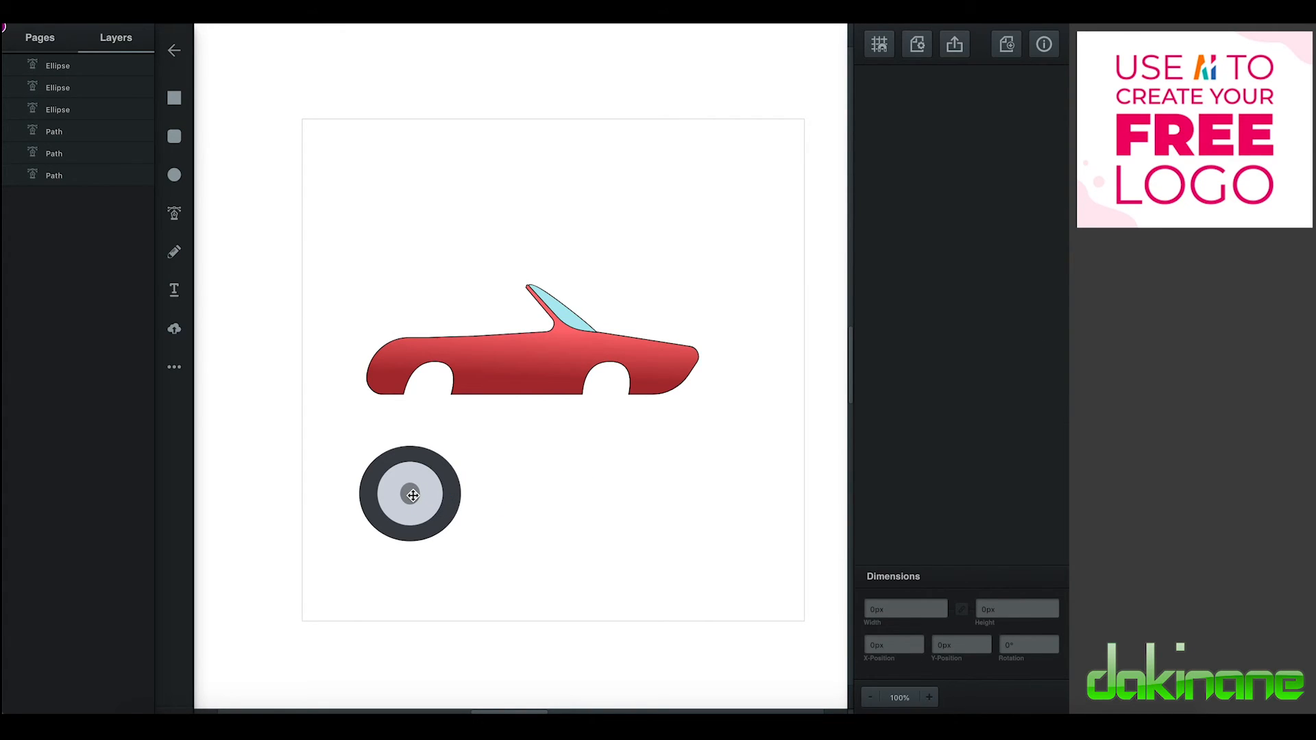
Step: Select the tyre, rim and hub circles together and group them into one wheel
{"action": "left_click", "coordinate": [410, 495]}
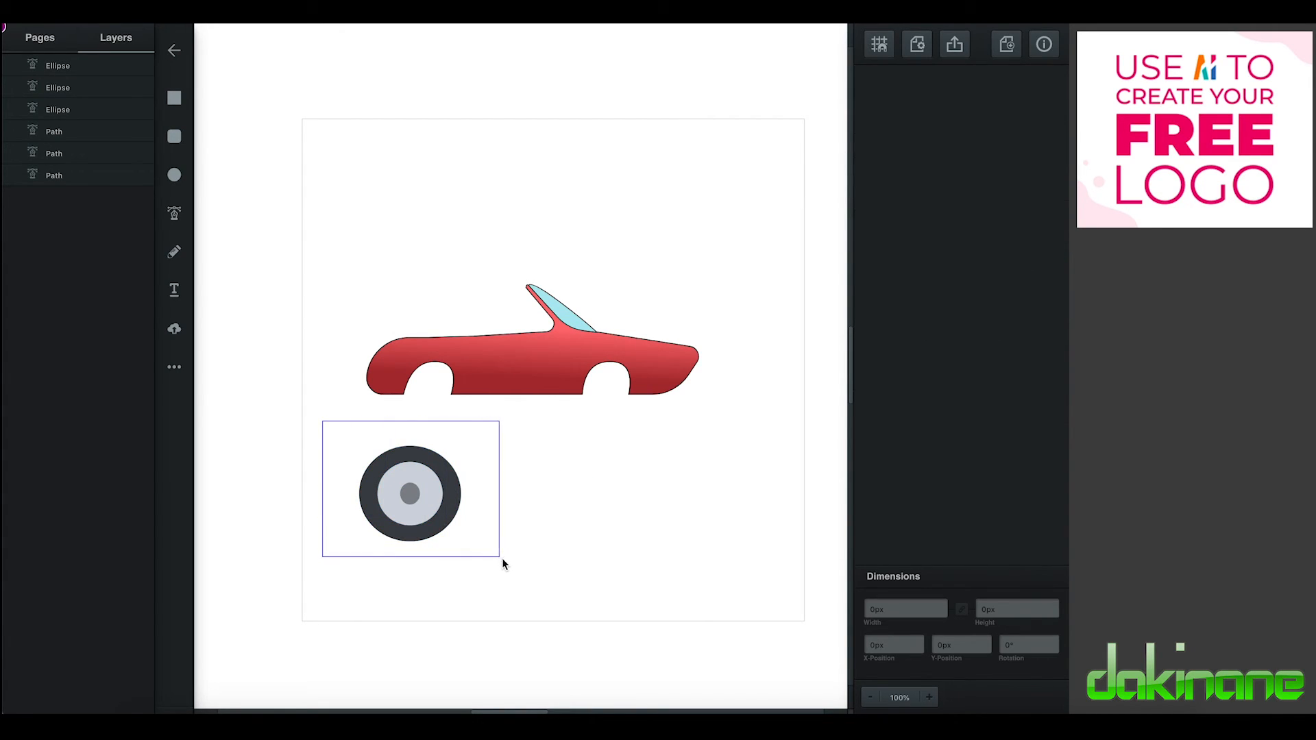
{"action": "left_click", "coordinate": [410, 493]}
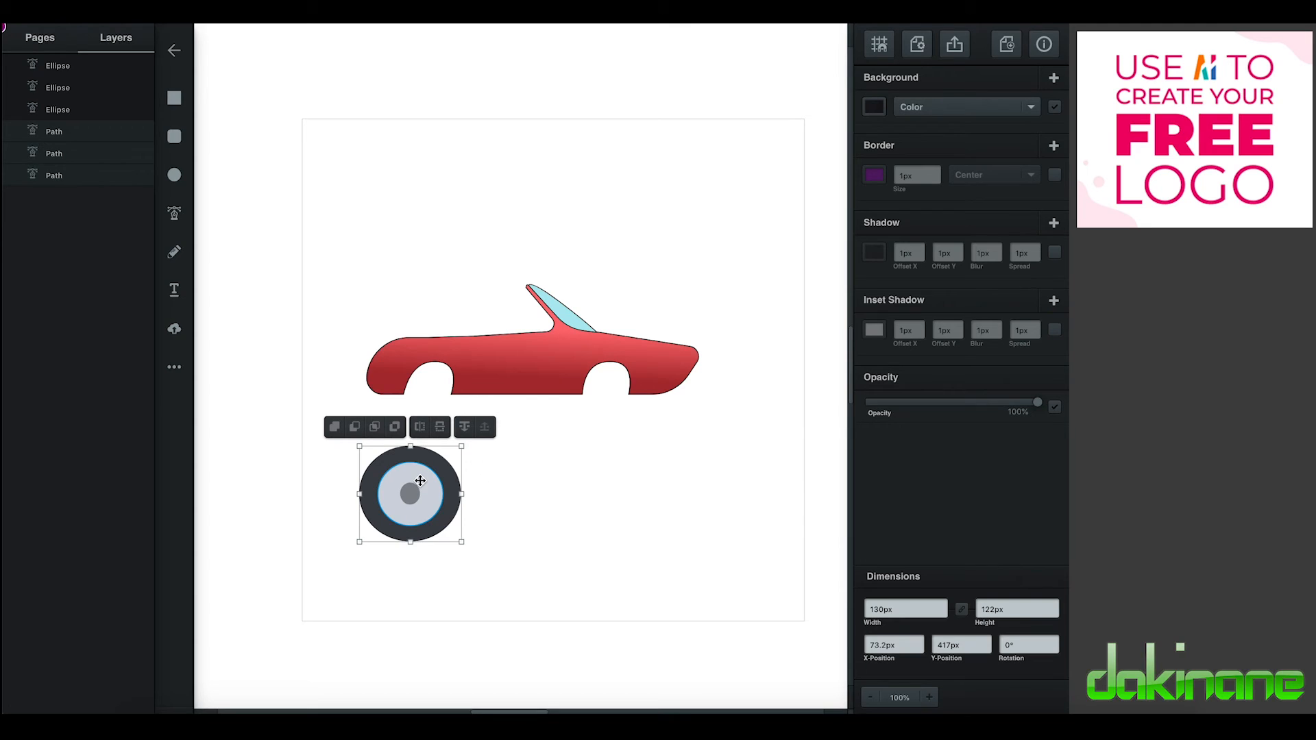
{"action": "right_click", "coordinate": [412, 486]}
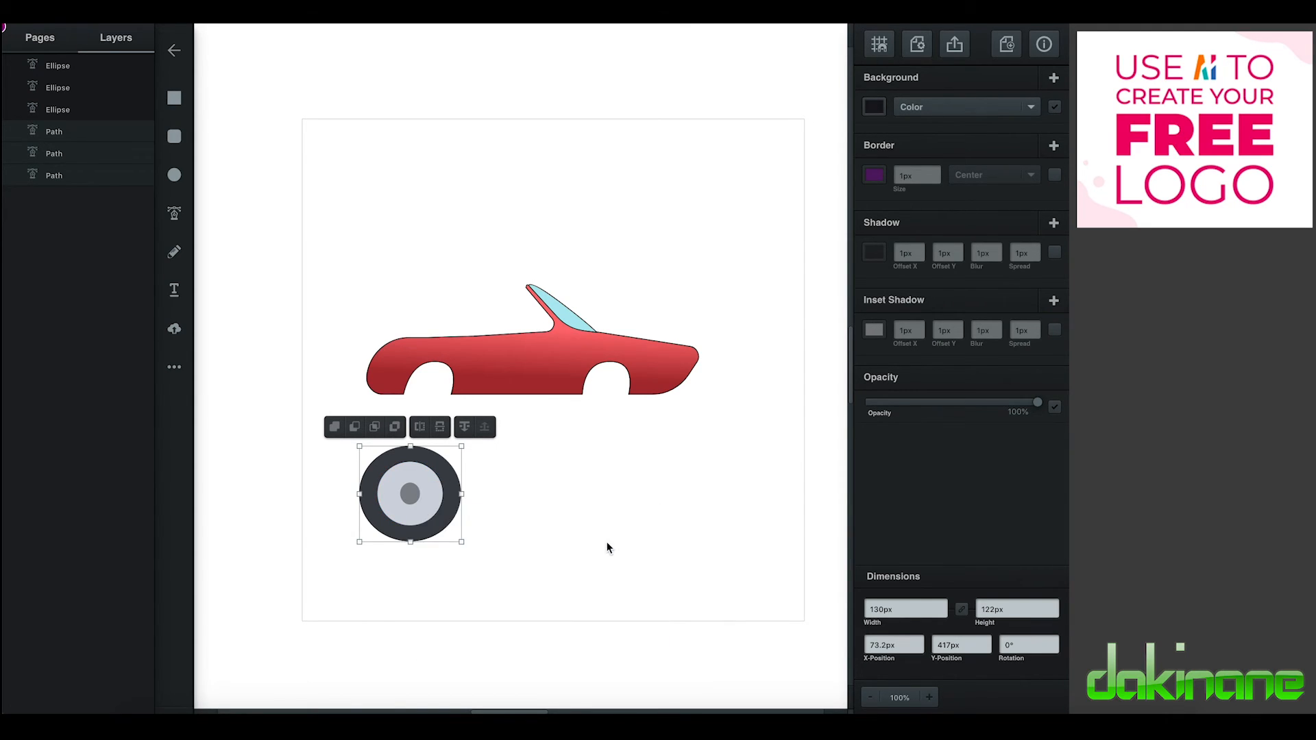
{"action": "mouse_move", "coordinate": [406, 492]}
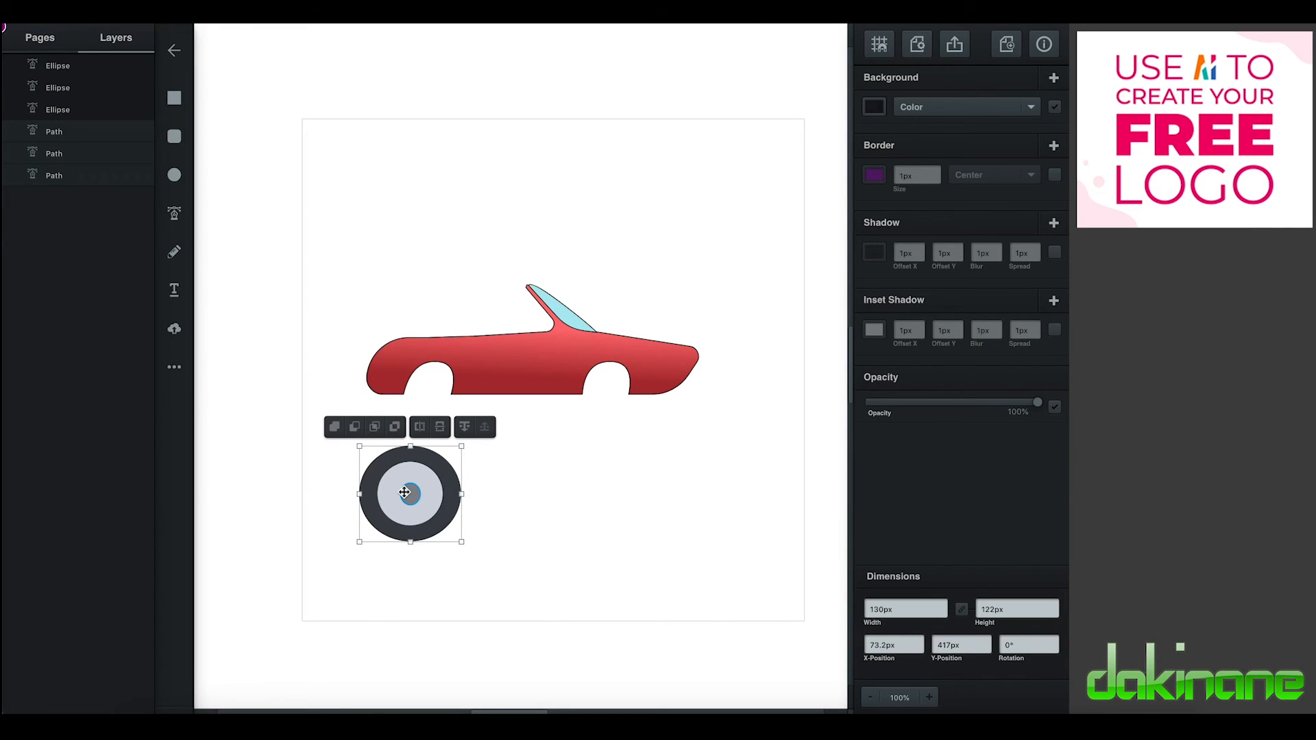
{"action": "right_click", "coordinate": [403, 494]}
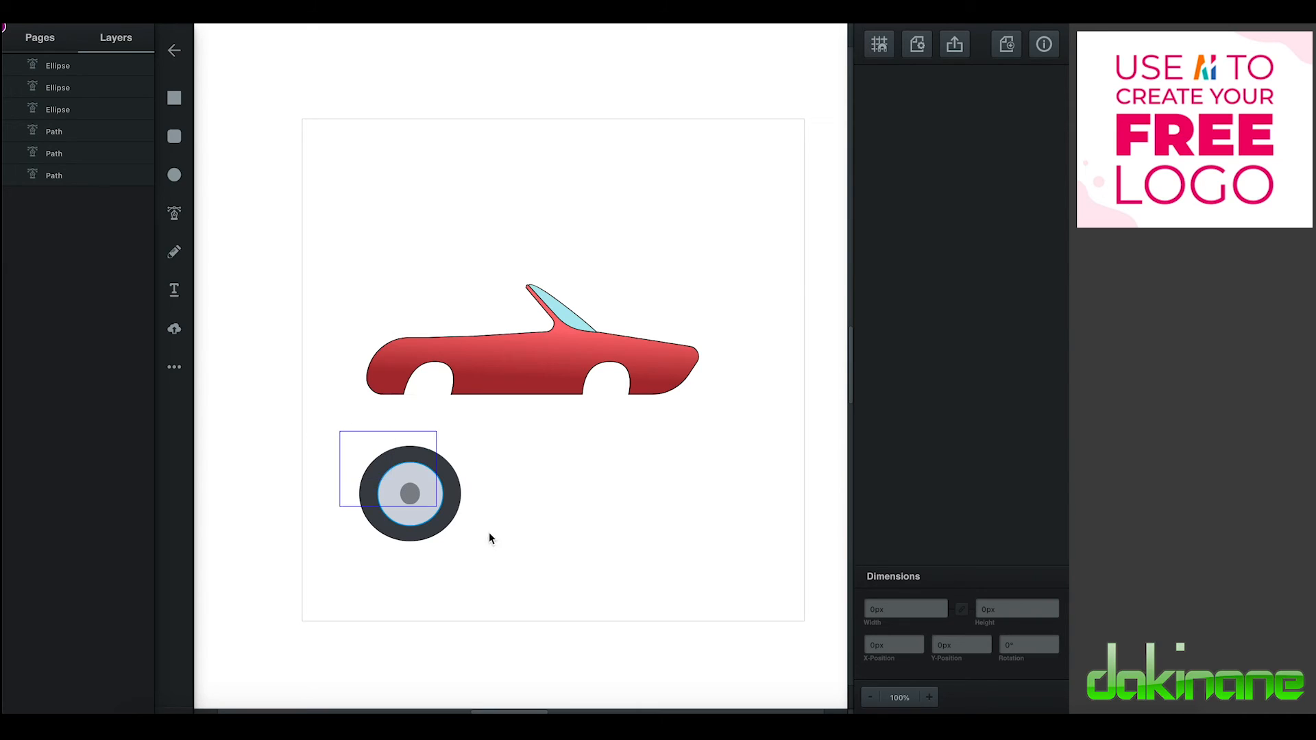
{"action": "left_click", "coordinate": [411, 493]}
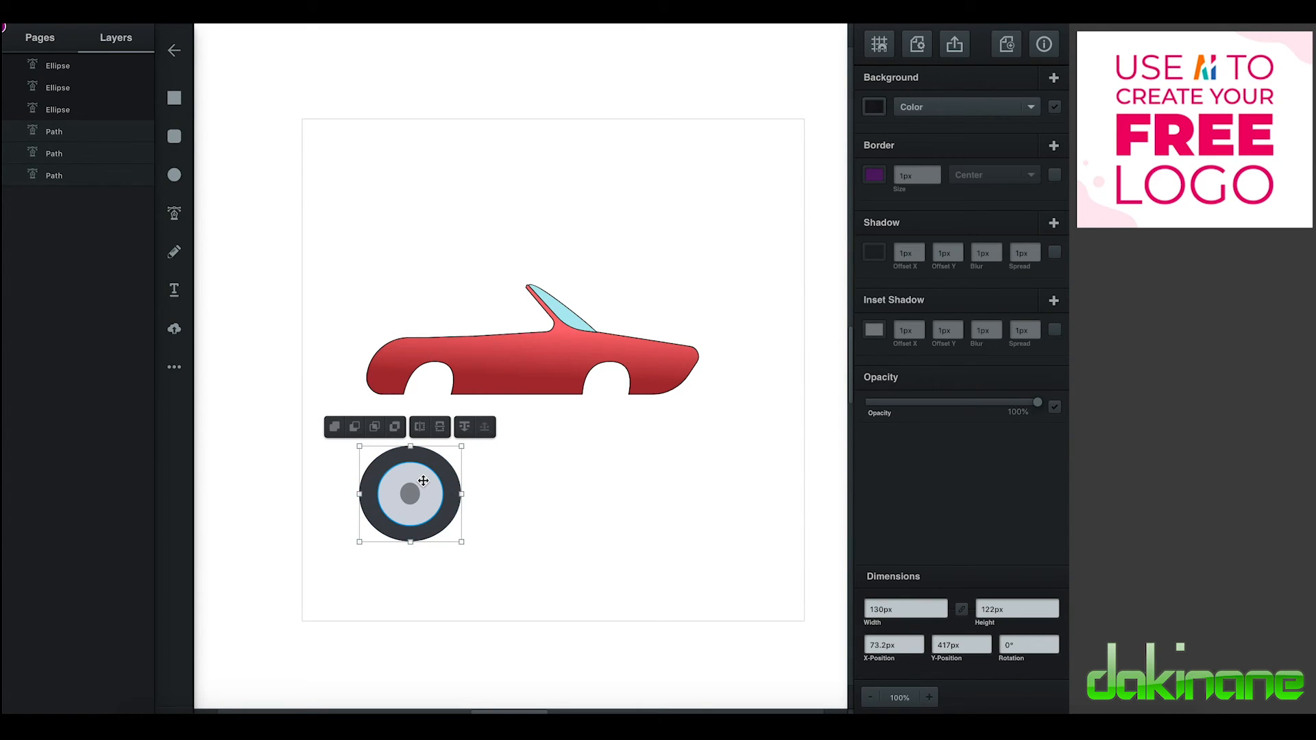
{"action": "right_click", "coordinate": [423, 483]}
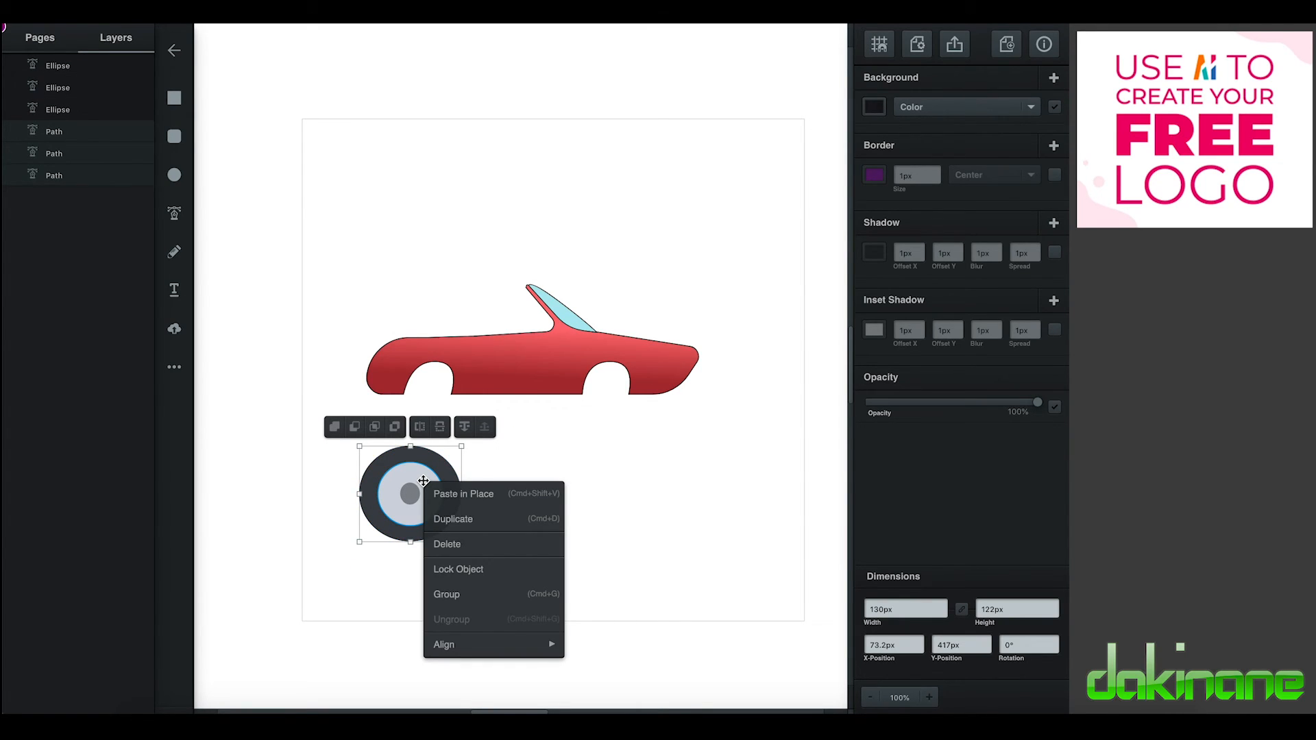
{"action": "left_click", "coordinate": [447, 593]}
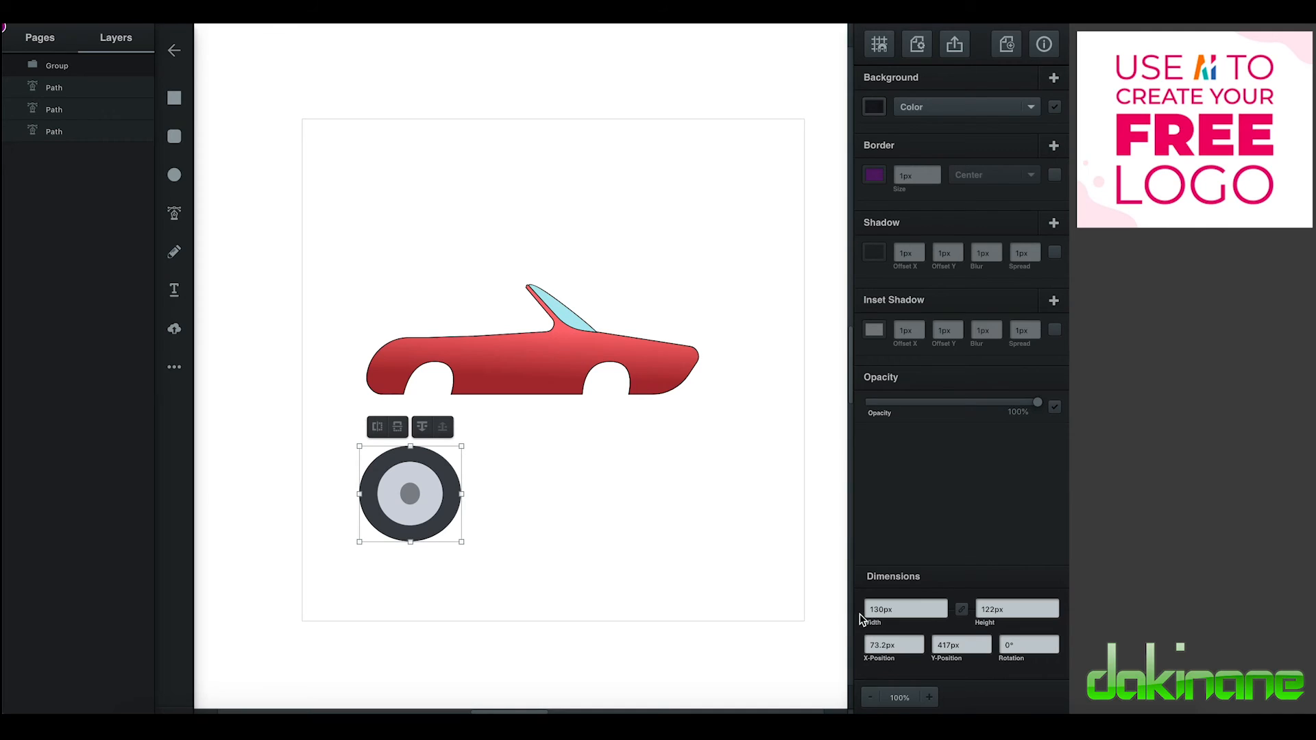
Step: Shrink the wheel group by setting its width to 50
{"action": "left_click", "coordinate": [900, 609]}
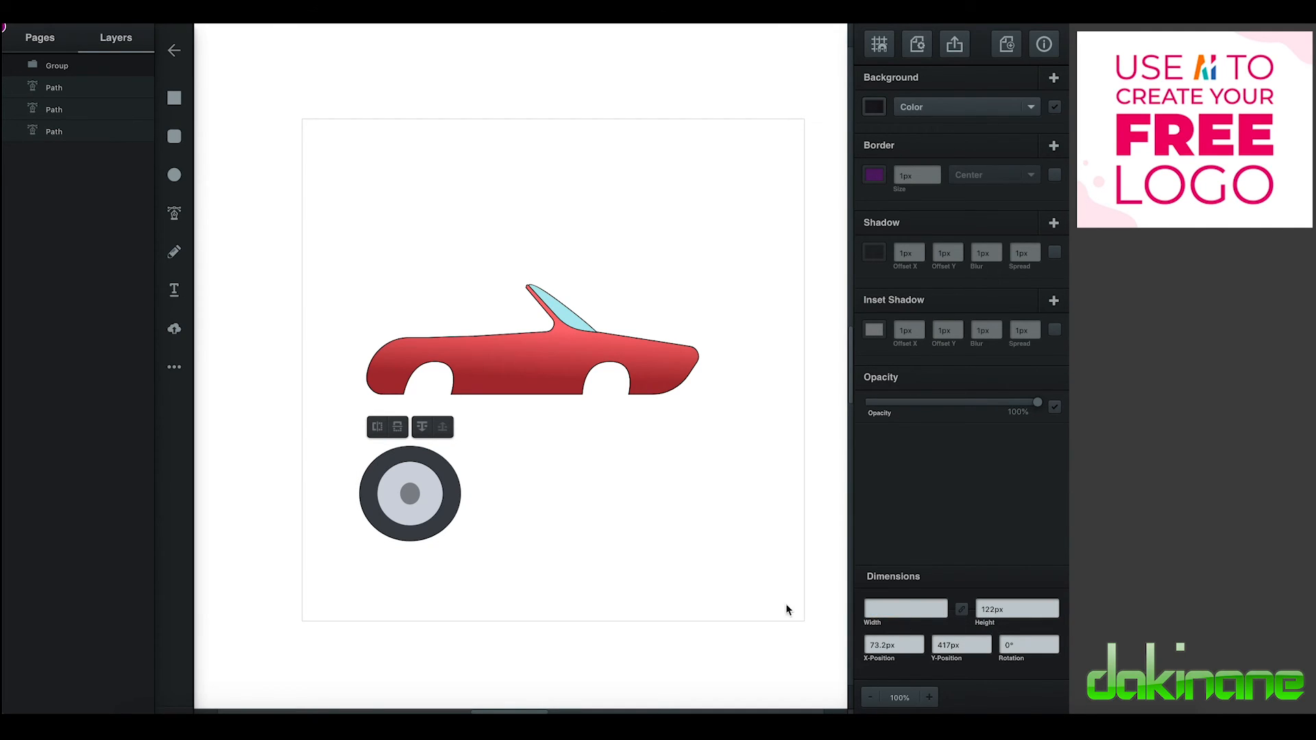
{"action": "type", "text": "50"}
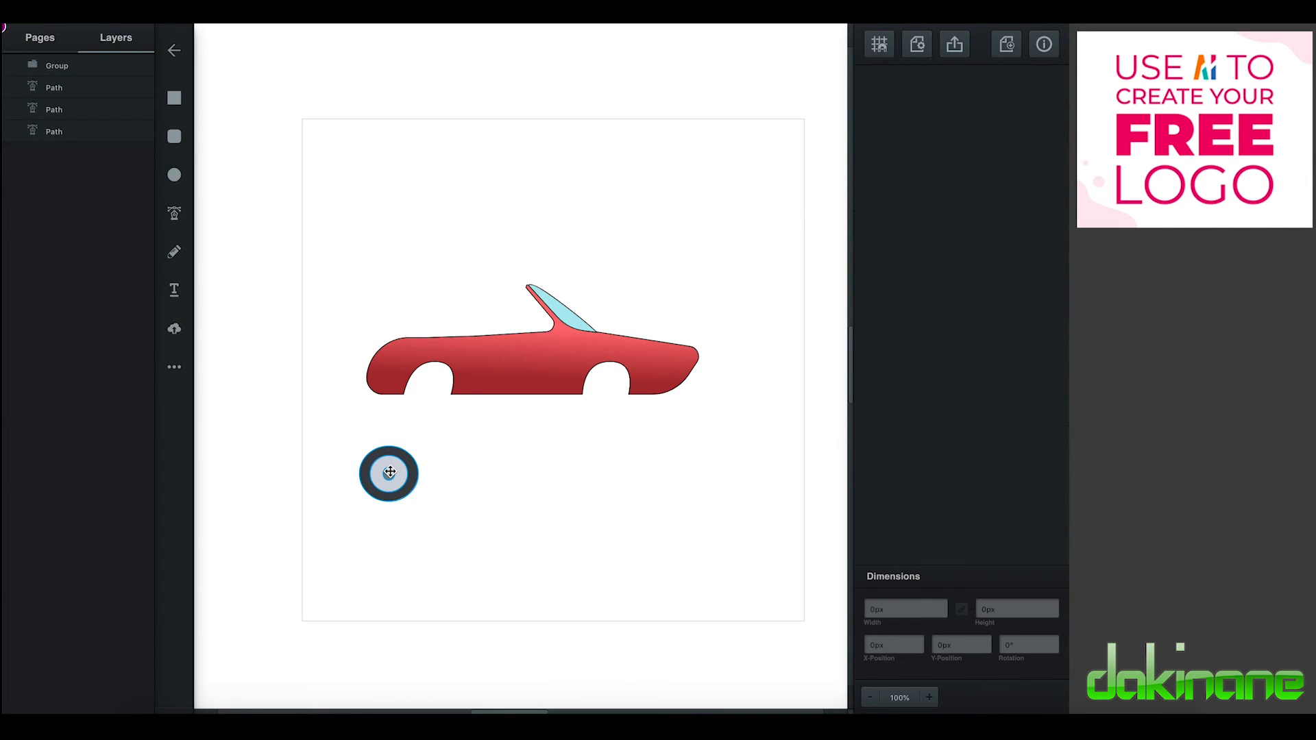
Step: Move the wheel into the rear arch, duplicate it into the front arch, and send the front wheel behind the body
{"action": "left_click_drag", "start_coordinate": [388, 471], "coordinate": [435, 384]}
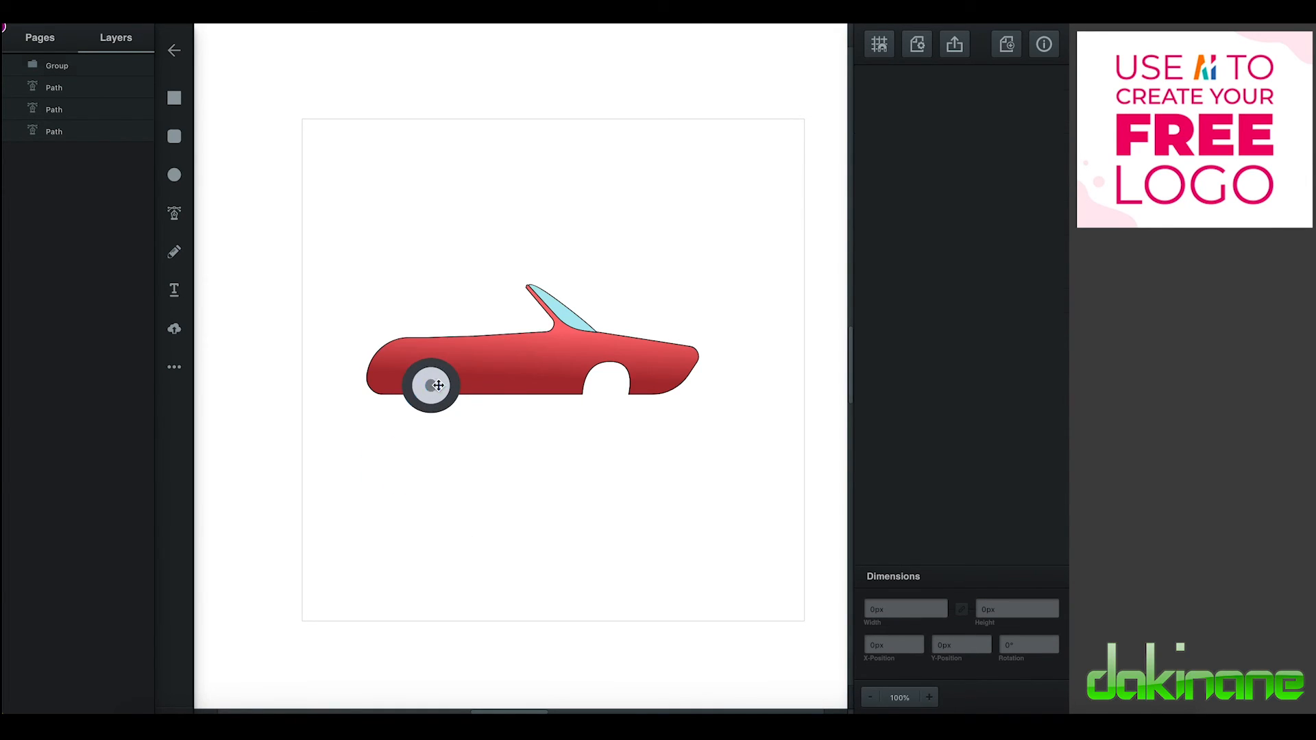
{"action": "left_click", "coordinate": [432, 385]}
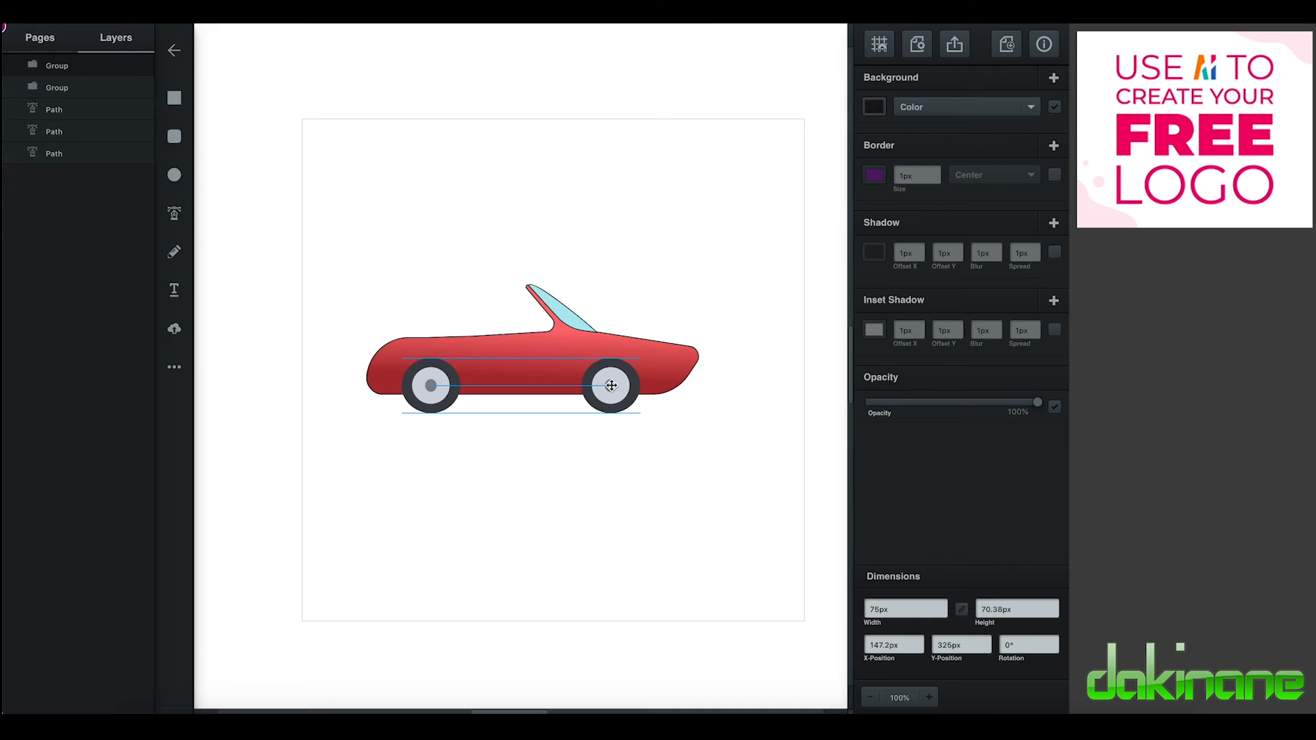
{"action": "left_click", "coordinate": [653, 461]}
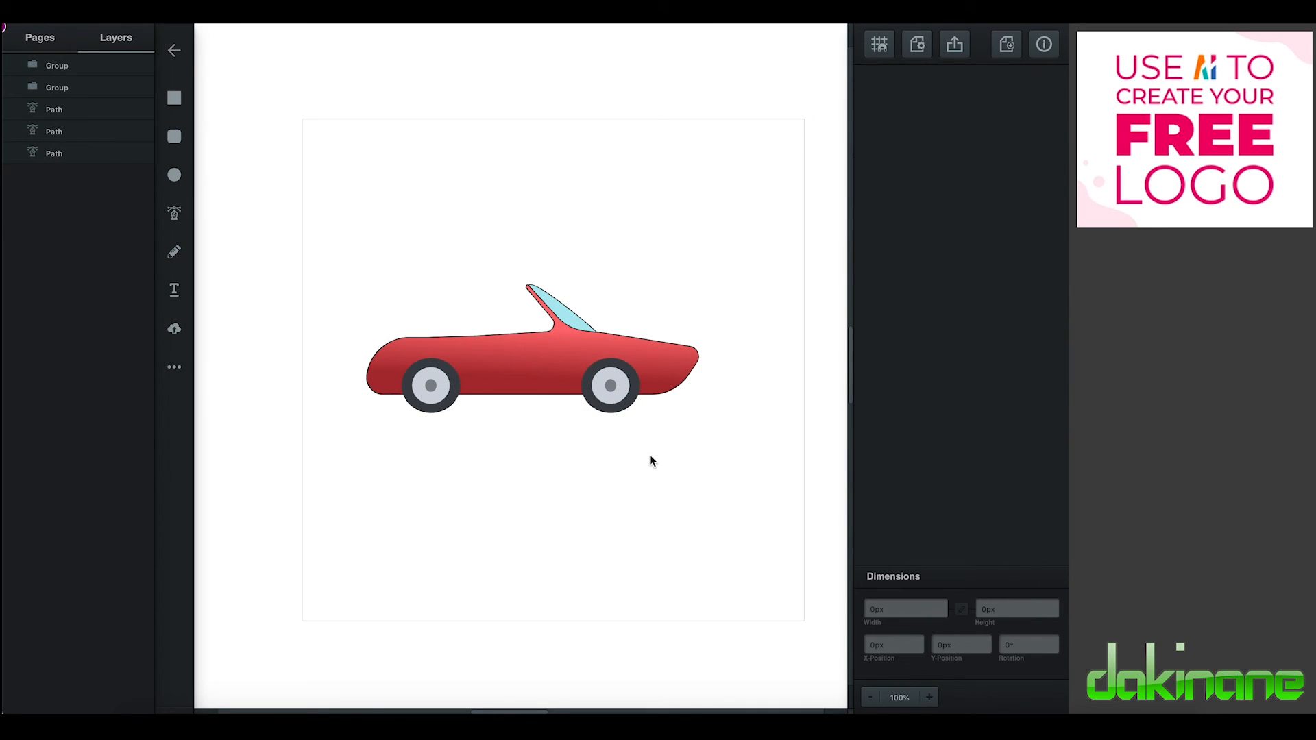
{"action": "left_click", "coordinate": [611, 387]}
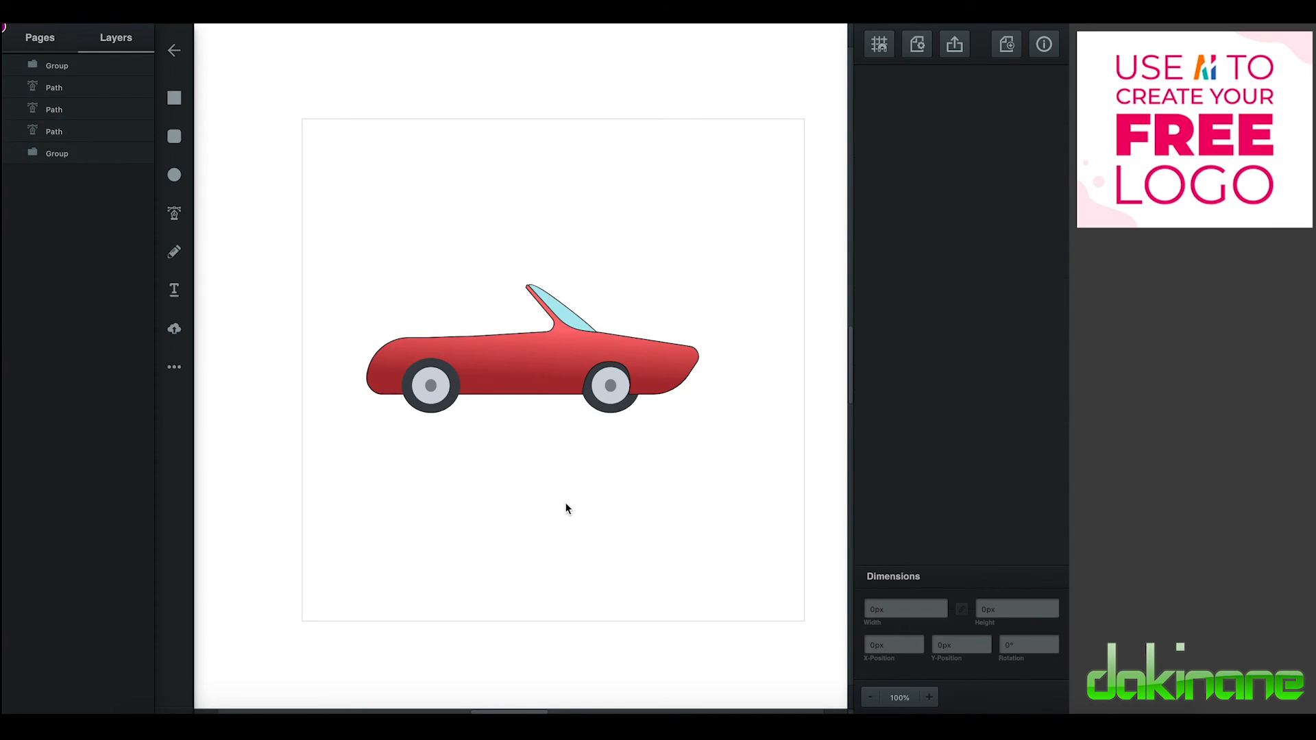
{"action": "mouse_move", "coordinate": [610, 384]}
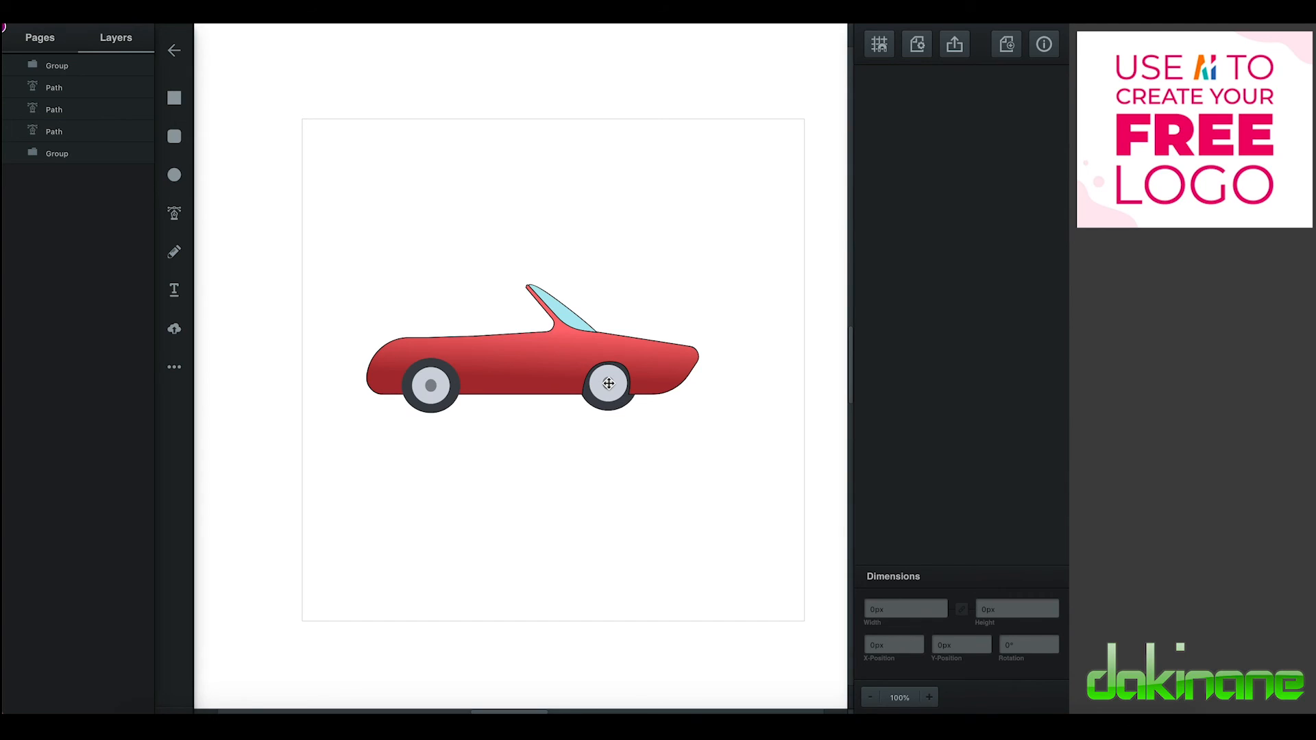
Step: Send the rear wheel backward so it sits behind the red body
{"action": "left_click", "coordinate": [427, 385]}
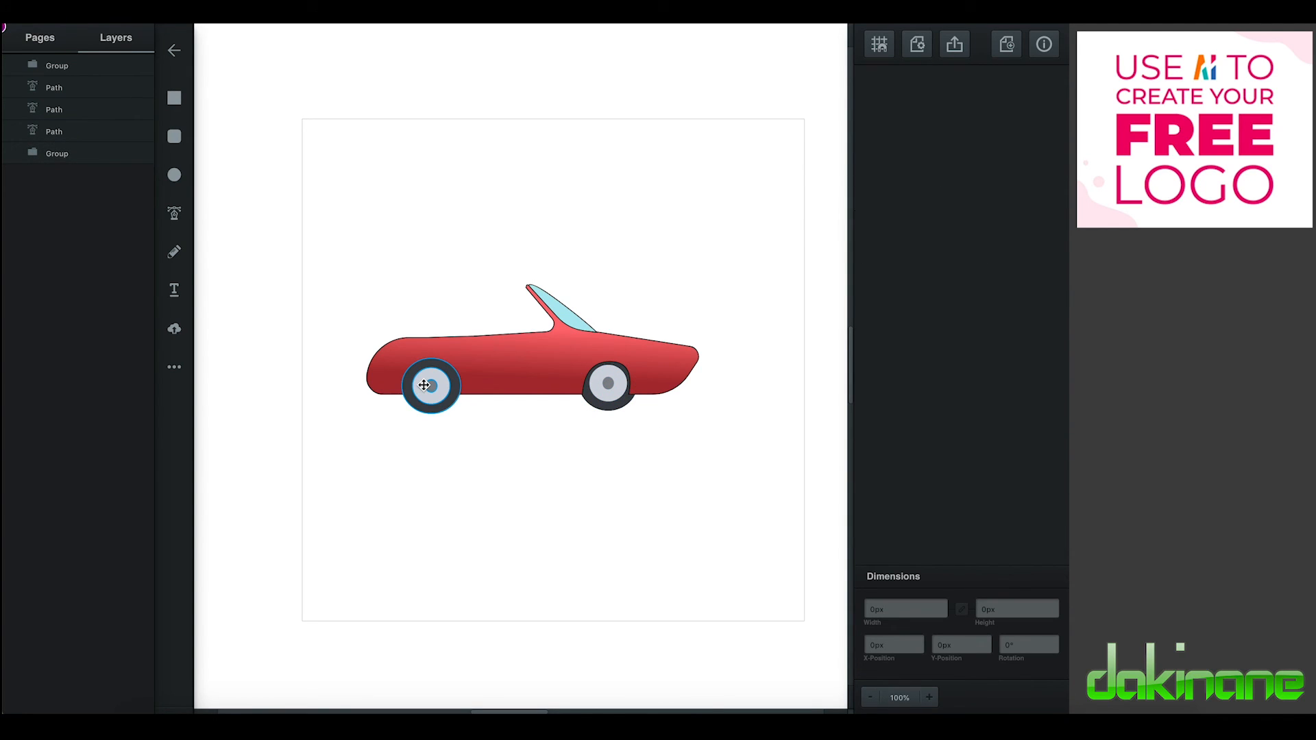
{"action": "right_click", "coordinate": [424, 387]}
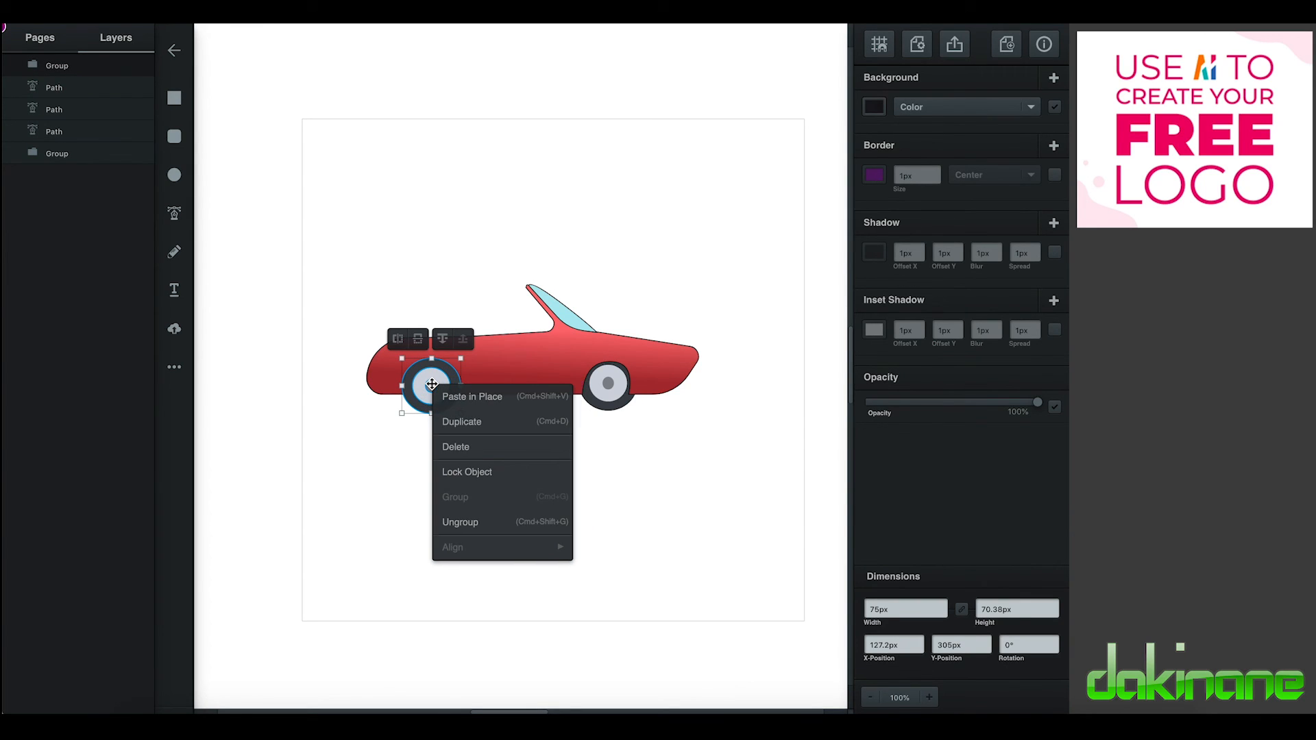
{"action": "left_click", "coordinate": [444, 340]}
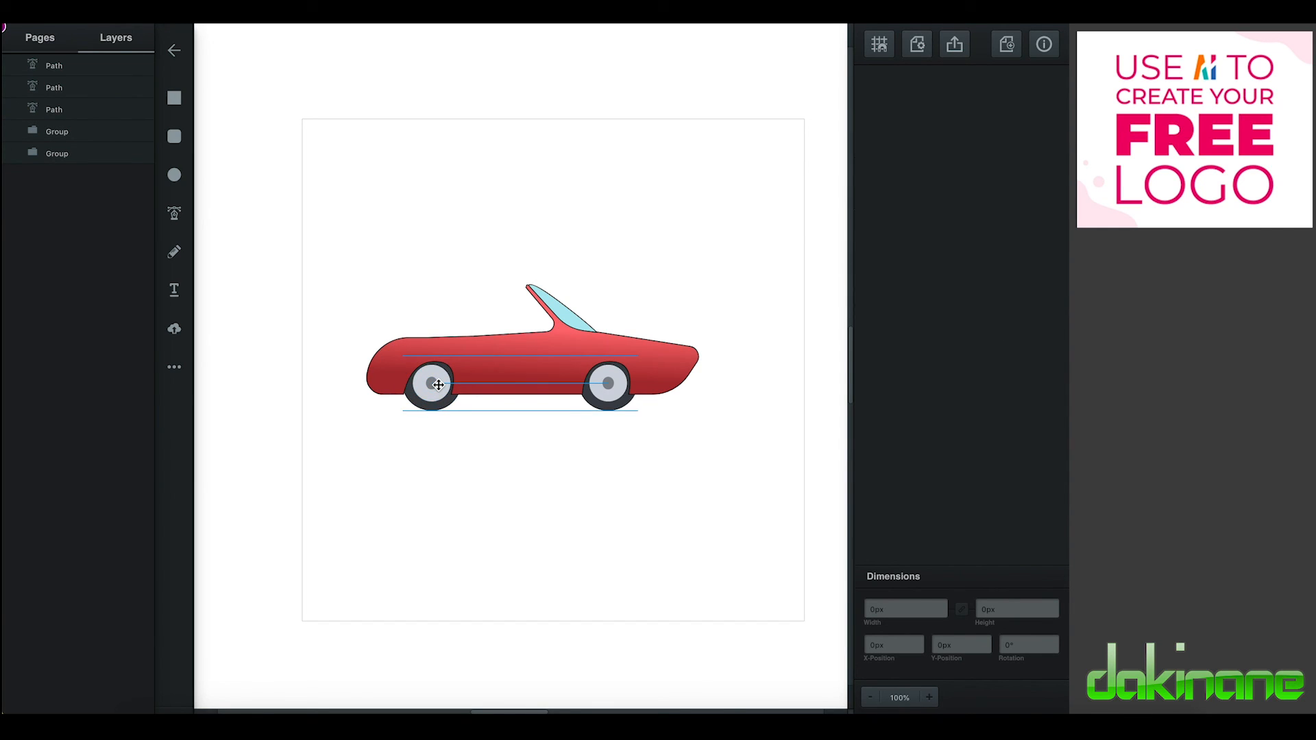
Step: Deselect the wheel and begin a narrow Pen-tool seat outline just behind the windshield
{"action": "left_click", "coordinate": [502, 474]}
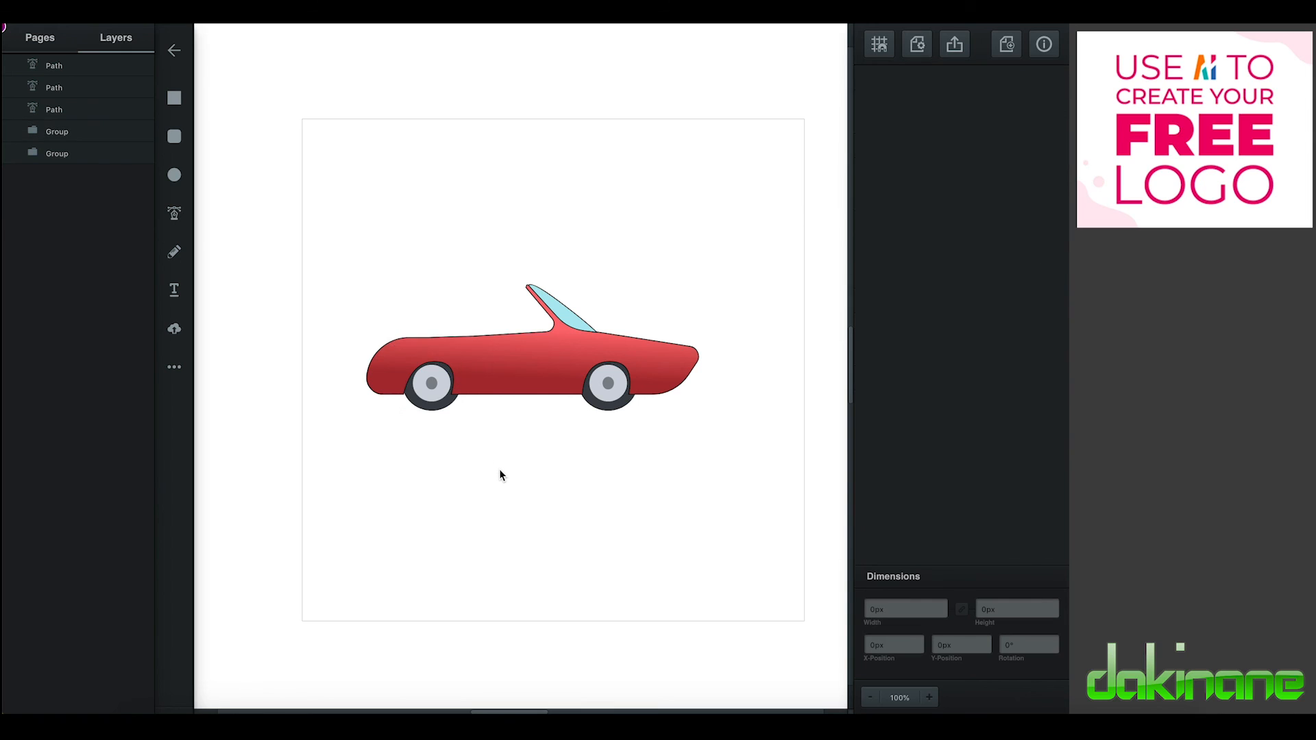
{"action": "mouse_move", "coordinate": [589, 529]}
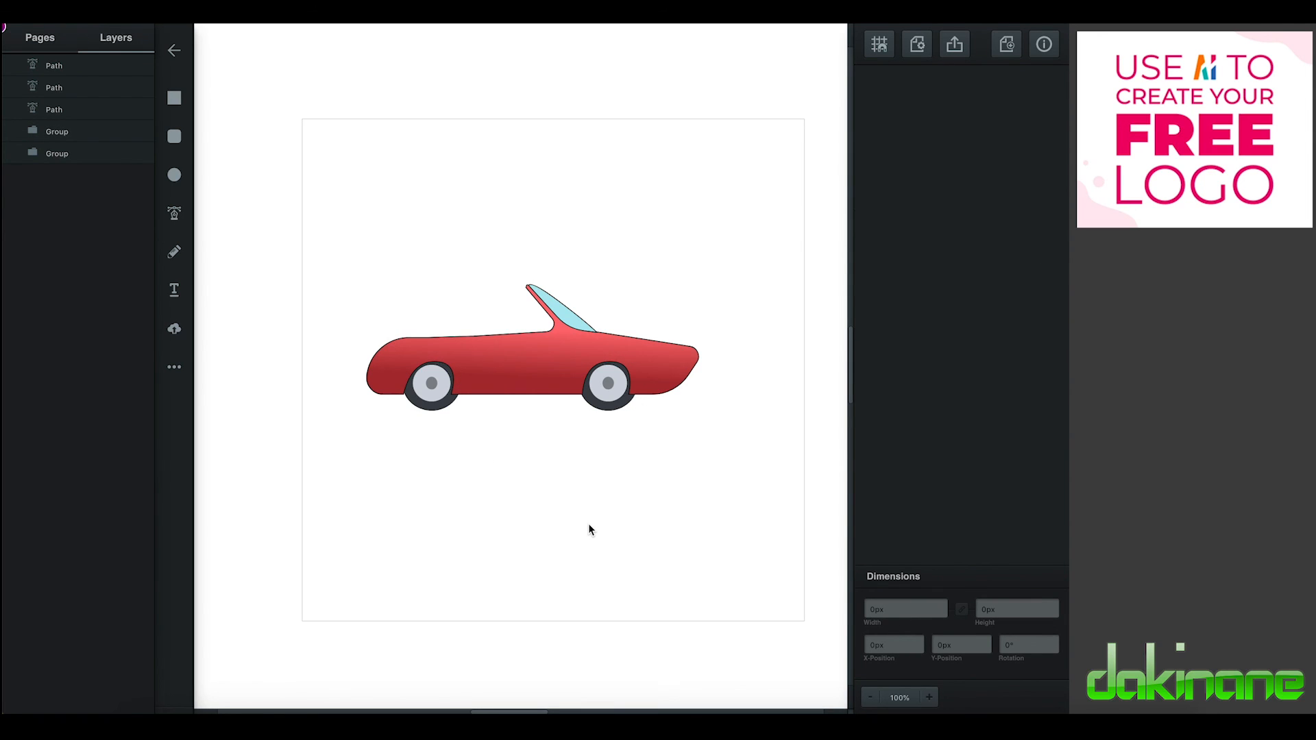
{"action": "left_click", "coordinate": [424, 340]}
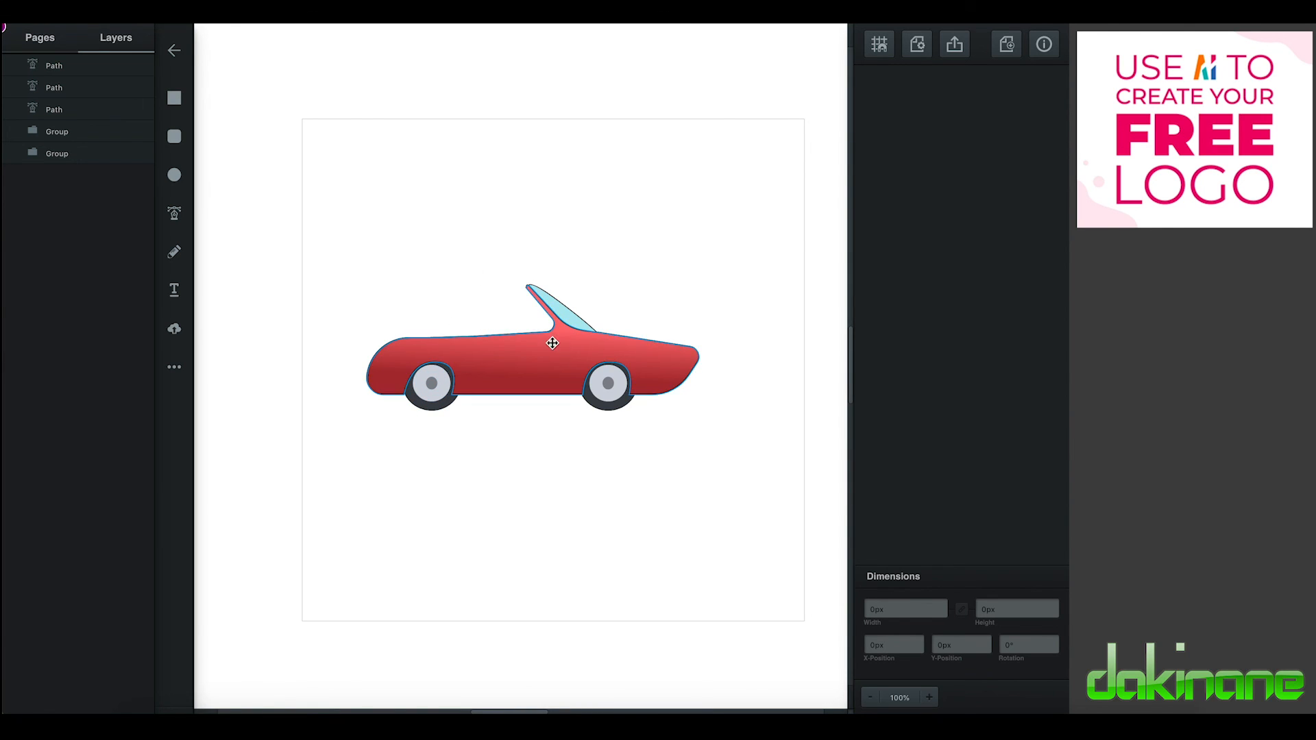
{"action": "mouse_move", "coordinate": [174, 214]}
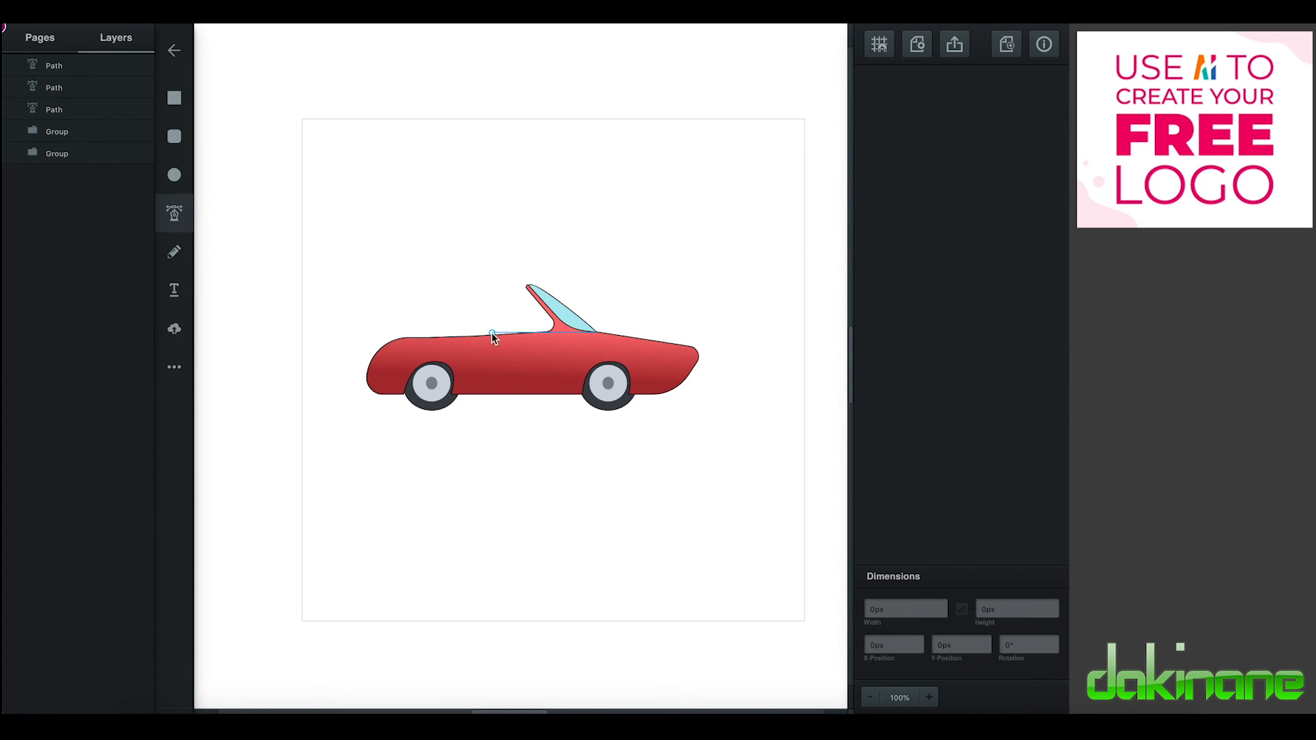
{"action": "left_click", "coordinate": [494, 334]}
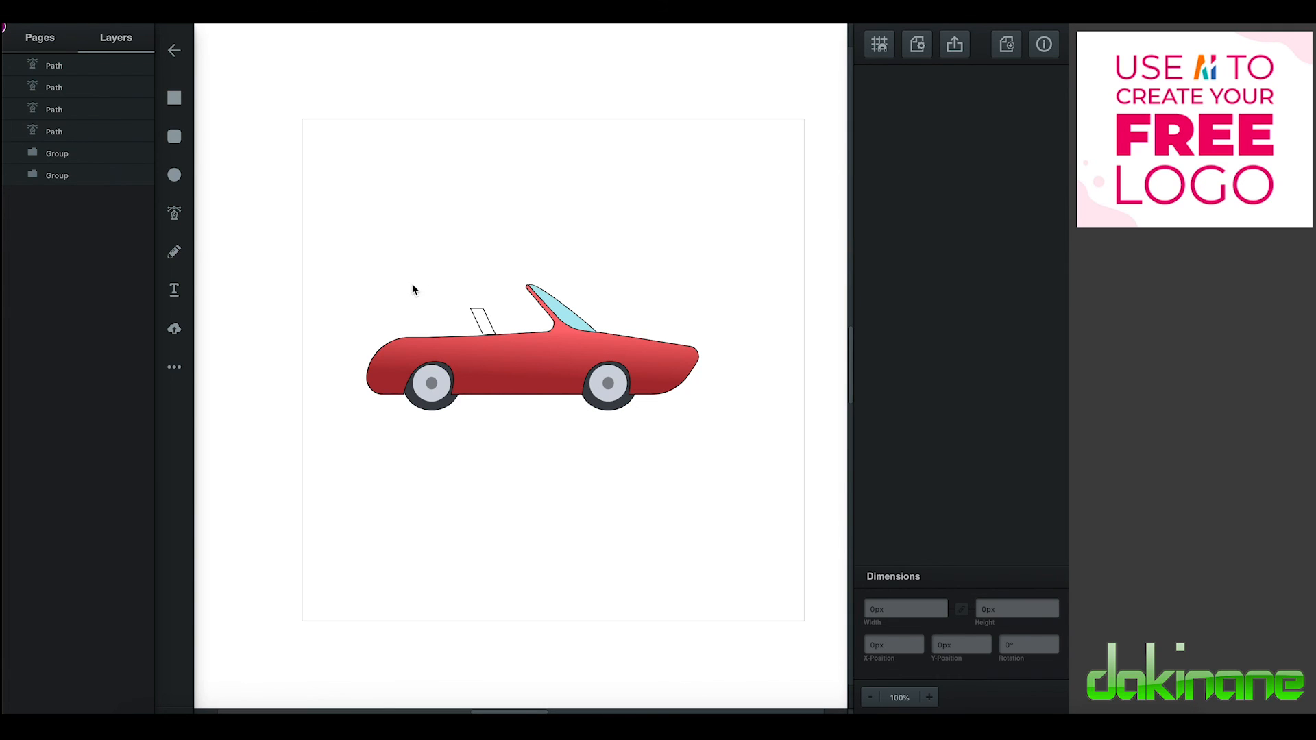
{"action": "mouse_move", "coordinate": [456, 267]}
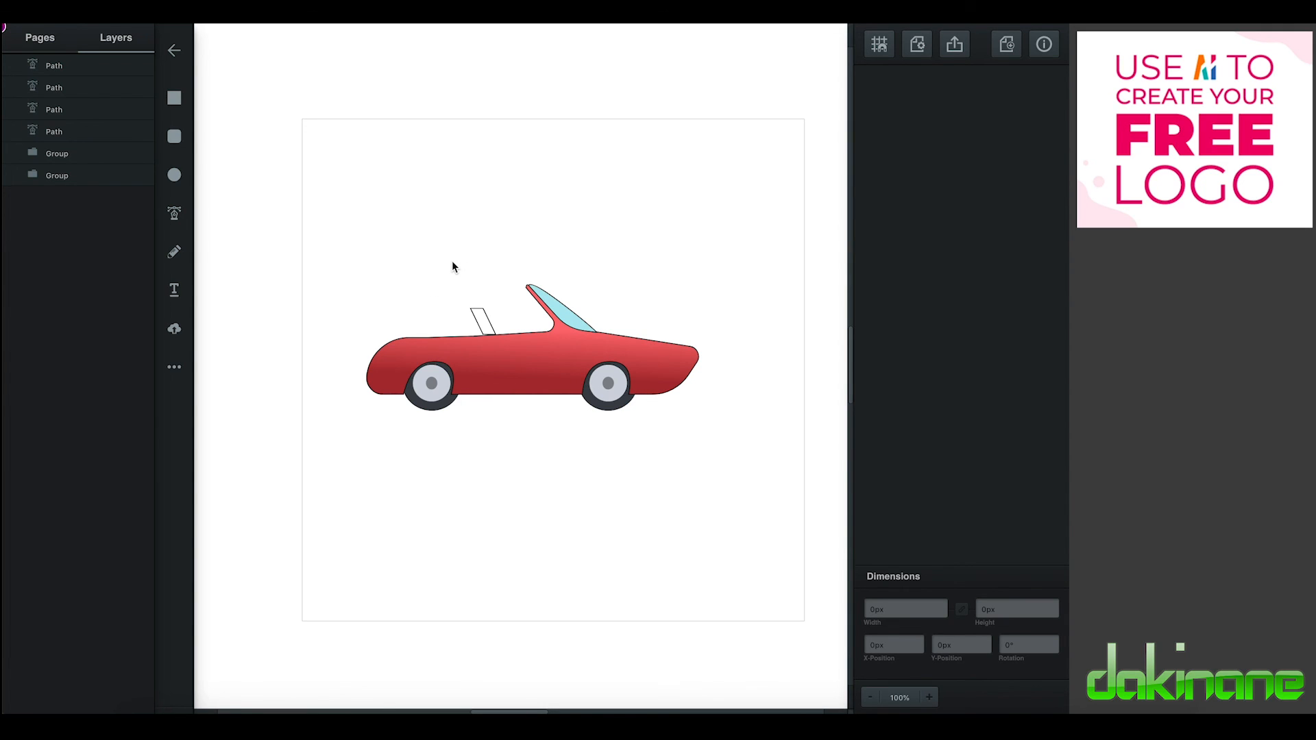